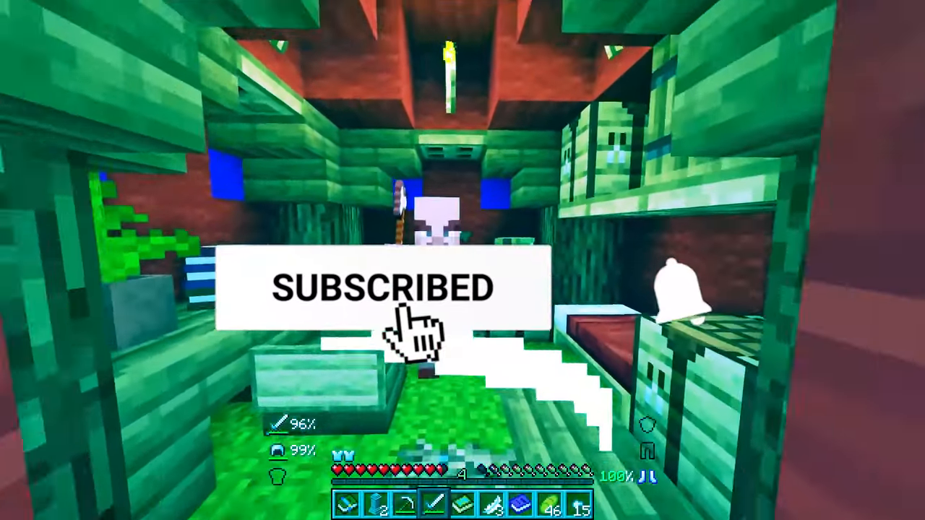
- Check for updates under Update & Security, confirming Windows is up to date
{"action": "left_click", "coordinate": [672, 300]}
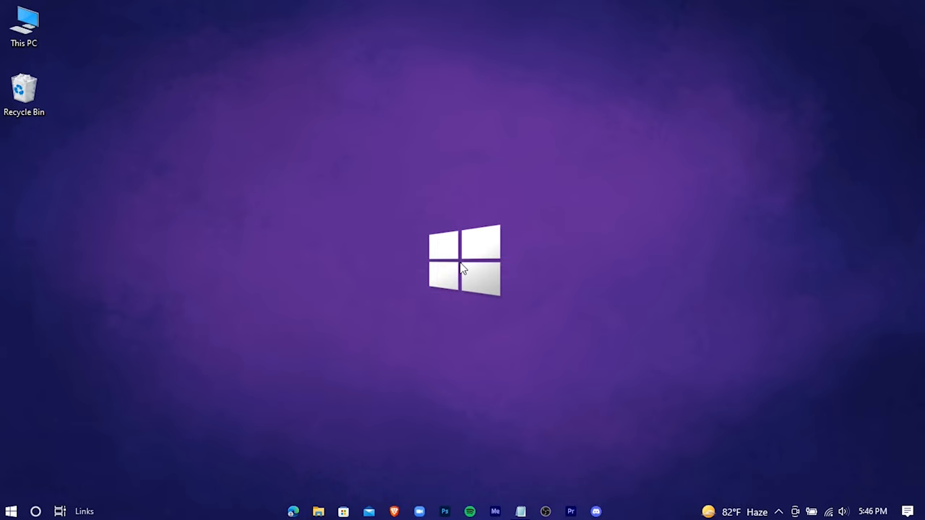
{"action": "left_click", "coordinate": [11, 511]}
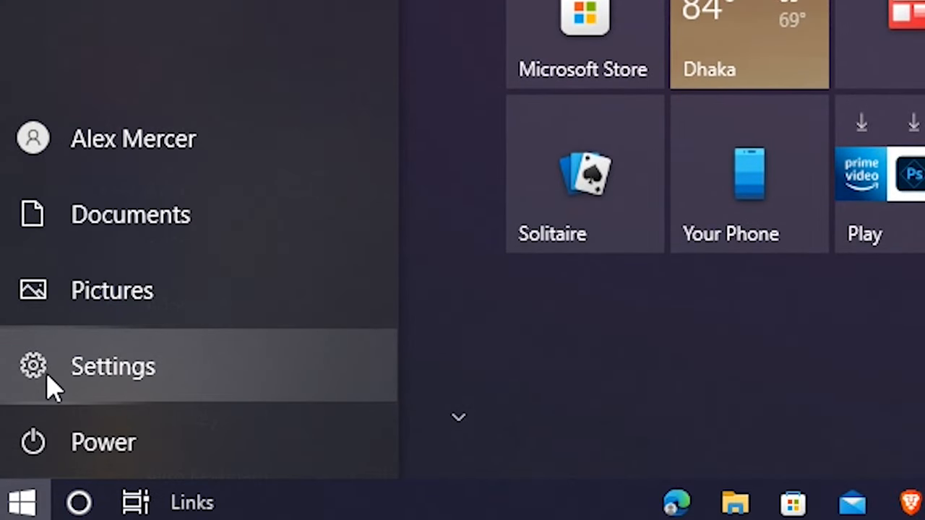
{"action": "left_click", "coordinate": [113, 367]}
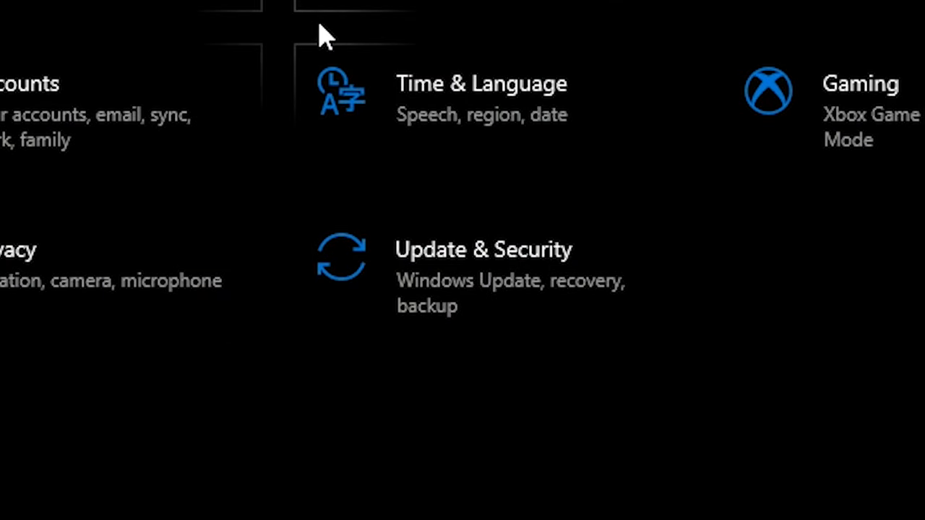
{"action": "mouse_move", "coordinate": [686, 271]}
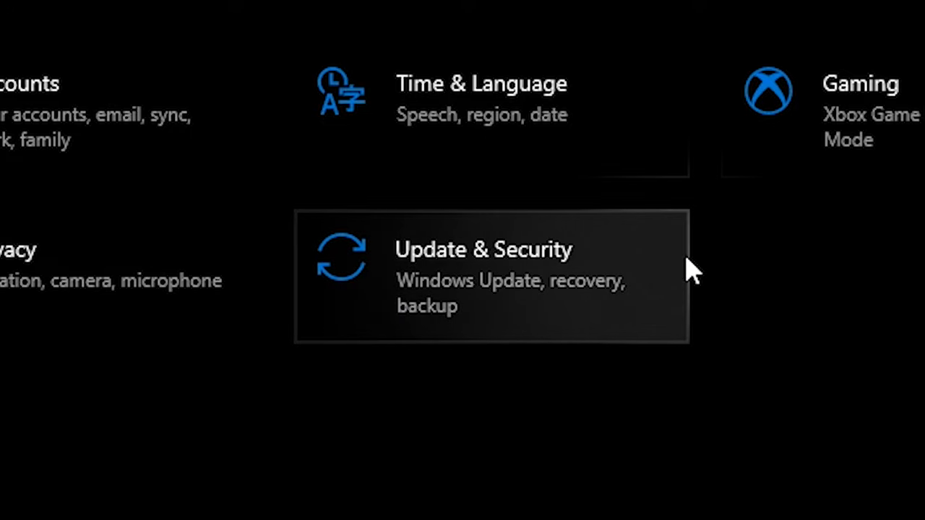
{"action": "left_click", "coordinate": [491, 278]}
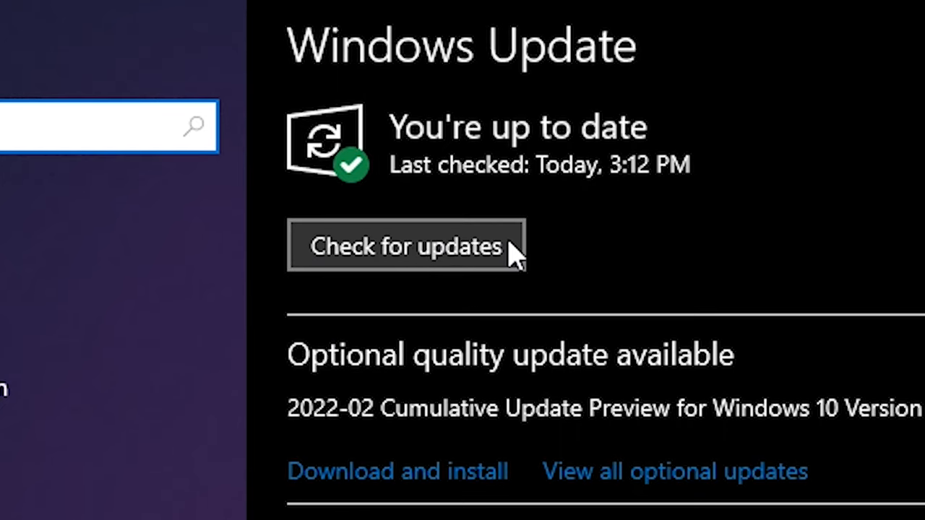
{"action": "left_click", "coordinate": [405, 246]}
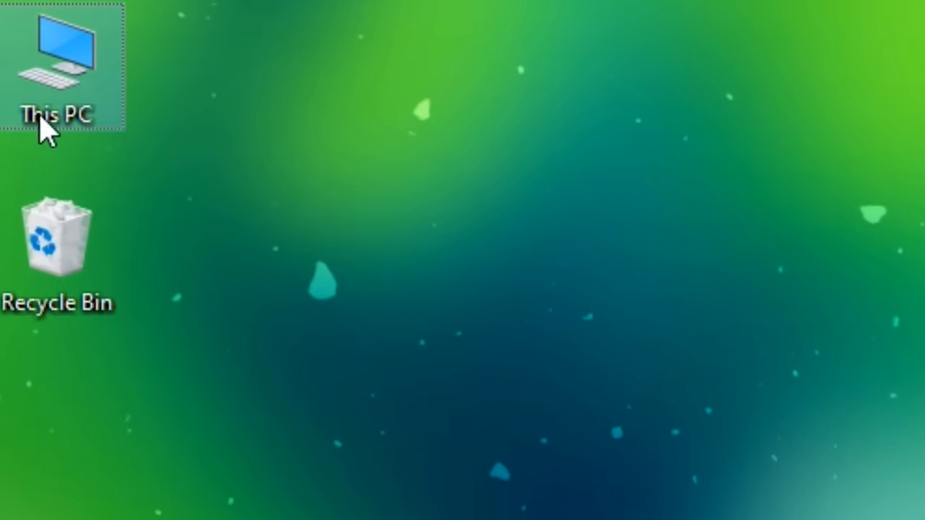
- Open System Protection from This PC's properties, close the About page and centre the dialog
{"action": "right_click", "coordinate": [50, 65]}
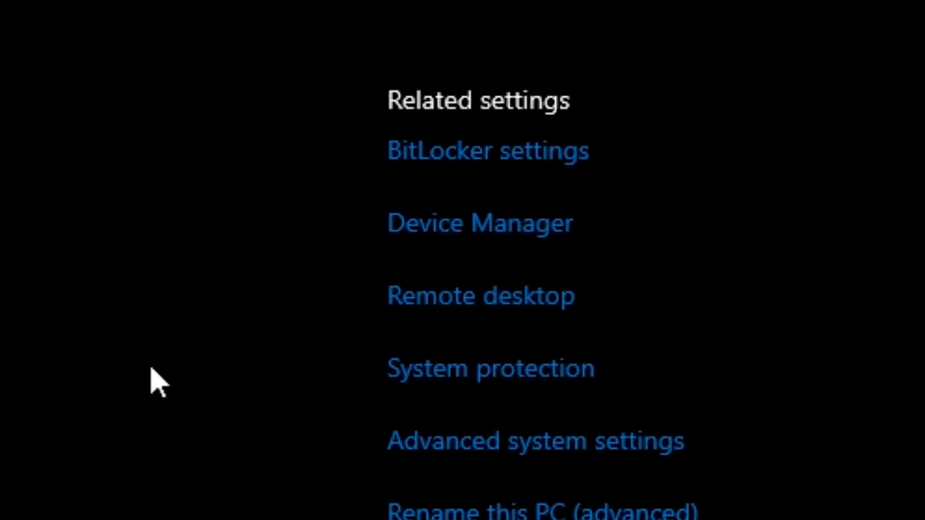
{"action": "mouse_move", "coordinate": [455, 369]}
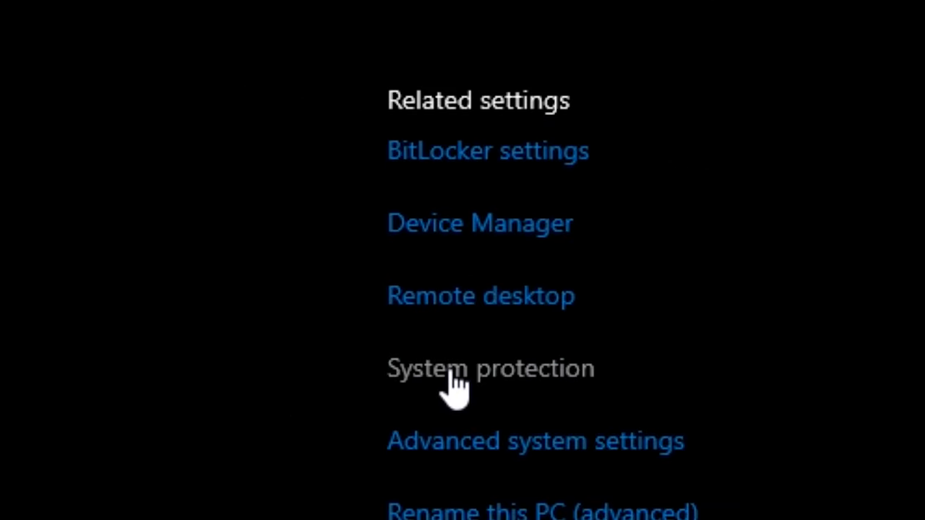
{"action": "left_click", "coordinate": [490, 369]}
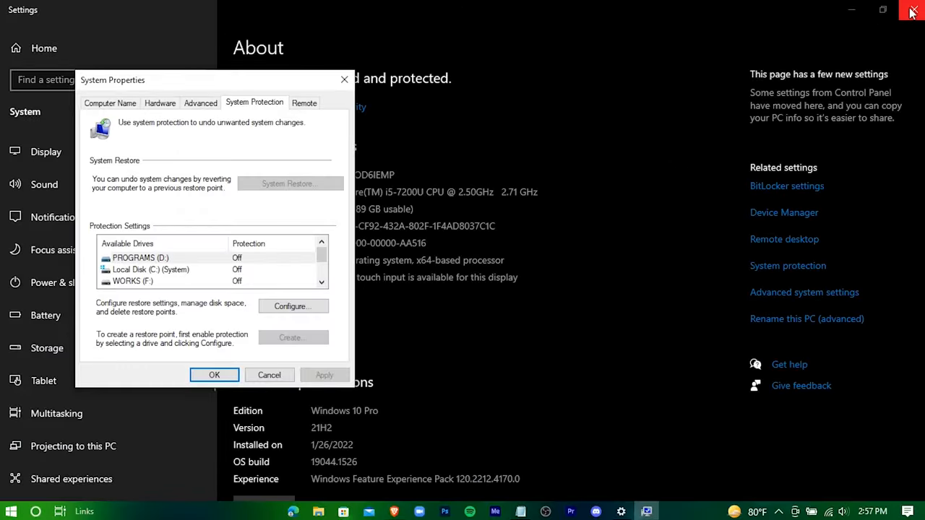
{"action": "left_click", "coordinate": [912, 10]}
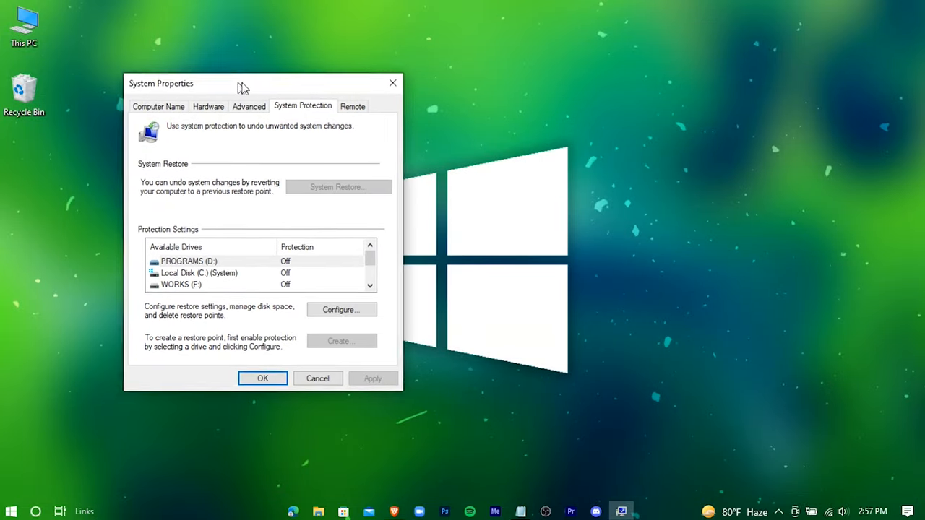
{"action": "left_click_drag", "start_coordinate": [244, 83], "coordinate": [442, 102]}
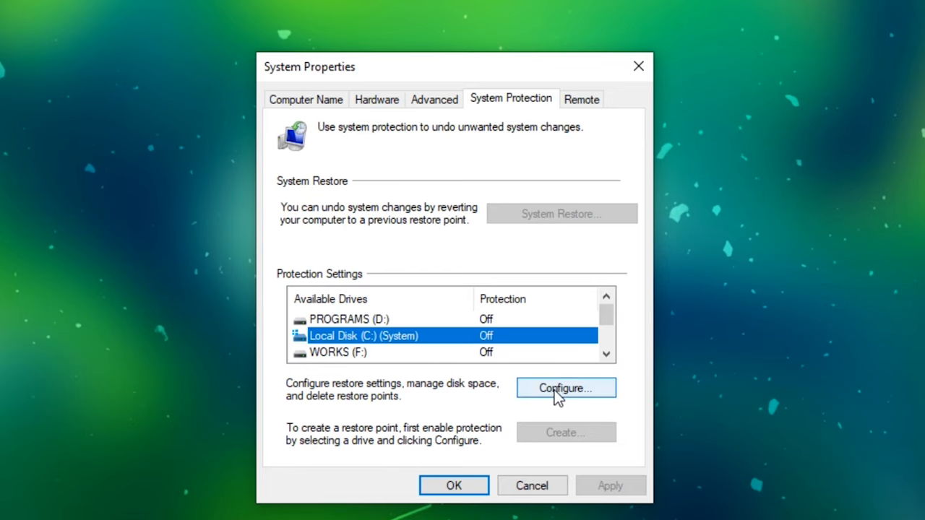
- Turn on system protection for Local Disk (C:) with Max Usage set to 5%
{"action": "left_click", "coordinate": [566, 389]}
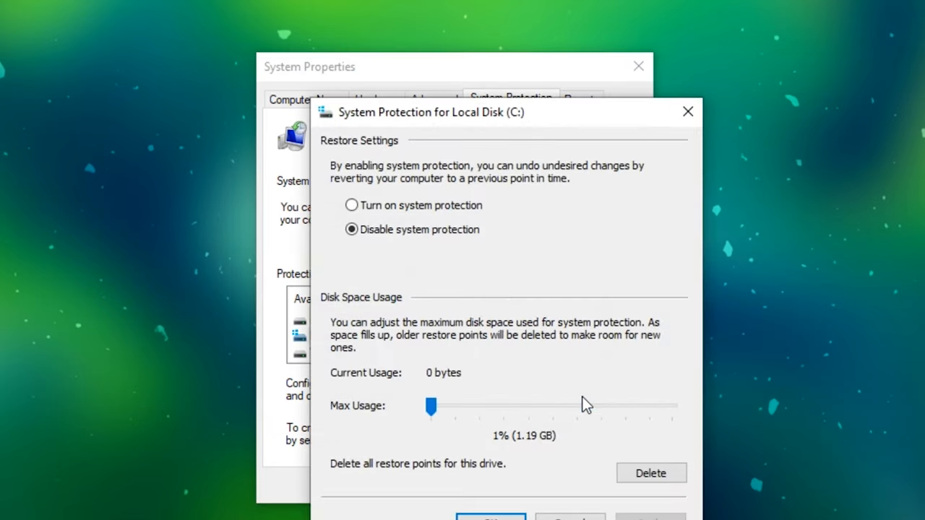
{"action": "left_click", "coordinate": [352, 205]}
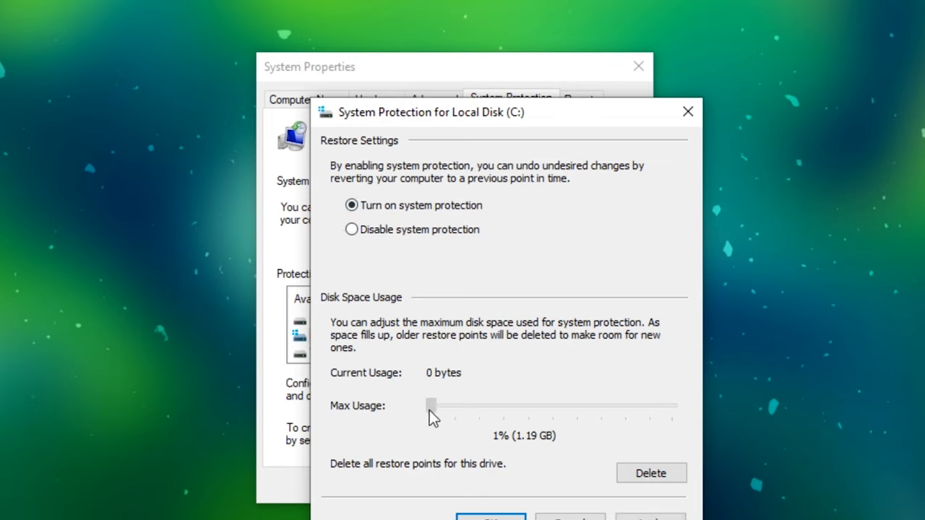
{"action": "left_click_drag", "start_coordinate": [432, 405], "coordinate": [443, 405]}
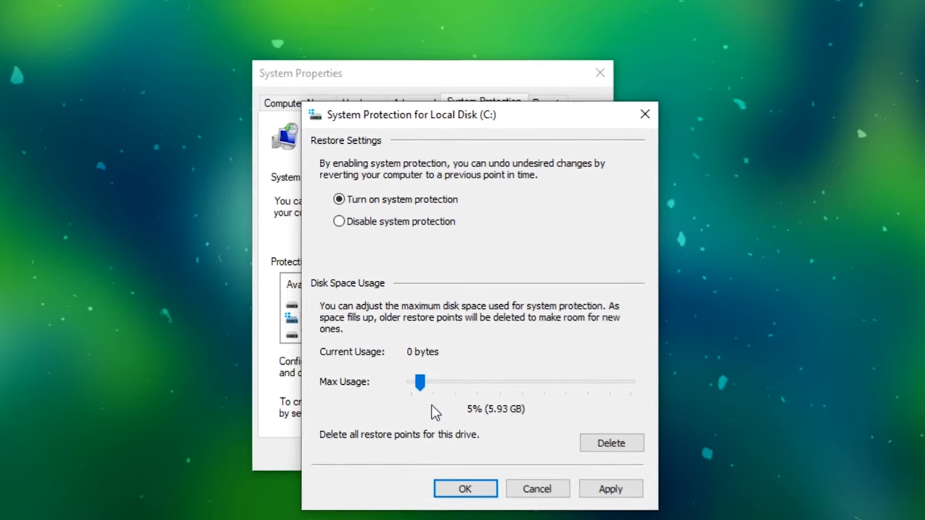
{"action": "left_click", "coordinate": [610, 488]}
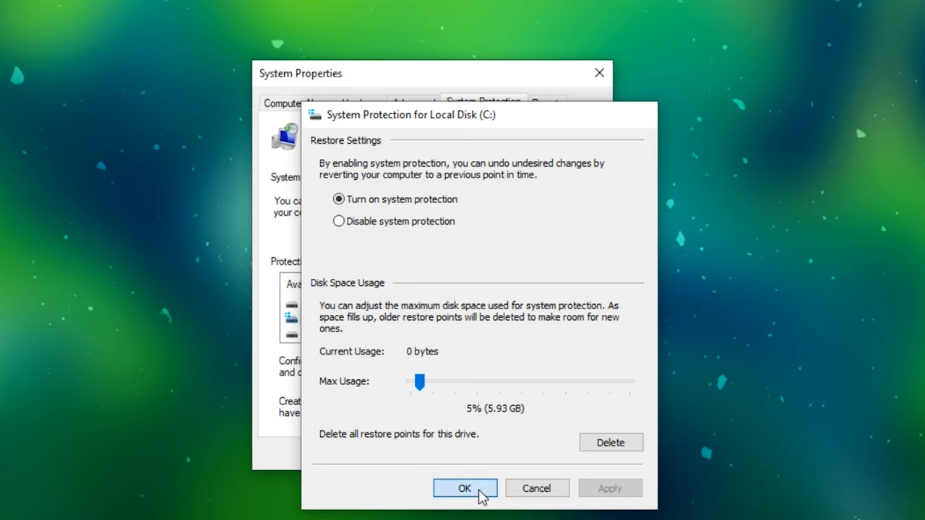
{"action": "left_click", "coordinate": [464, 488]}
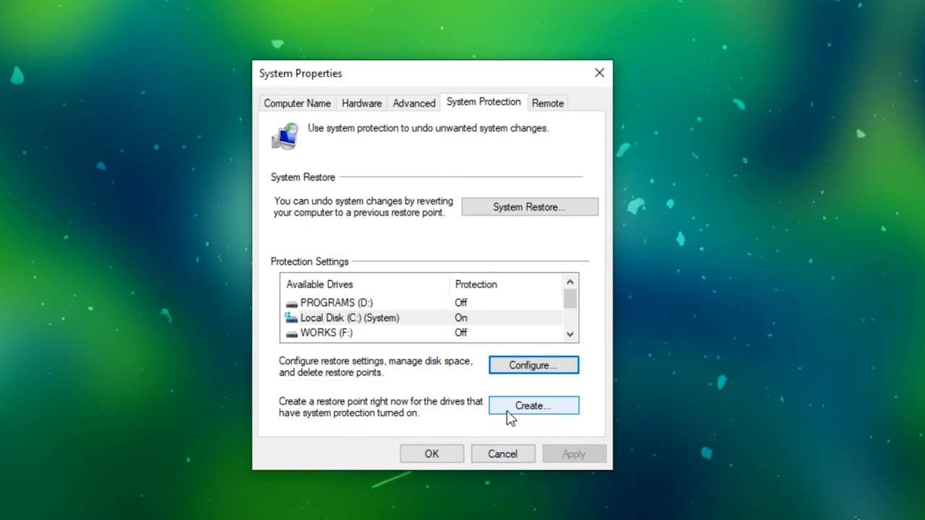
- Create a restore point described 'restore point', then close System Properties
{"action": "left_click", "coordinate": [533, 405]}
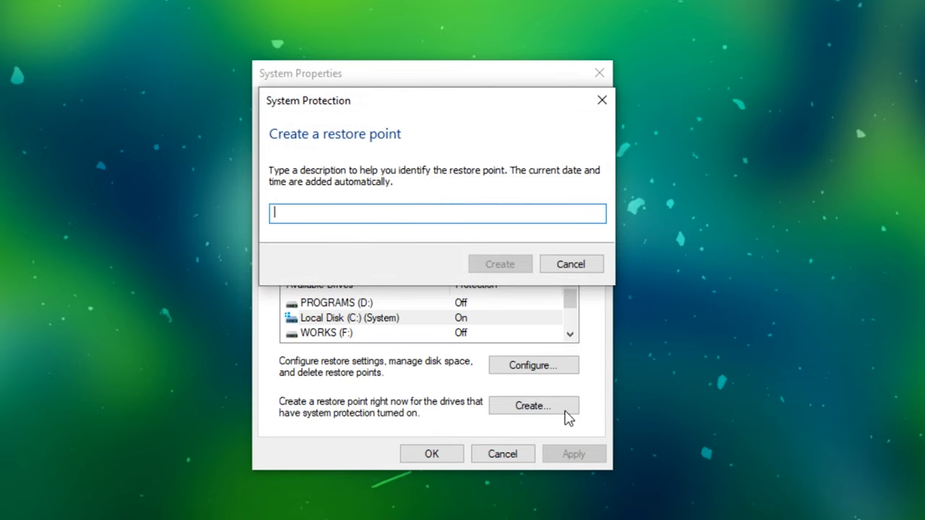
{"action": "type", "text": "restore point"}
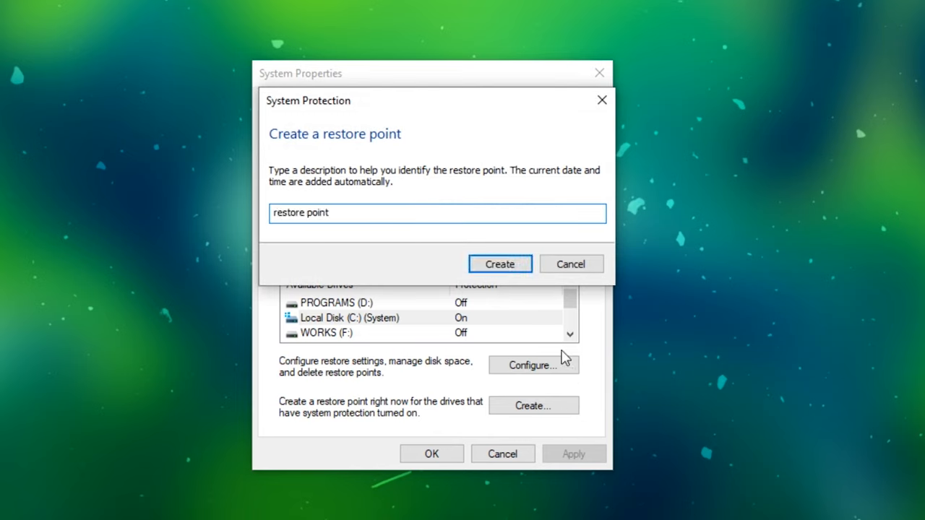
{"action": "left_click", "coordinate": [499, 264]}
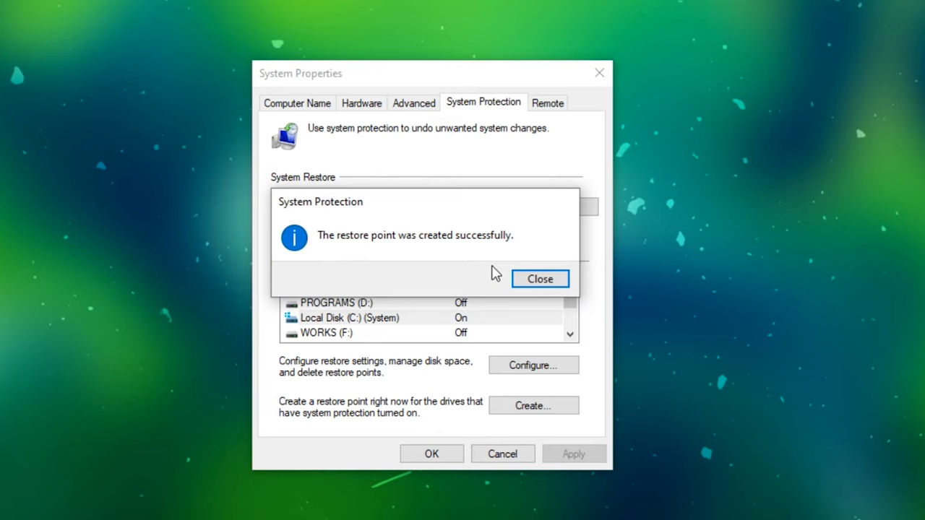
{"action": "left_click", "coordinate": [540, 279]}
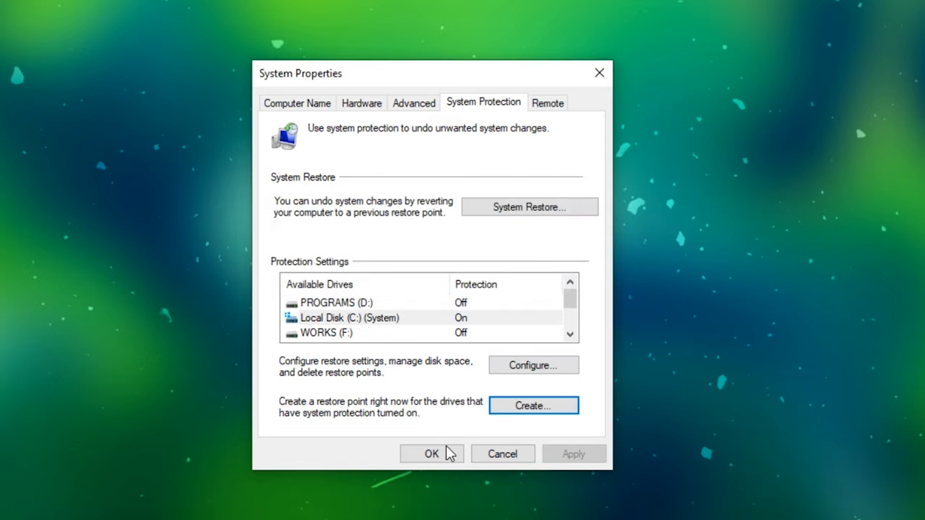
{"action": "left_click", "coordinate": [431, 454]}
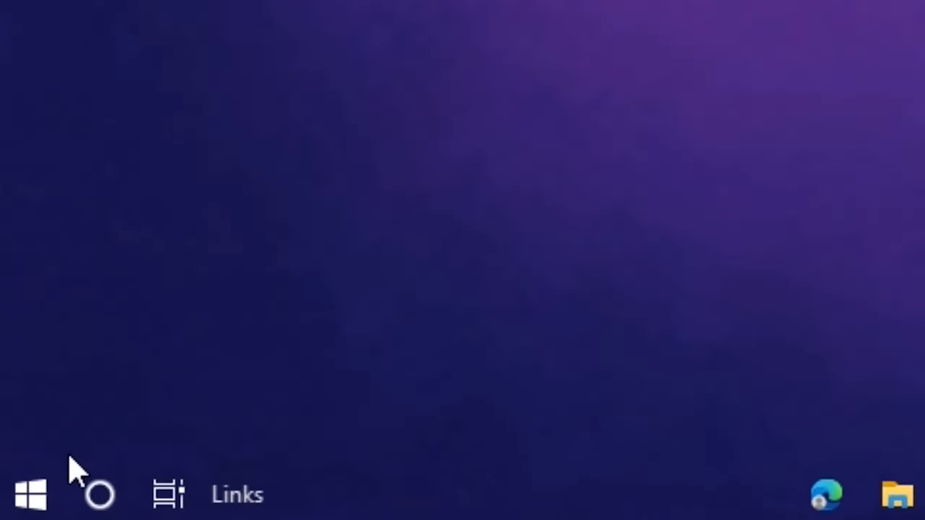
- Switch off 'Get notifications from apps and other senders' in System > Notifications & actions
{"action": "left_click", "coordinate": [29, 494]}
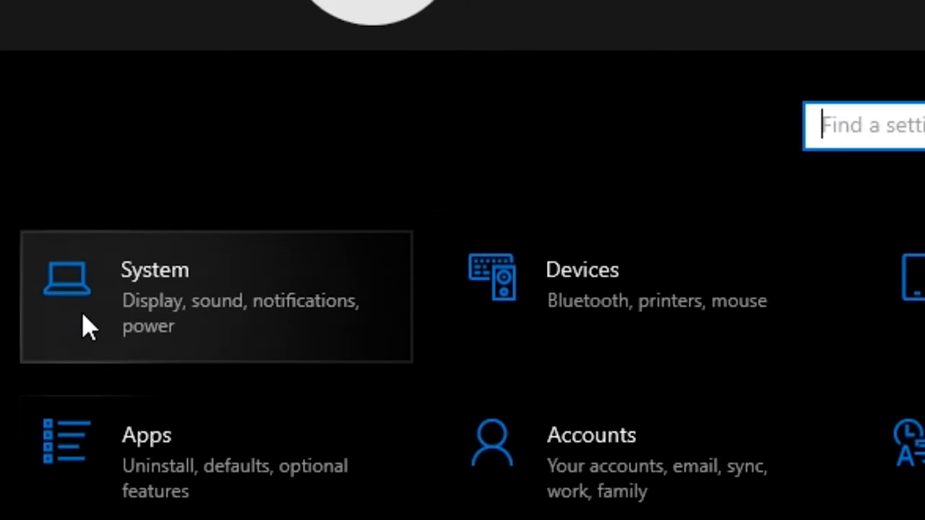
{"action": "left_click", "coordinate": [329, 272]}
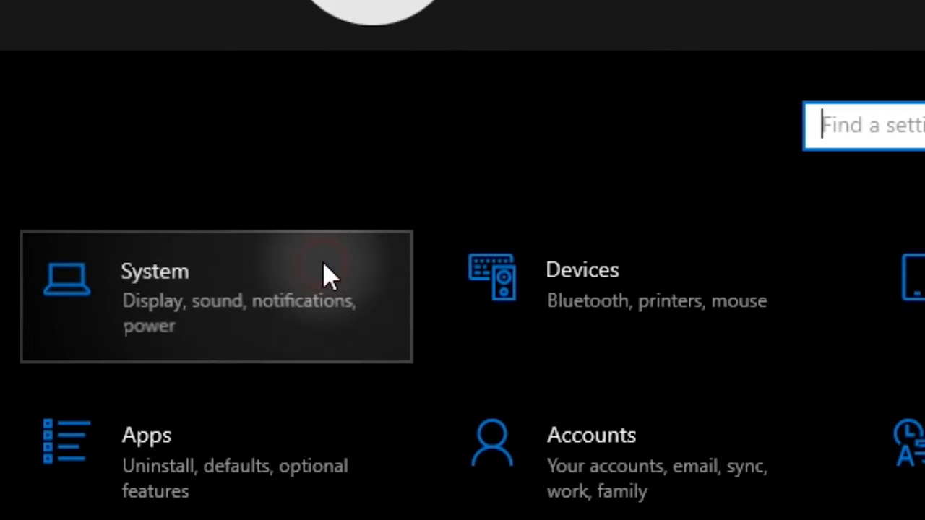
{"action": "left_click", "coordinate": [217, 296]}
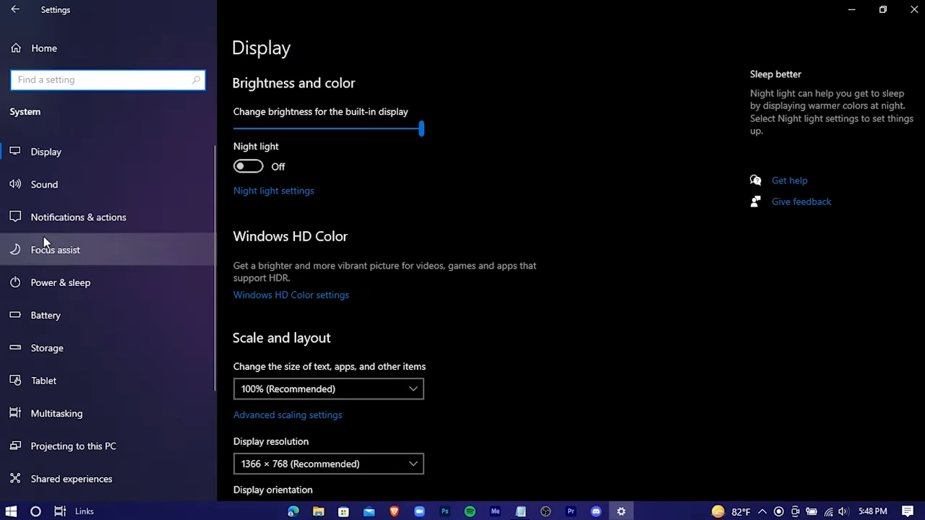
{"action": "left_click", "coordinate": [78, 217]}
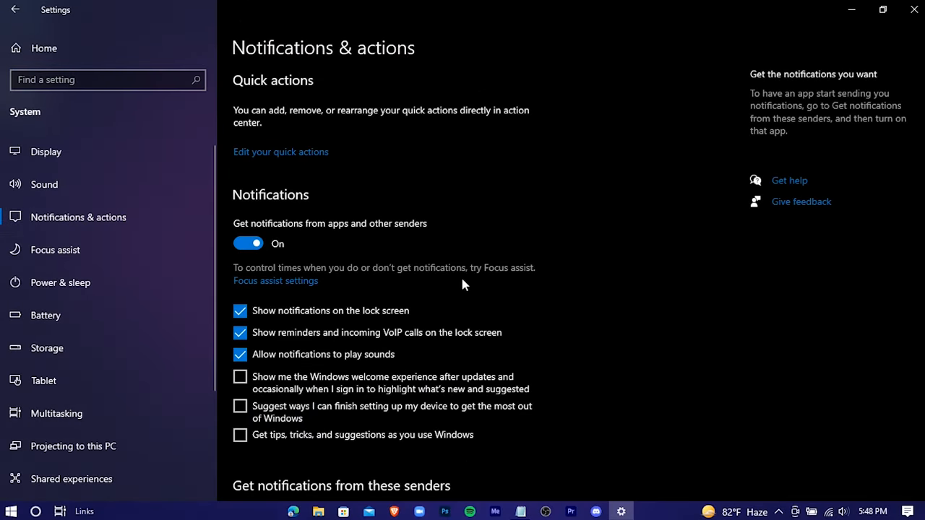
{"action": "left_click", "coordinate": [248, 244]}
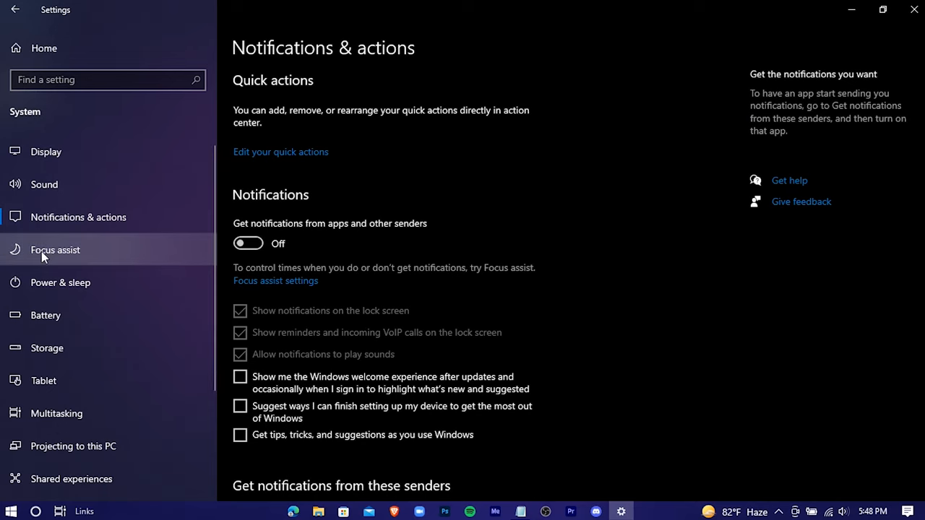
{"action": "mouse_move", "coordinate": [65, 422]}
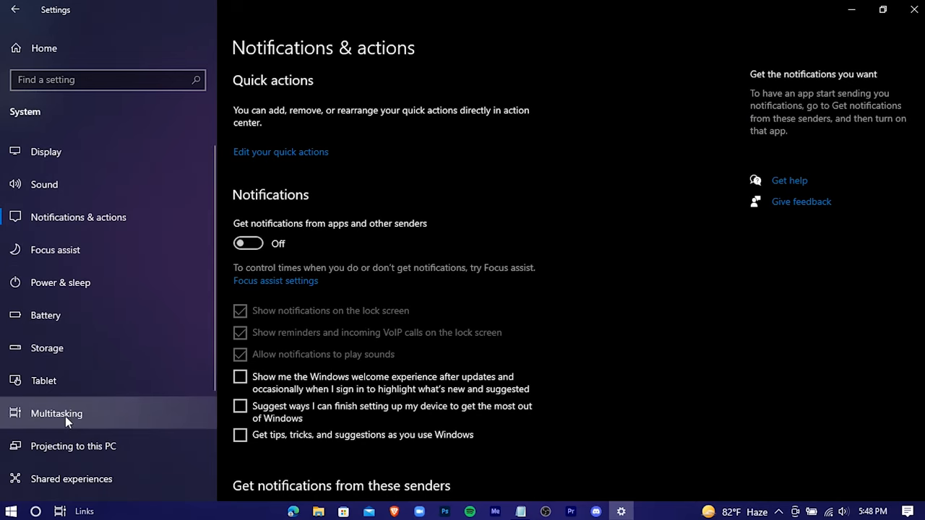
- Switch off Snap windows and 'Show suggestions in your timeline' on the Multitasking page
{"action": "left_click", "coordinate": [56, 414]}
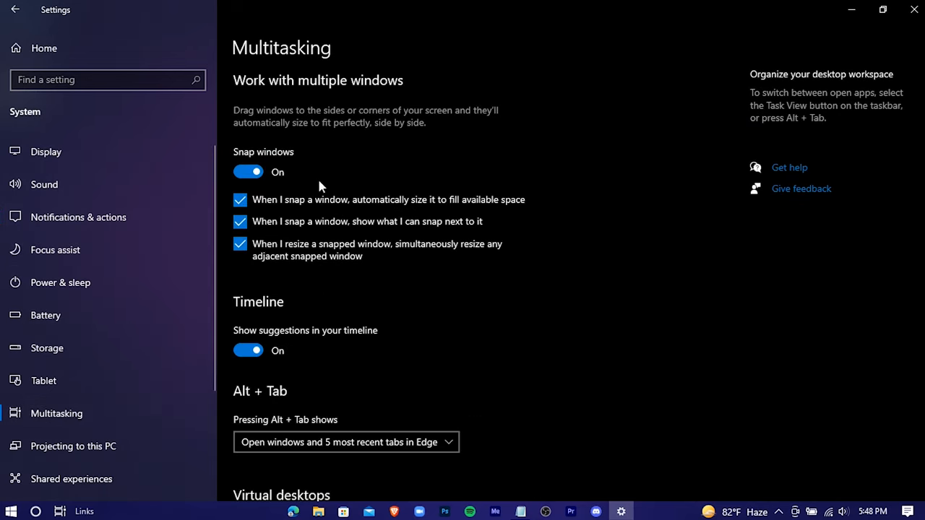
{"action": "left_click", "coordinate": [248, 172]}
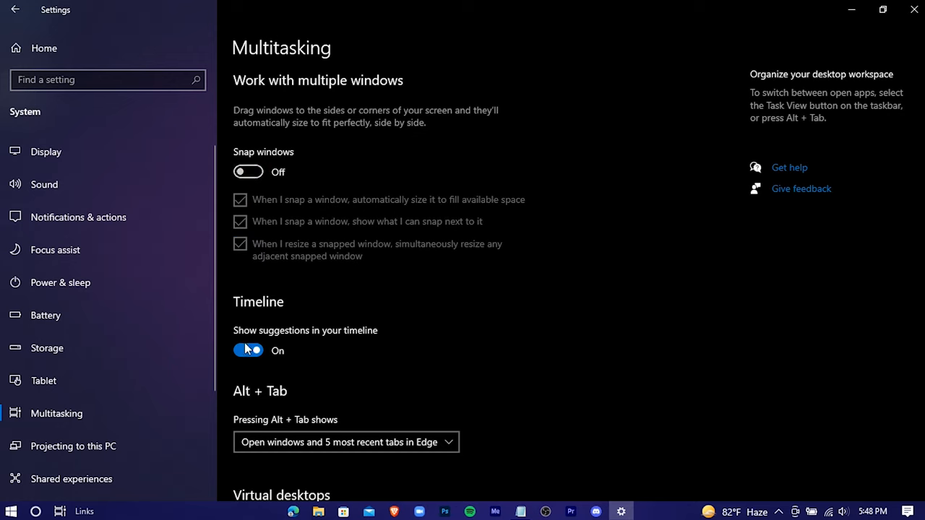
{"action": "left_click", "coordinate": [248, 351]}
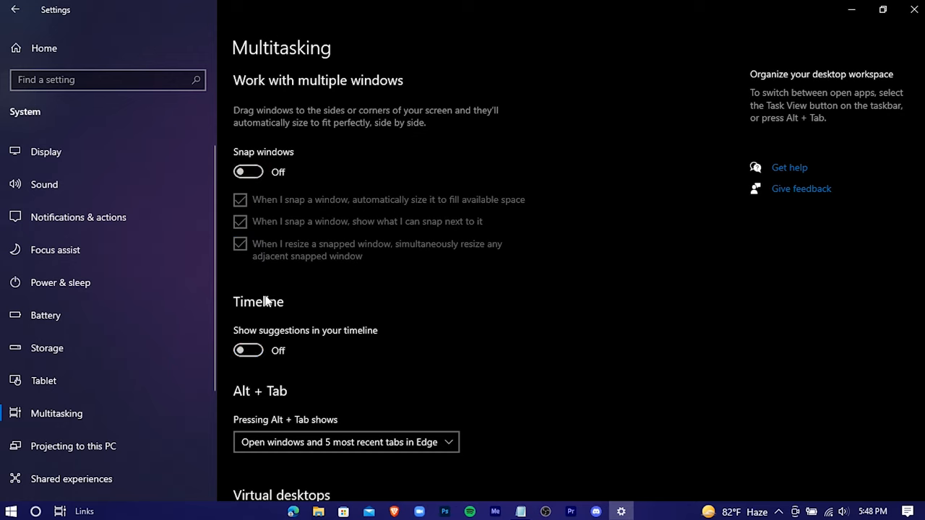
{"action": "scroll", "scroll_direction": "down", "scroll_amount": 3}
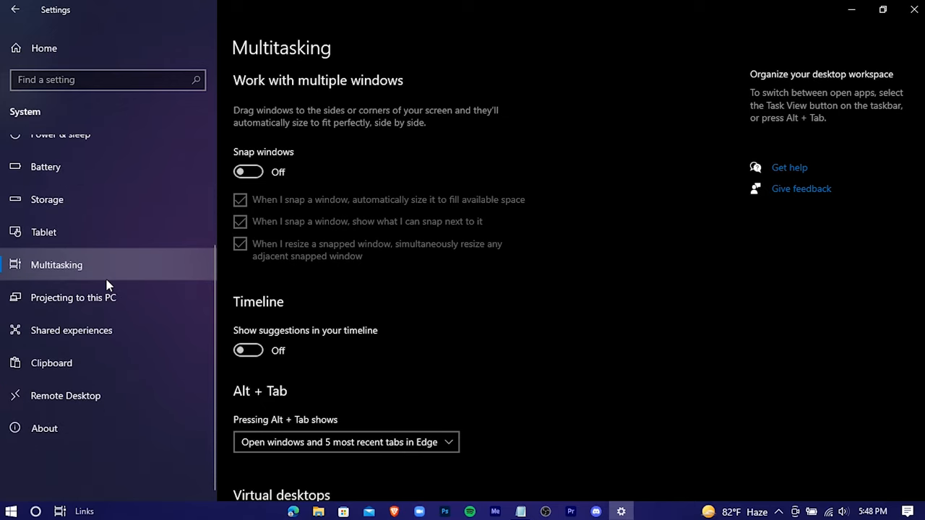
{"action": "scroll", "scroll_direction": "up", "scroll_amount": 3}
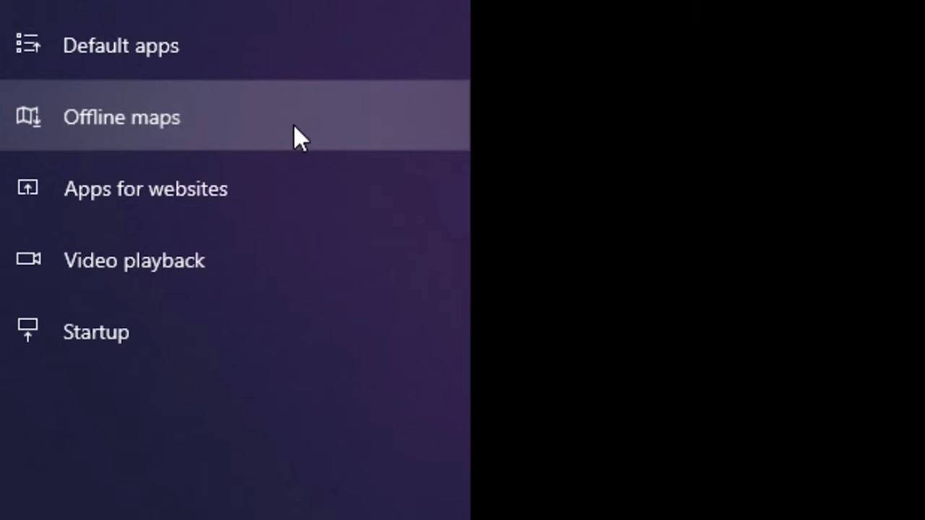
- Turn off 'Automatically update maps' in Offline maps
{"action": "left_click", "coordinate": [121, 118]}
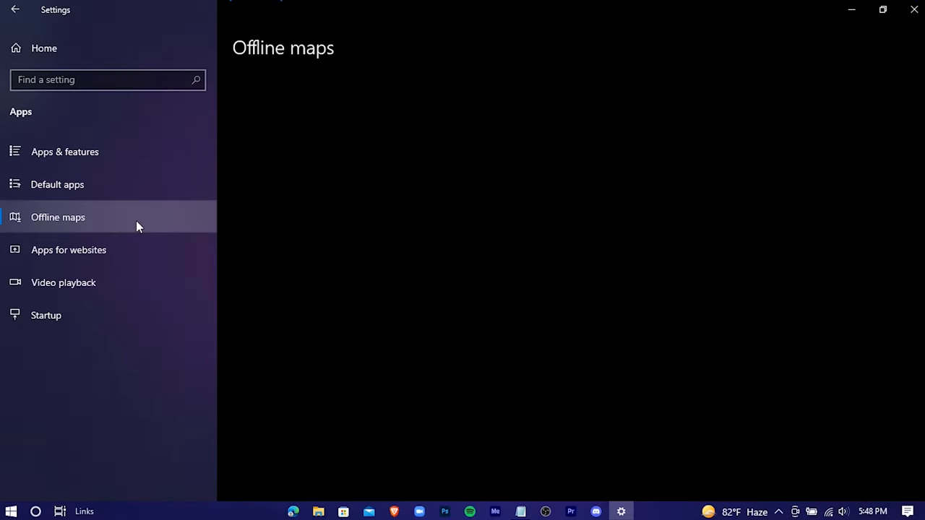
{"action": "left_click", "coordinate": [58, 217]}
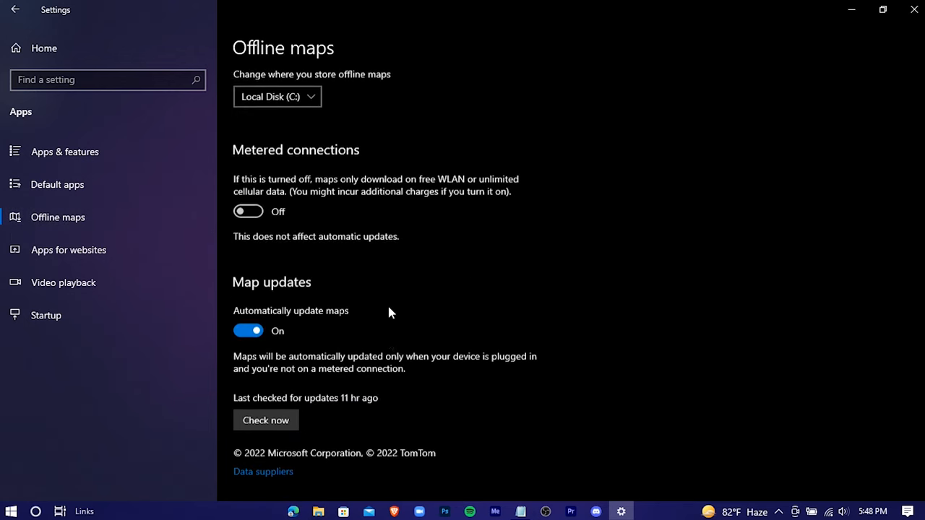
{"action": "left_click", "coordinate": [248, 331]}
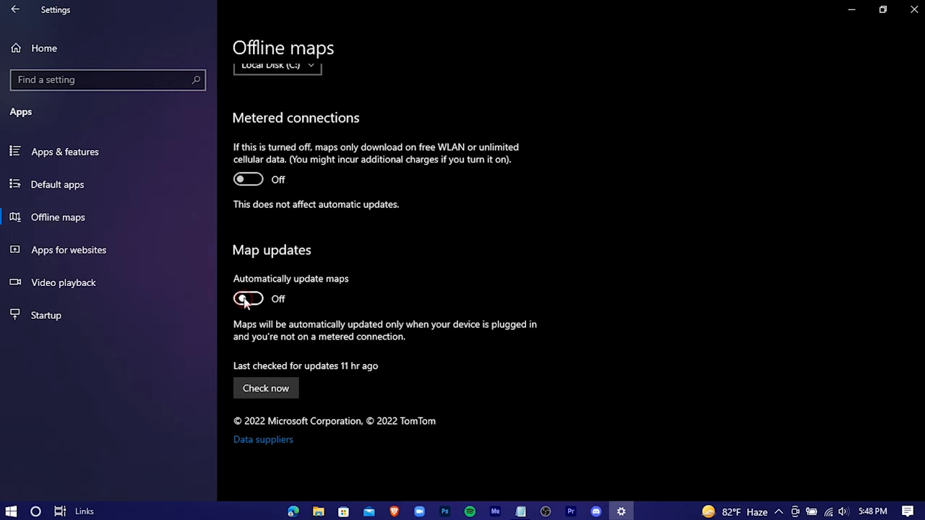
- Delete all downloaded offline maps
{"action": "scroll", "scroll_direction": "up", "scroll_amount": 3}
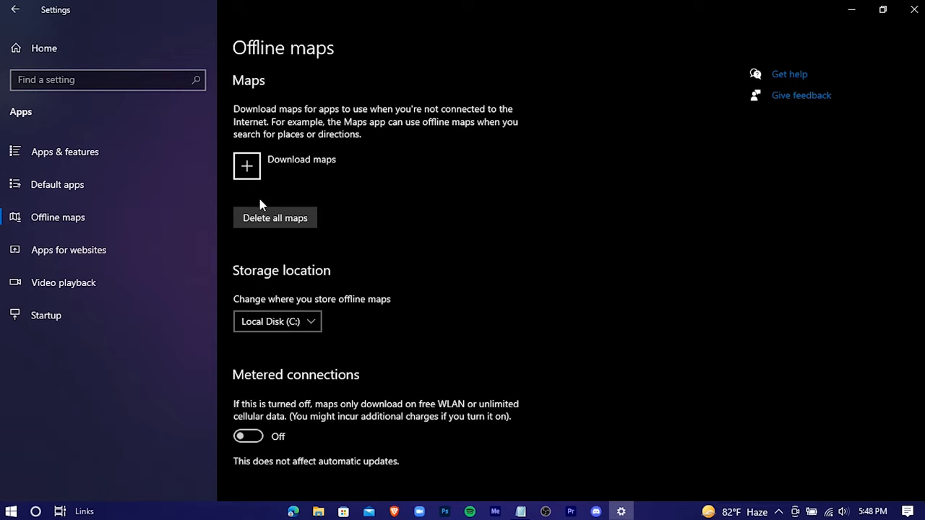
{"action": "left_click", "coordinate": [275, 217]}
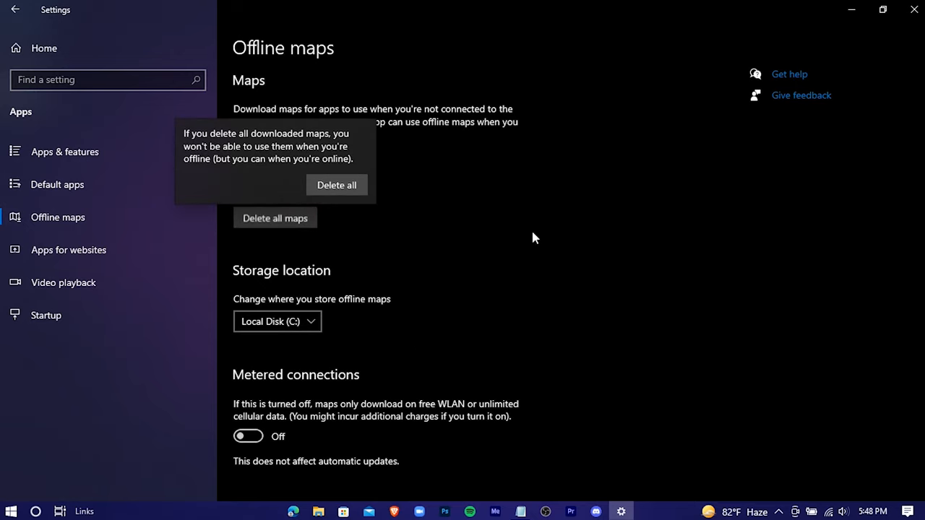
{"action": "left_click", "coordinate": [337, 185]}
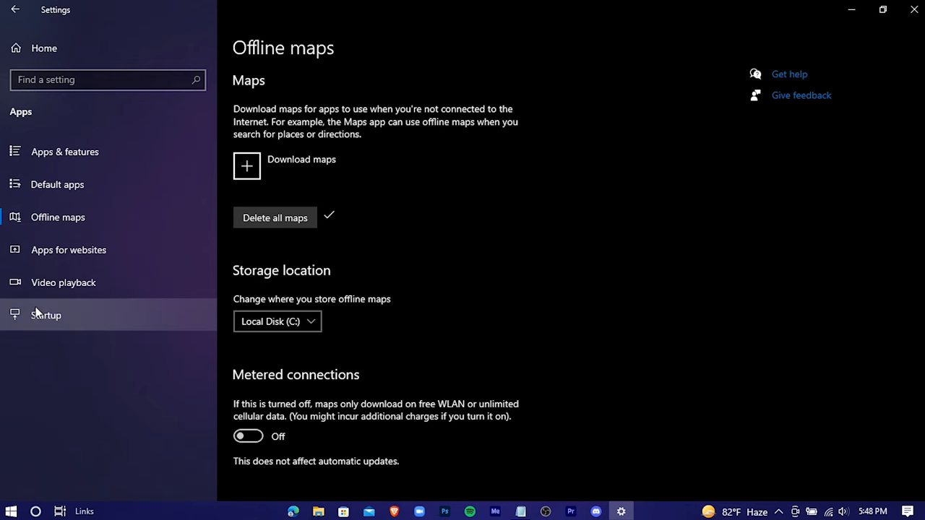
- Switch off every app on the Startup page, including Brave Browser, Cortana and Discord
{"action": "left_click", "coordinate": [45, 315]}
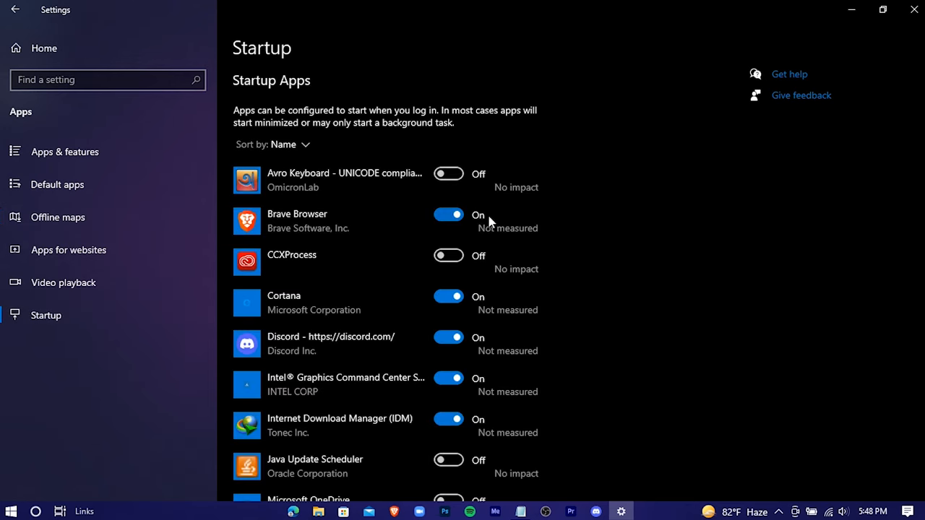
{"action": "scroll", "scroll_direction": "down", "scroll_amount": 3}
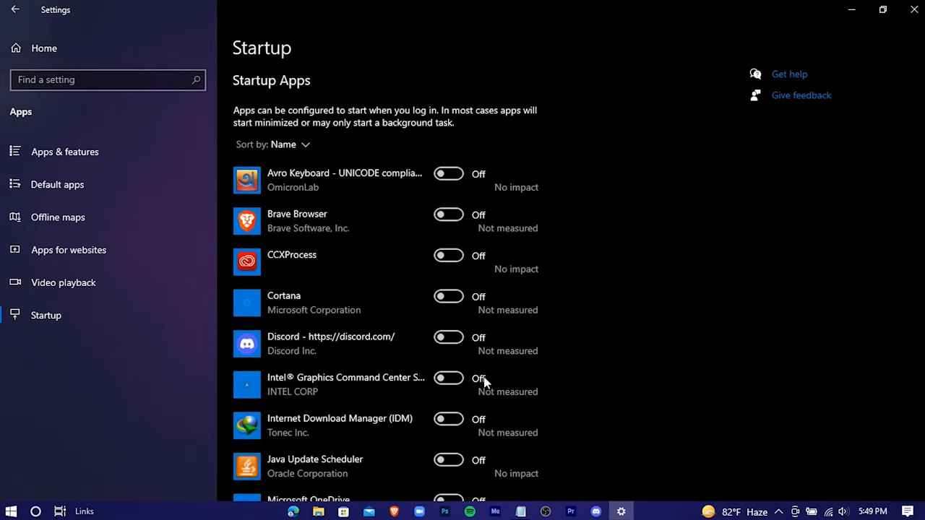
{"action": "scroll", "scroll_direction": "down", "scroll_amount": 3}
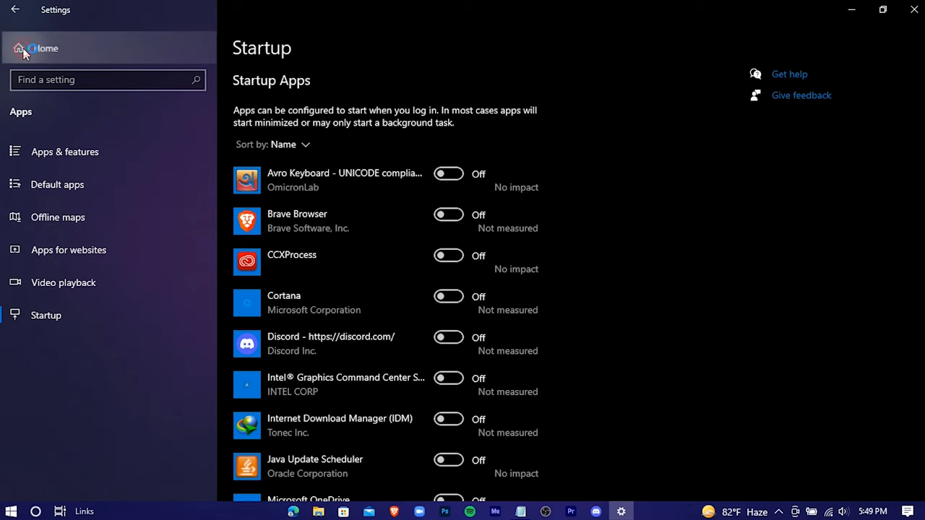
{"action": "left_click", "coordinate": [44, 48]}
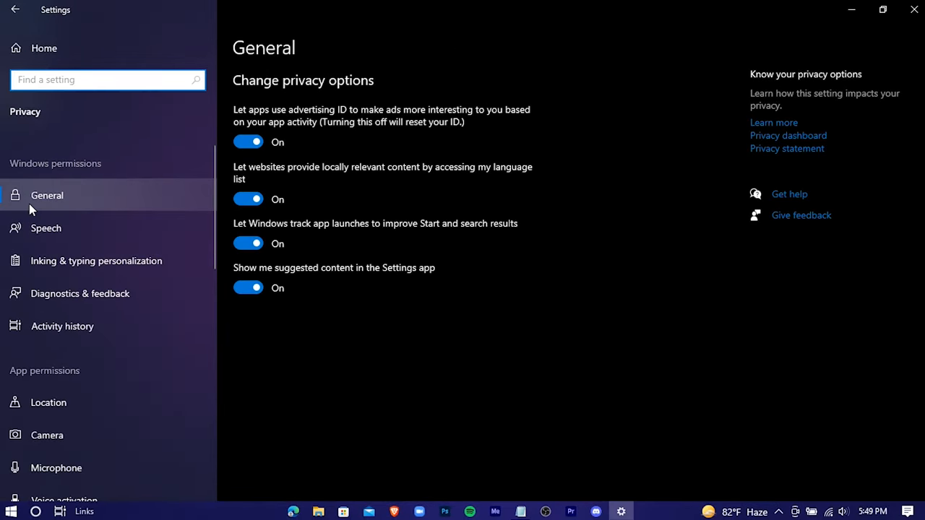
- Turn off app access to notifications in Privacy > Notifications
{"action": "scroll", "scroll_direction": "down", "scroll_amount": 3}
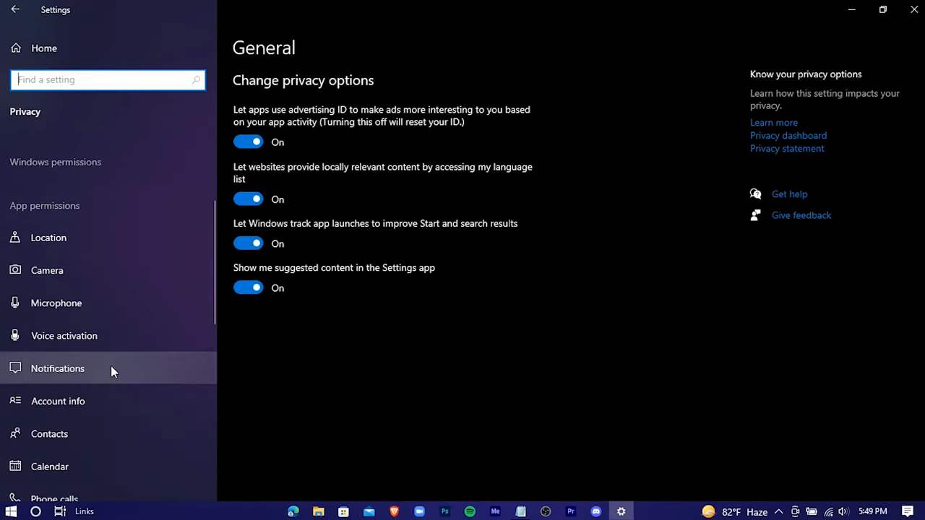
{"action": "left_click", "coordinate": [57, 368]}
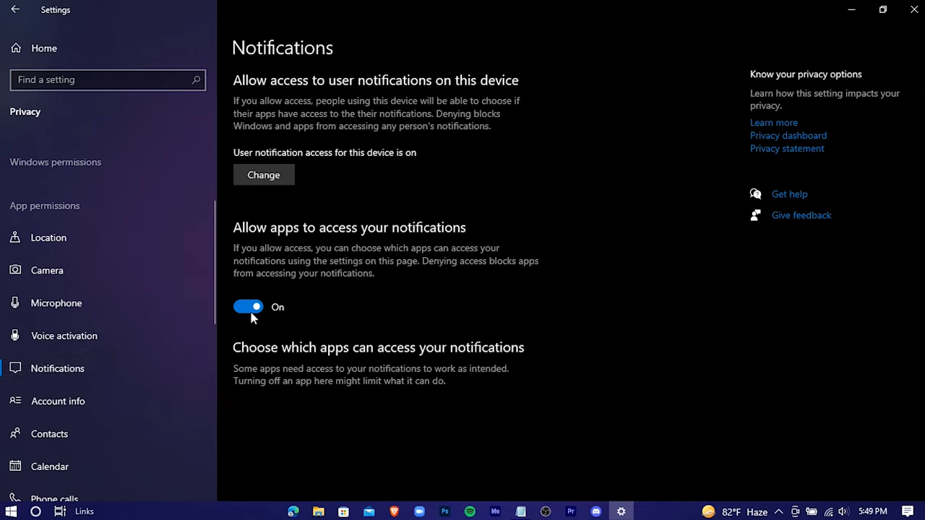
{"action": "left_click", "coordinate": [248, 306]}
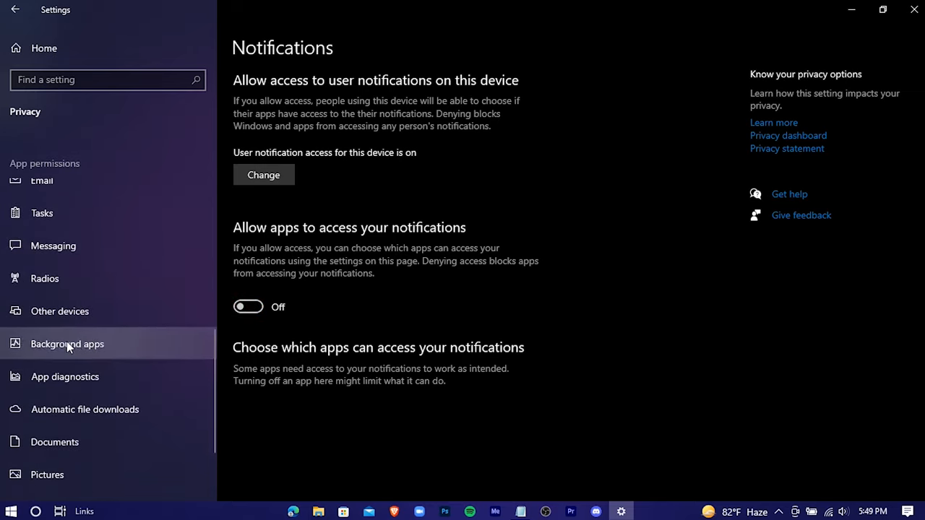
{"action": "mouse_move", "coordinate": [122, 355]}
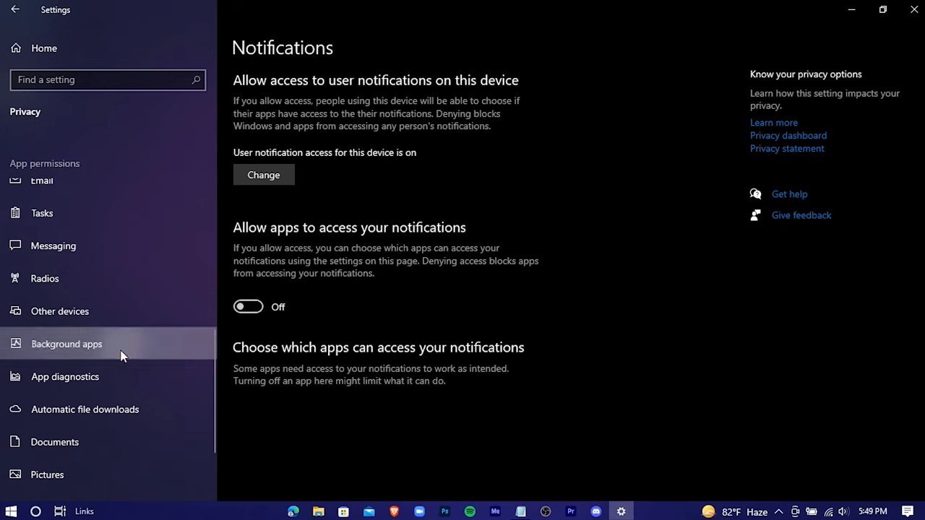
- Turn off 'Let apps run in the background' and return to the Settings home
{"action": "left_click", "coordinate": [66, 344]}
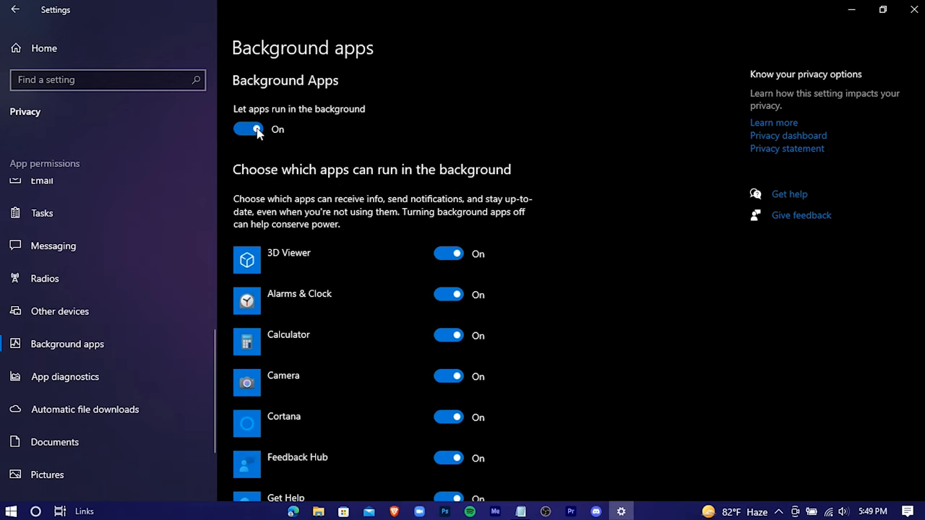
{"action": "left_click", "coordinate": [247, 128]}
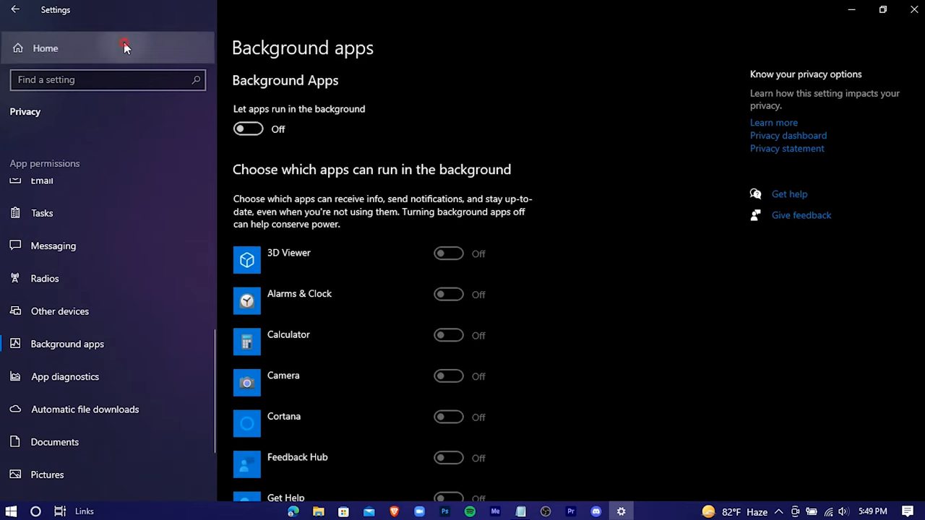
{"action": "left_click", "coordinate": [45, 48]}
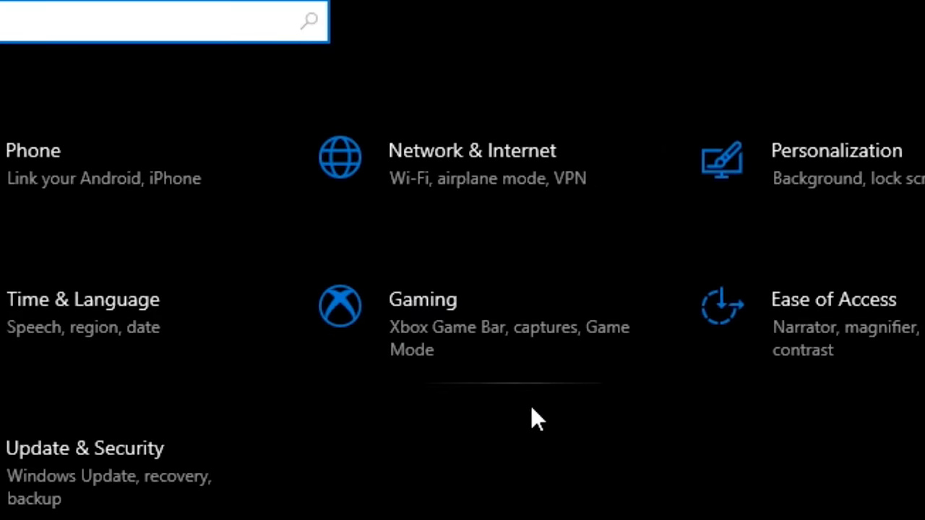
- Switch the Game Mode toggle on under Gaming > Game Mode
{"action": "left_click", "coordinate": [422, 300]}
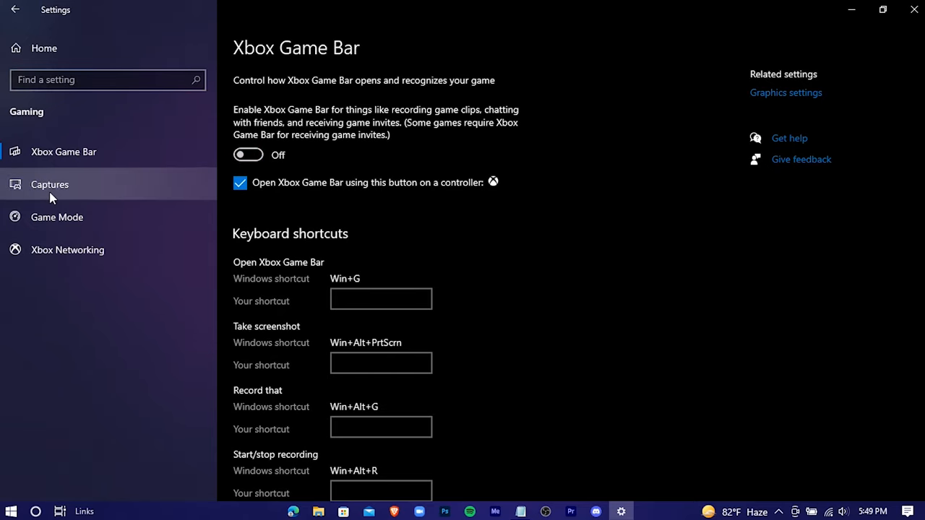
{"action": "left_click", "coordinate": [56, 216]}
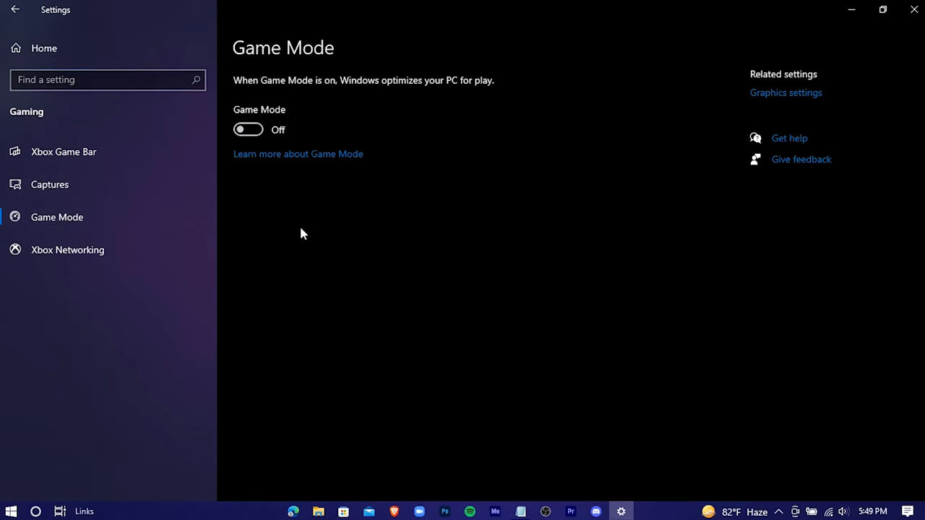
{"action": "left_click", "coordinate": [248, 129]}
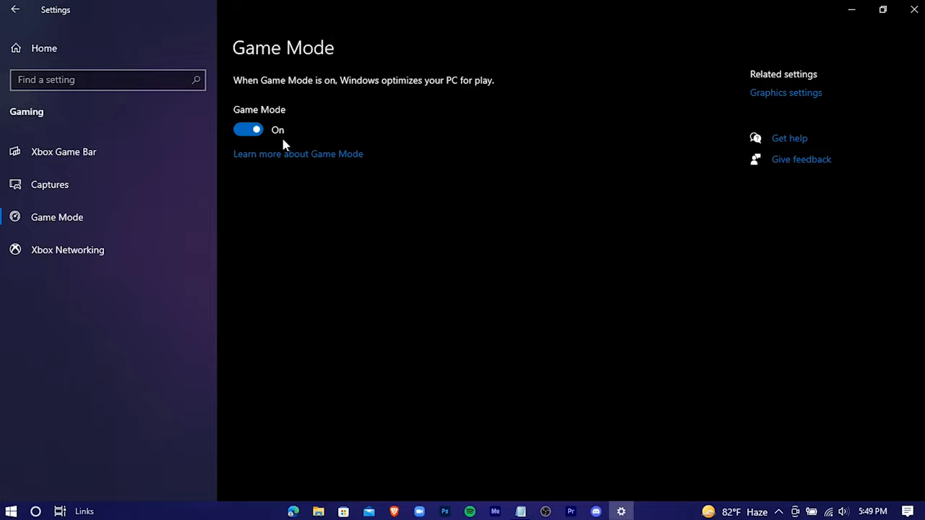
{"action": "left_click", "coordinate": [15, 10]}
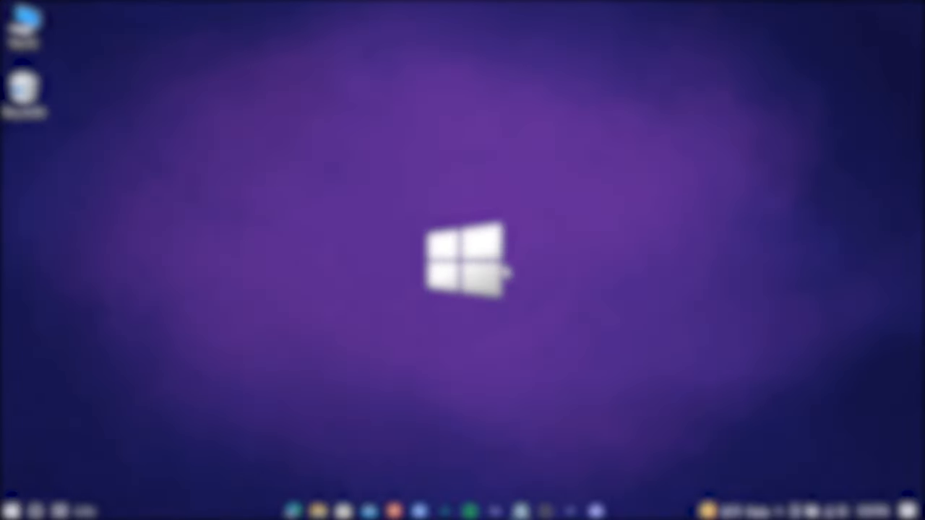
- Hide Microsoft services, disable all remaining services, apply, and exit without restarting
{"action": "left_click", "coordinate": [14, 503]}
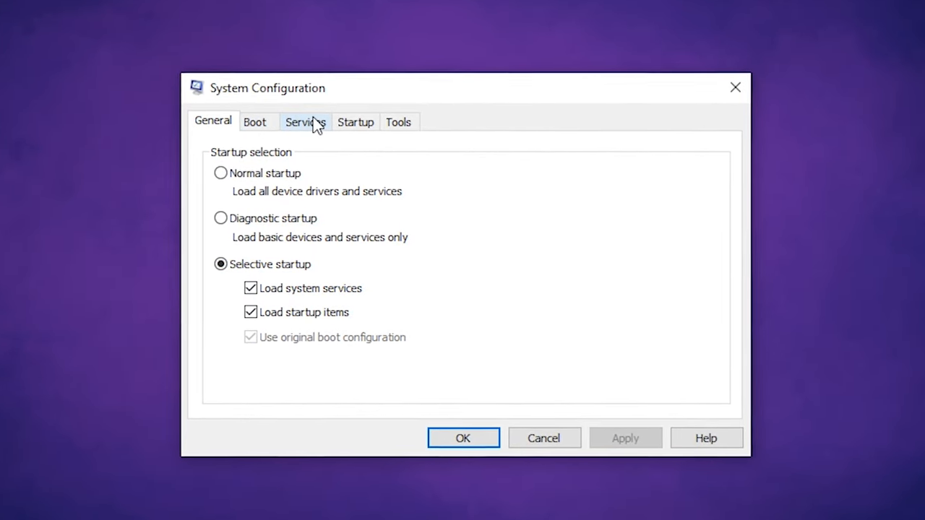
{"action": "left_click", "coordinate": [305, 122]}
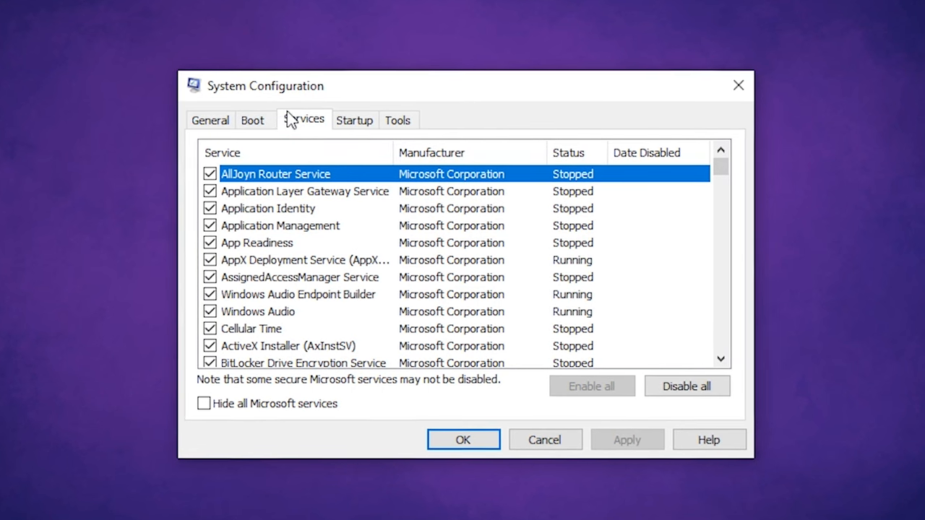
{"action": "left_click", "coordinate": [203, 403]}
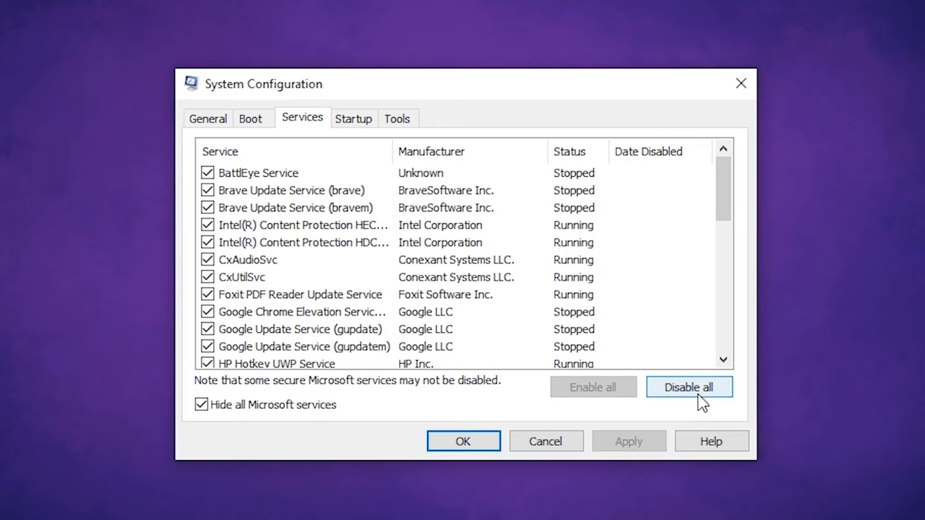
{"action": "left_click", "coordinate": [689, 387]}
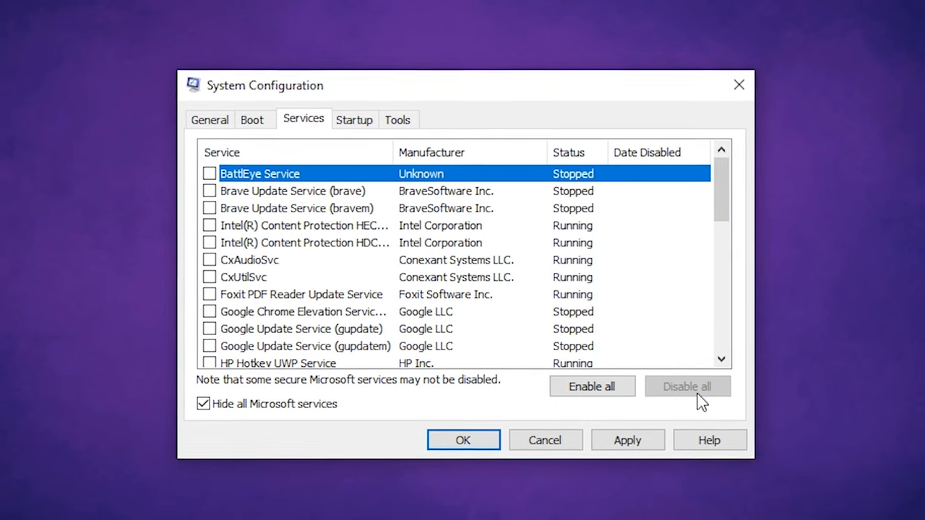
{"action": "left_click", "coordinate": [626, 440]}
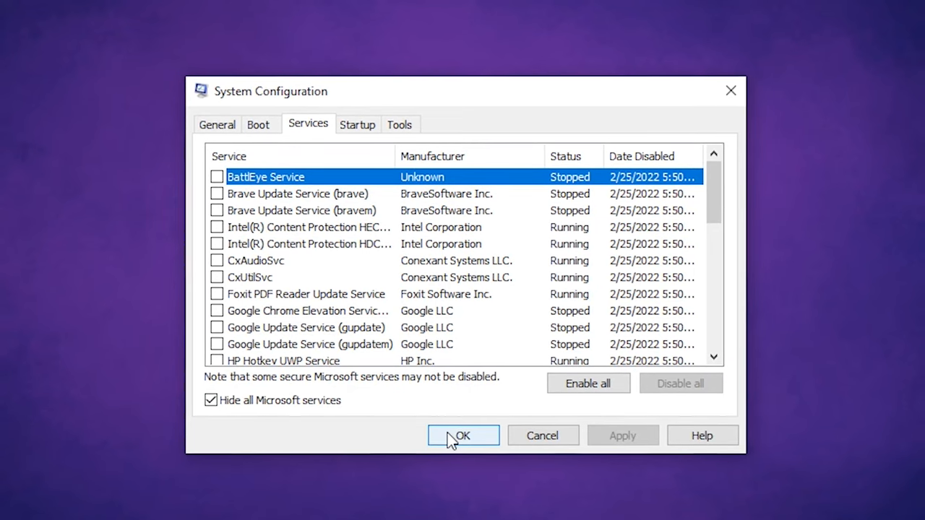
{"action": "left_click", "coordinate": [463, 435]}
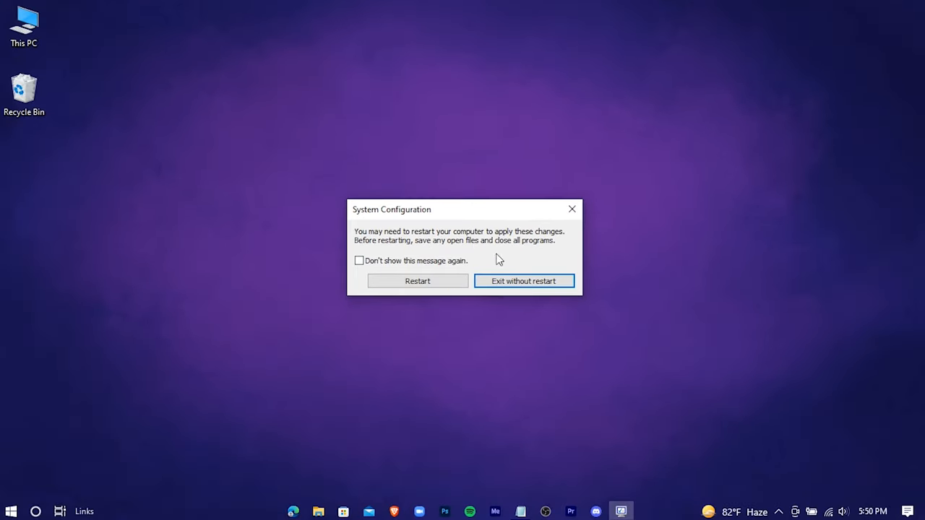
{"action": "left_click", "coordinate": [523, 281]}
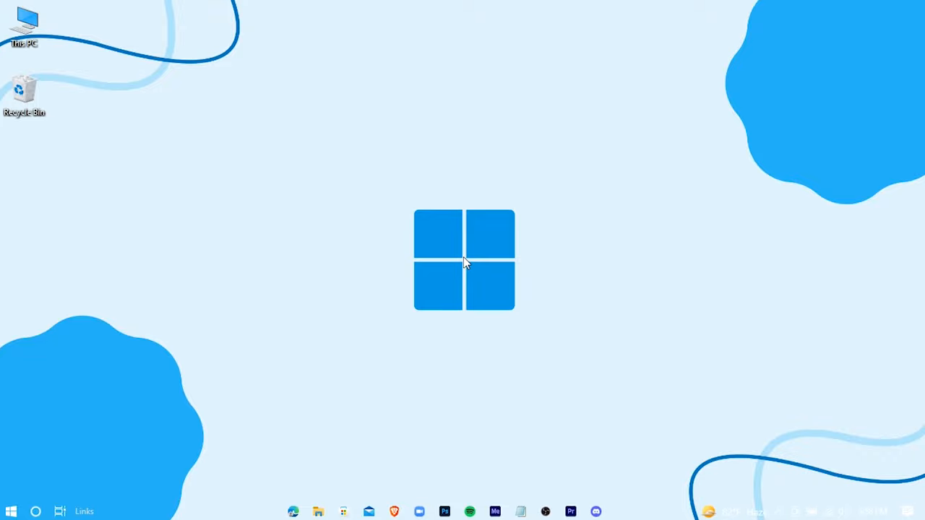
- Open This PC's advanced system settings and its Performance Settings
{"action": "right_click", "coordinate": [24, 25]}
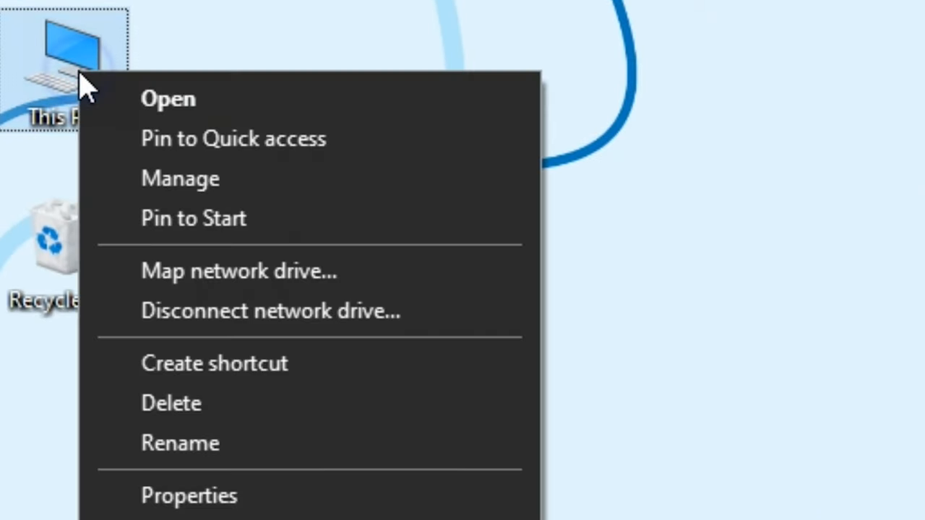
{"action": "left_click", "coordinate": [190, 496]}
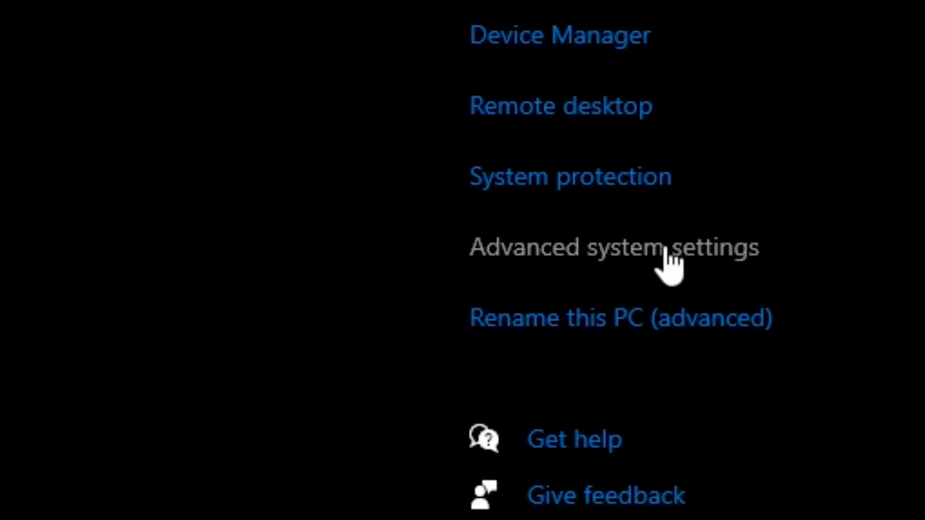
{"action": "mouse_move", "coordinate": [716, 260]}
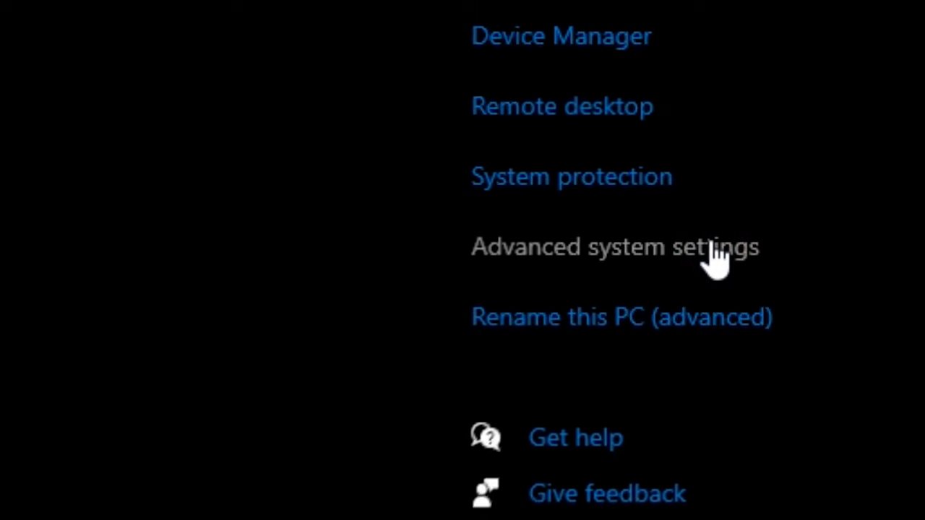
{"action": "left_click", "coordinate": [614, 246]}
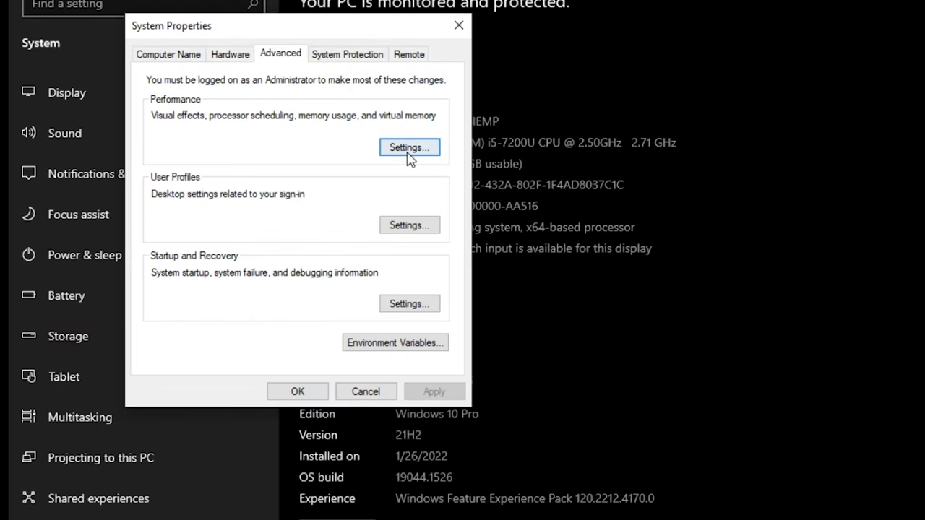
{"action": "left_click", "coordinate": [410, 146]}
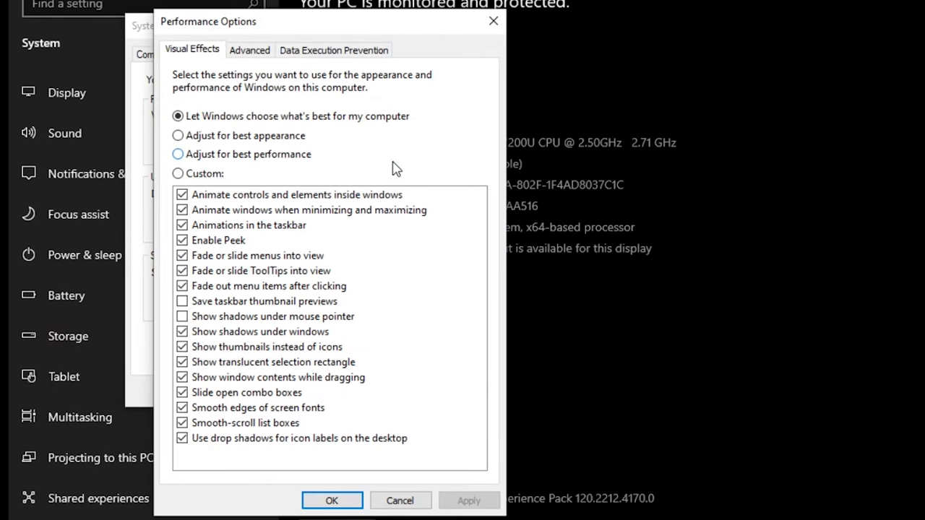
- Choose best performance, keeping thumbnails and smooth screen font edges, then close all windows
{"action": "left_click", "coordinate": [178, 154]}
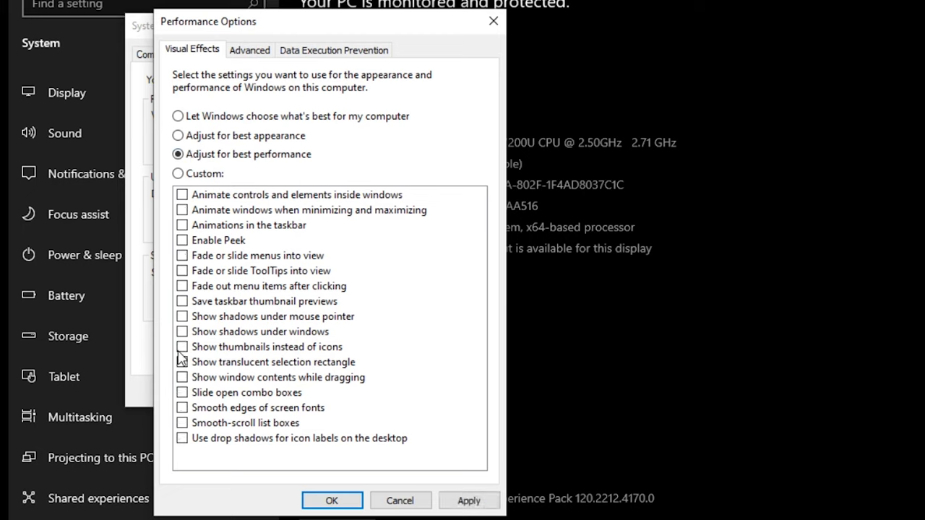
{"action": "left_click", "coordinate": [183, 347]}
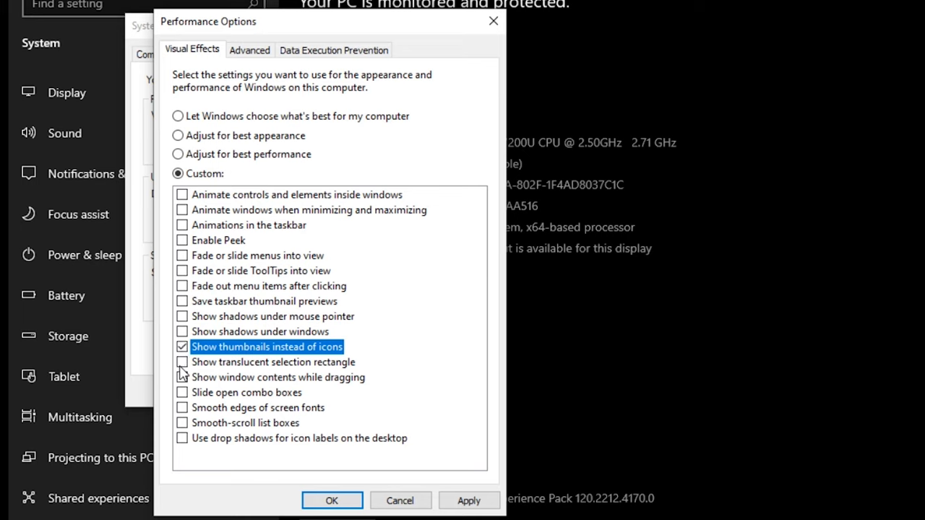
{"action": "left_click", "coordinate": [182, 407]}
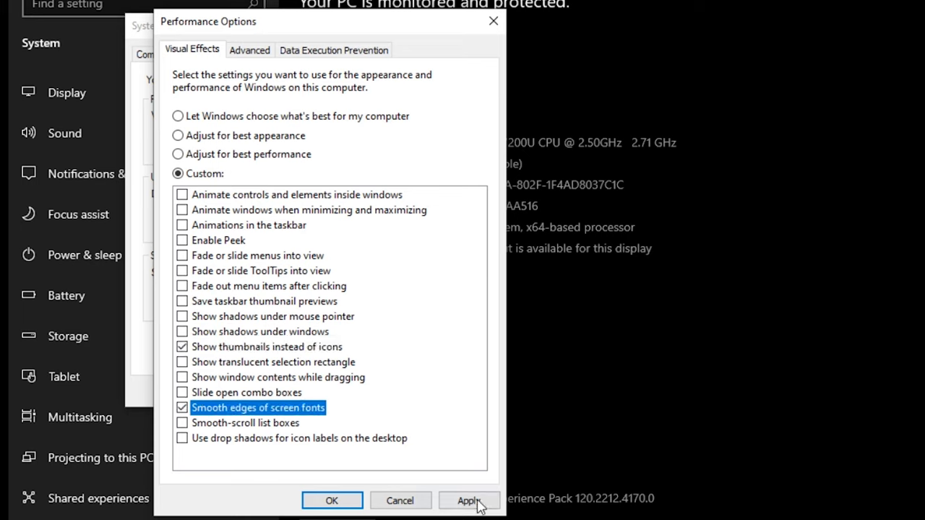
{"action": "left_click", "coordinate": [469, 501]}
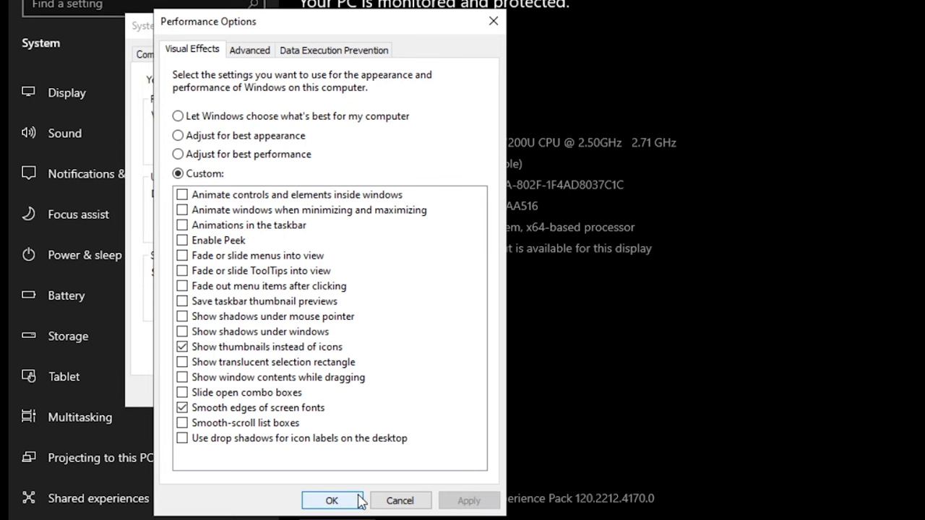
{"action": "left_click", "coordinate": [331, 500]}
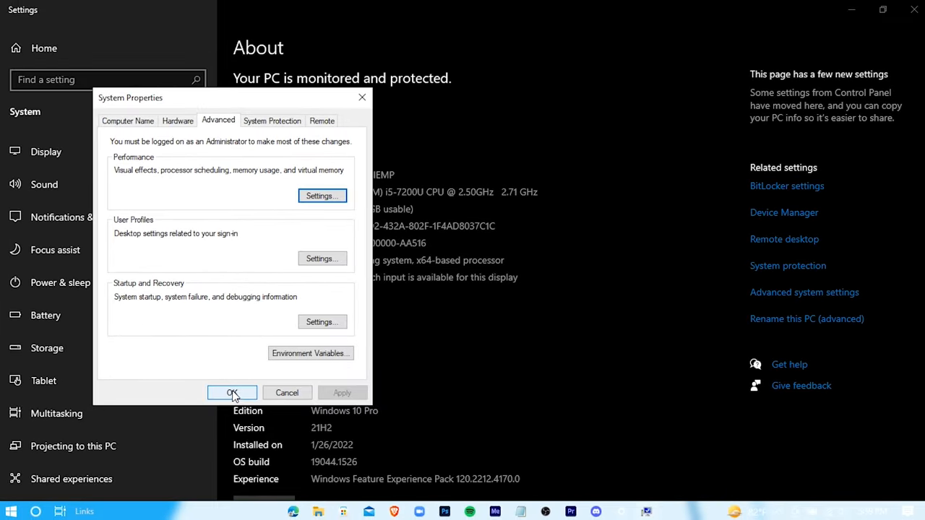
{"action": "left_click", "coordinate": [232, 392]}
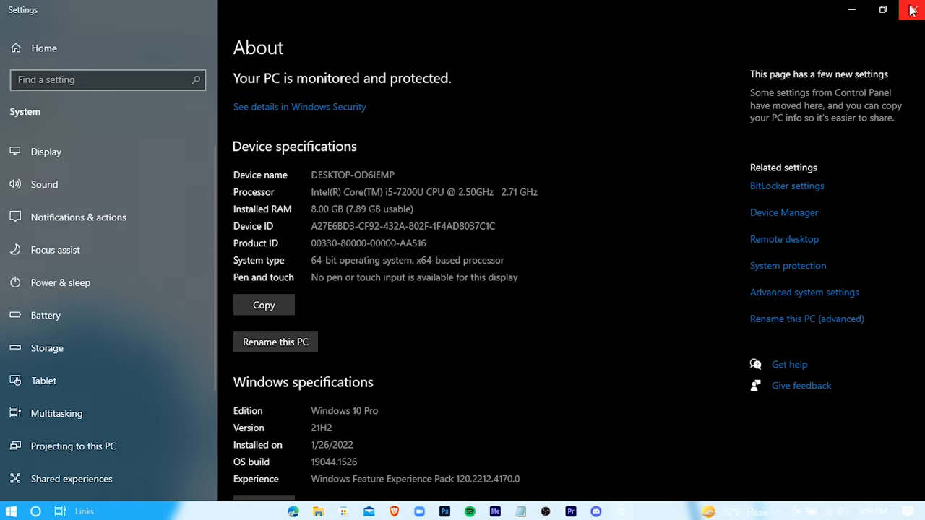
{"action": "left_click", "coordinate": [911, 9]}
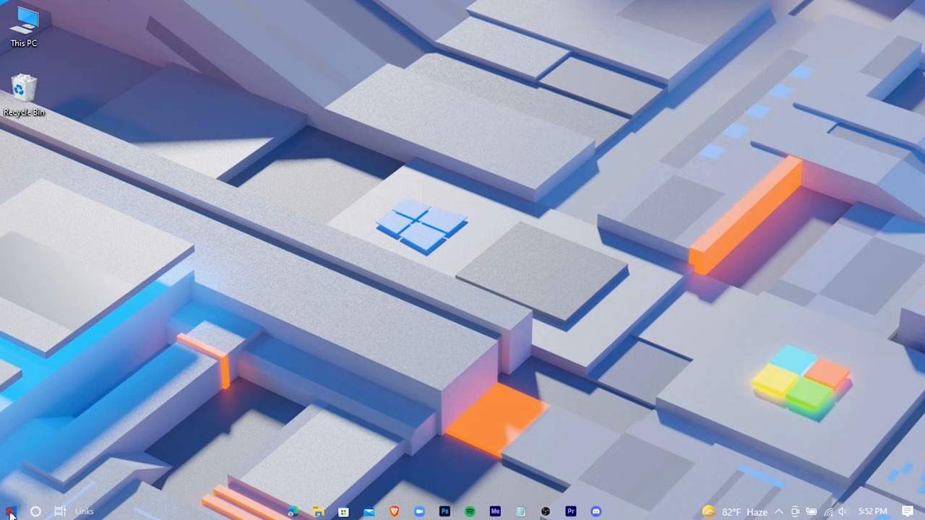
- Delete all removable items from the Windows Temp folder, skipping protected and in-use files
{"action": "type", "text": "run"}
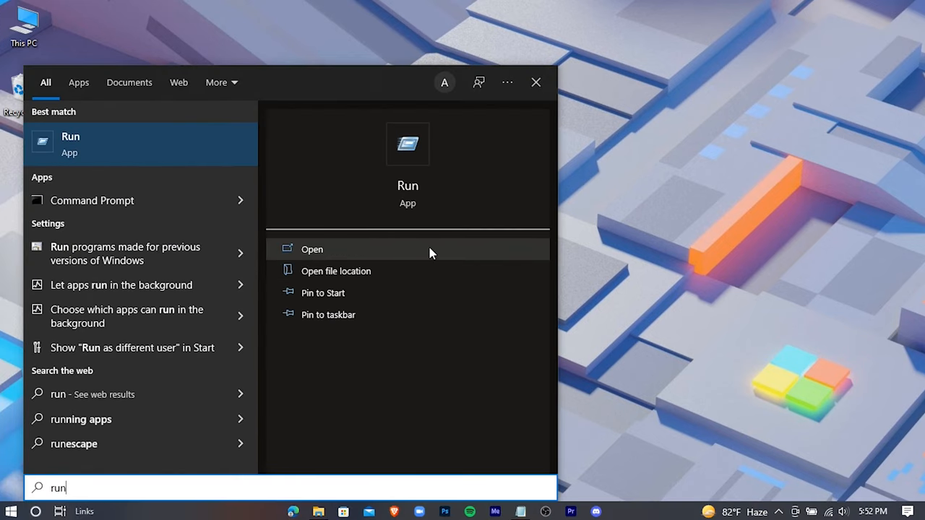
{"action": "key", "text": "win+r"}
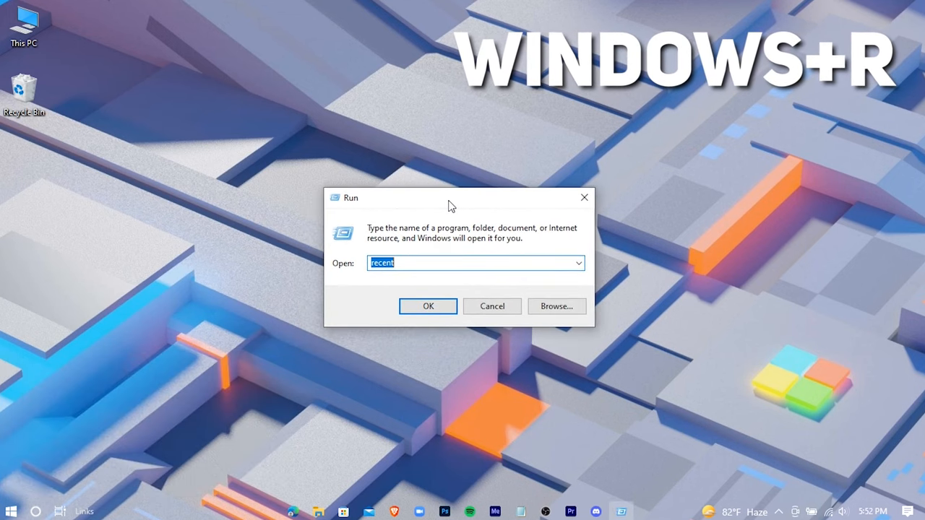
{"action": "type", "text": "tem"}
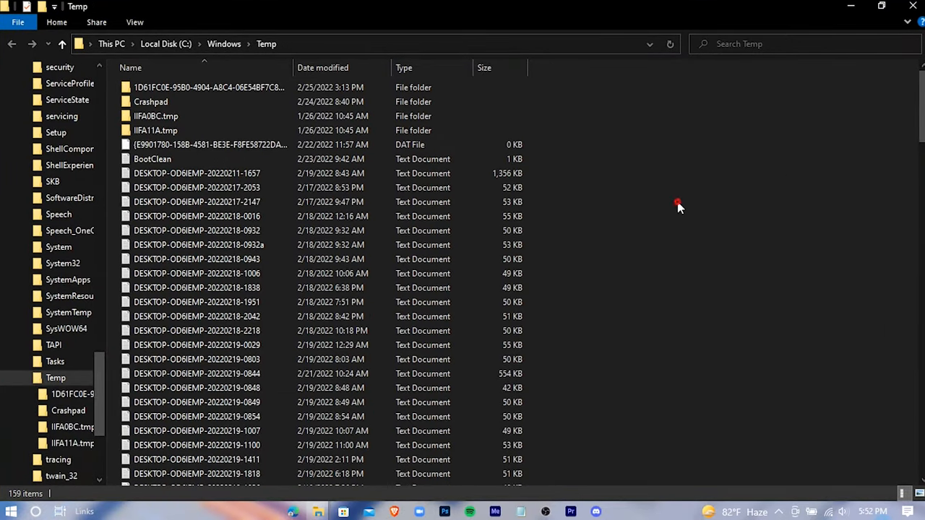
{"action": "key", "text": "ctrl+a"}
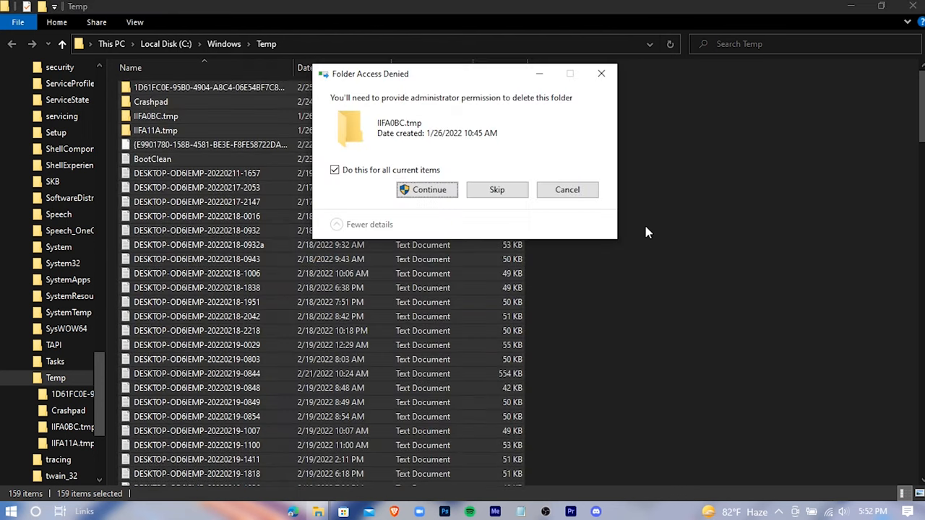
{"action": "left_click", "coordinate": [428, 190]}
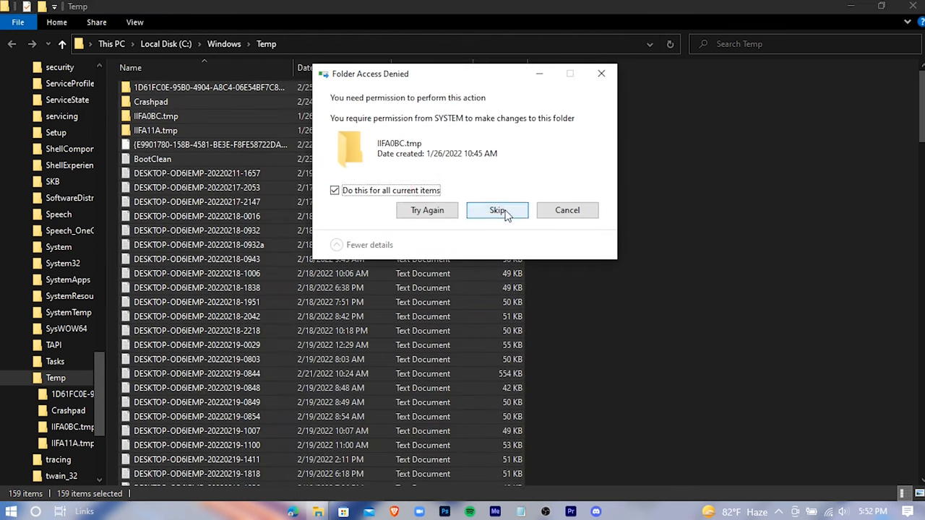
{"action": "left_click", "coordinate": [498, 209]}
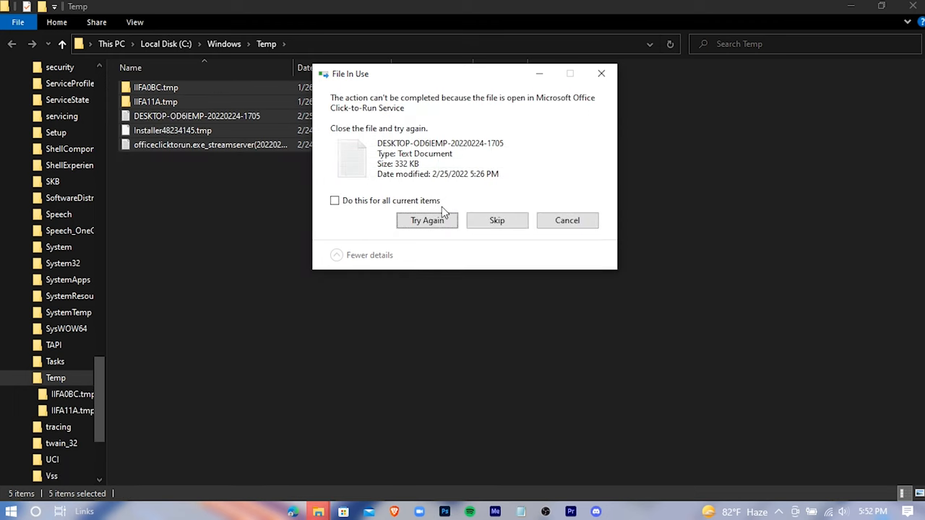
{"action": "left_click", "coordinate": [496, 220]}
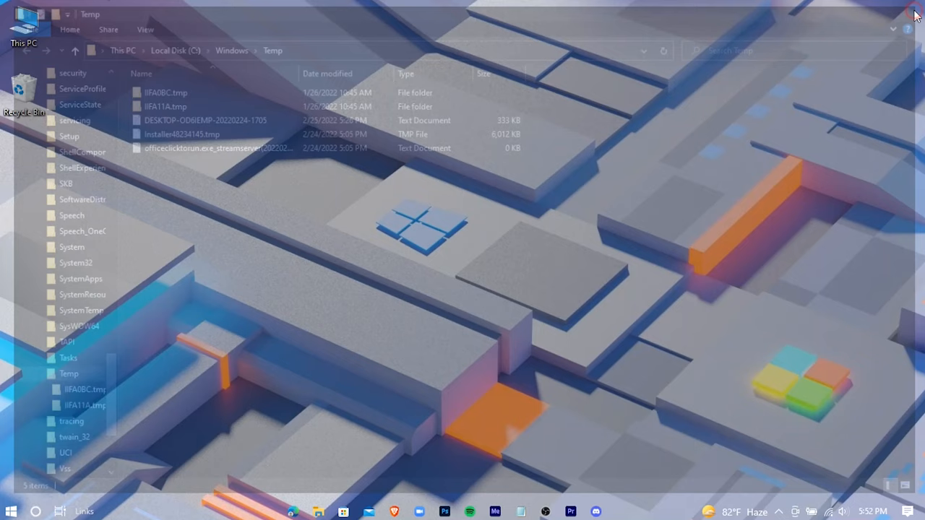
{"action": "left_click", "coordinate": [915, 13]}
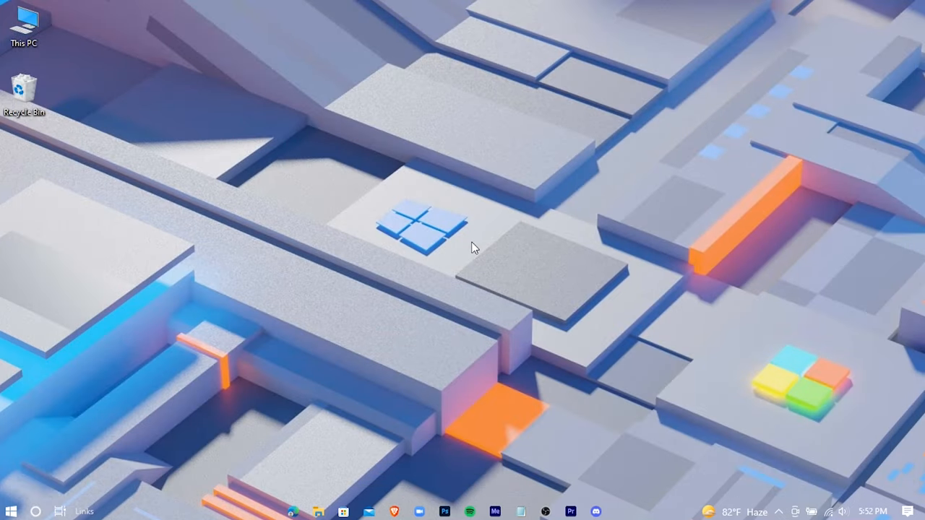
- Delete the 252 items in the user's %temp% folder, skipping the file in use
{"action": "left_click", "coordinate": [11, 511]}
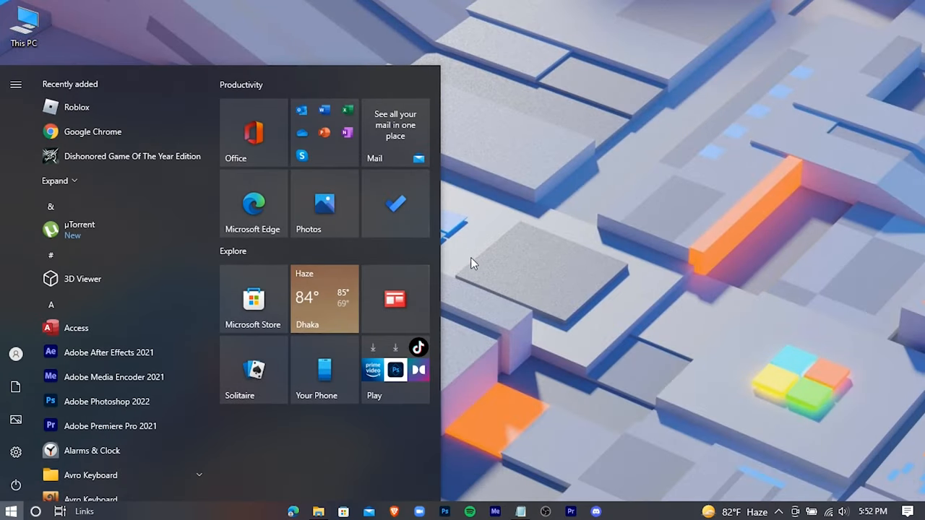
{"action": "type", "text": "run"}
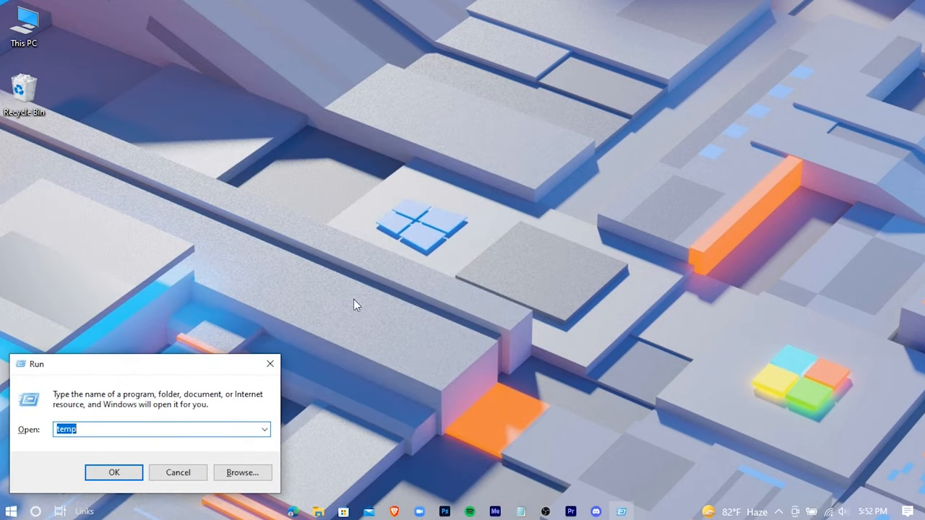
{"action": "left_click_drag", "start_coordinate": [36, 364], "coordinate": [351, 190]}
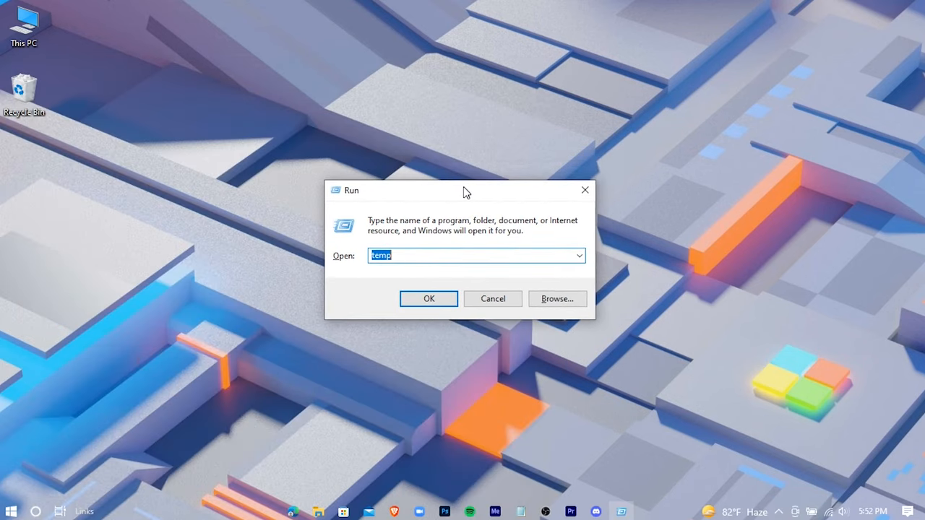
{"action": "mouse_move", "coordinate": [493, 298]}
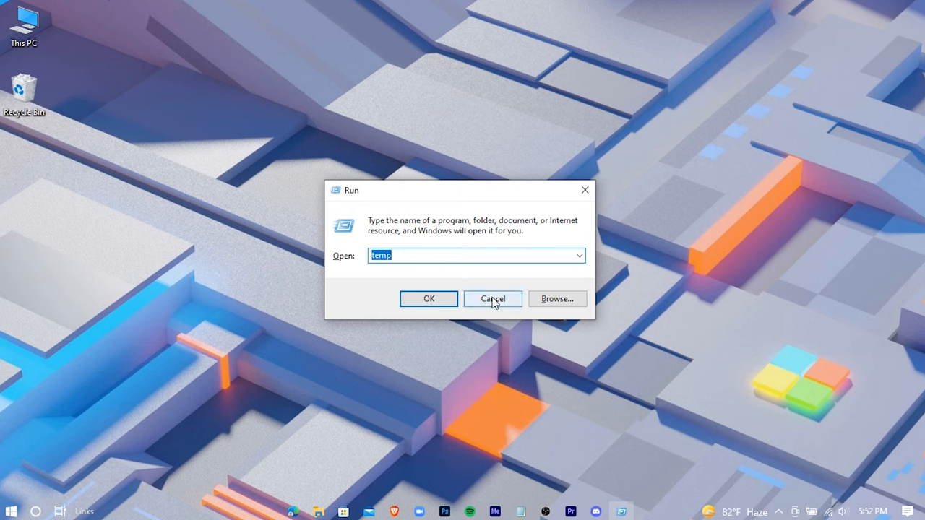
{"action": "type", "text": "%temp"}
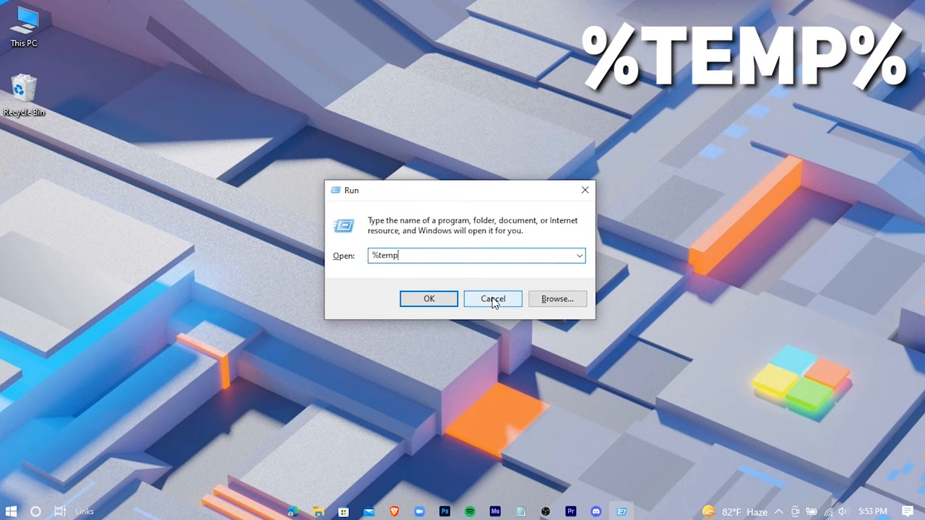
{"action": "left_click", "coordinate": [428, 298]}
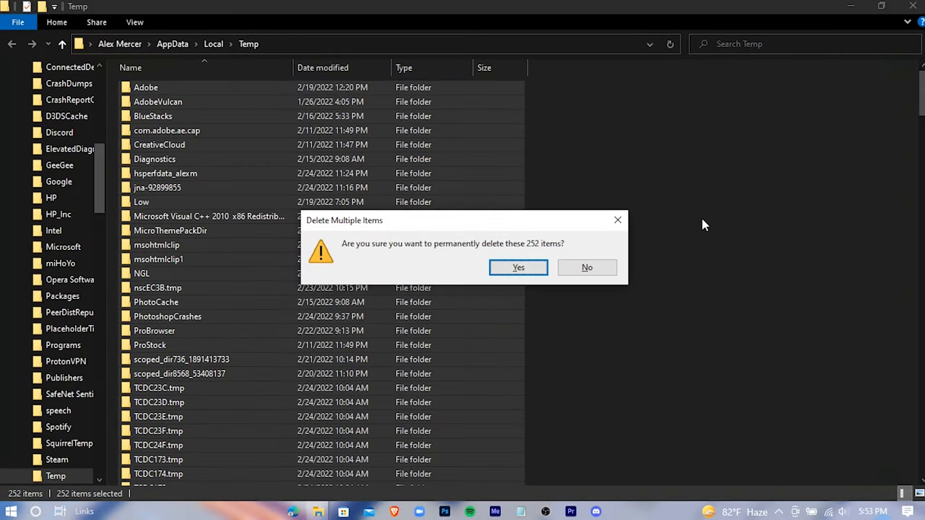
{"action": "left_click", "coordinate": [519, 267]}
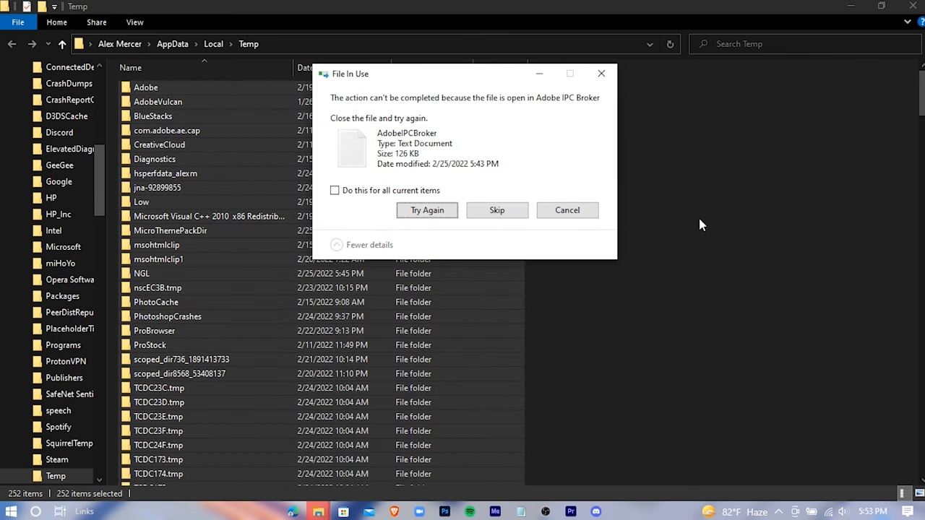
{"action": "left_click", "coordinate": [496, 209]}
{"action": "type", "text": "pr"}
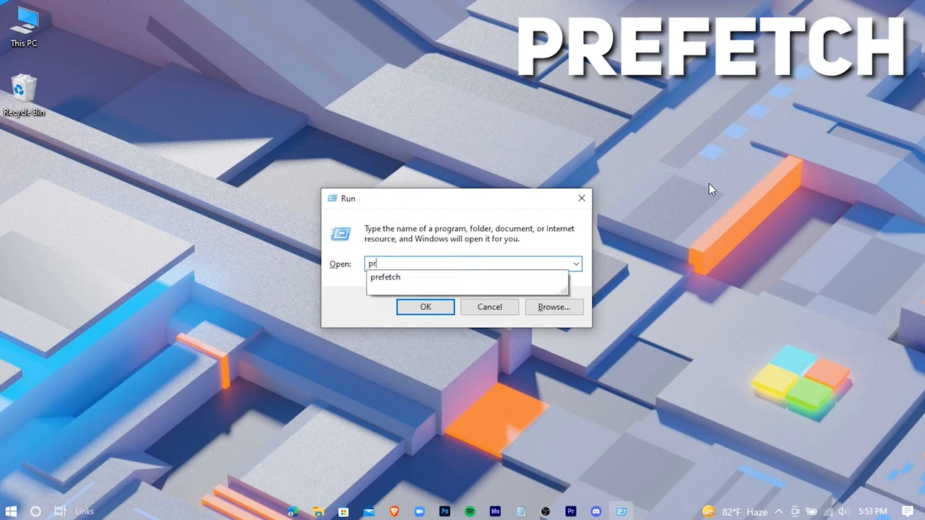
- Delete the 158 Prefetch items, skipping the file still in use
{"action": "left_click", "coordinate": [425, 307]}
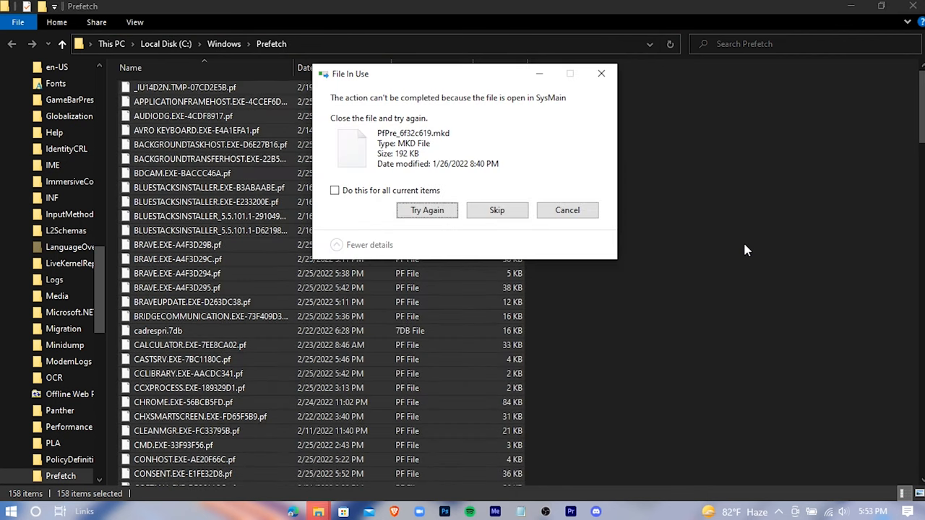
{"action": "left_click", "coordinate": [497, 210]}
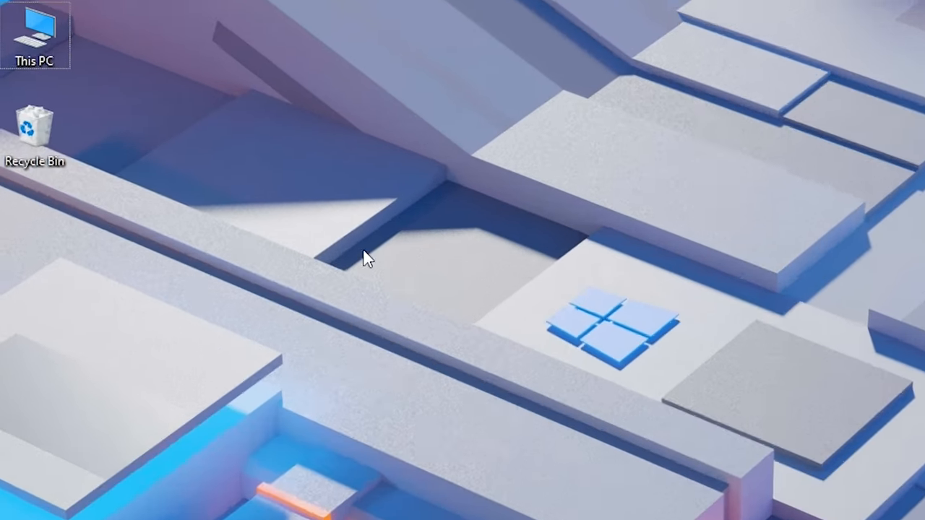
- Start Disk Cleanup from the Local Disk (C:) properties in This PC
{"action": "double_click", "coordinate": [34, 33]}
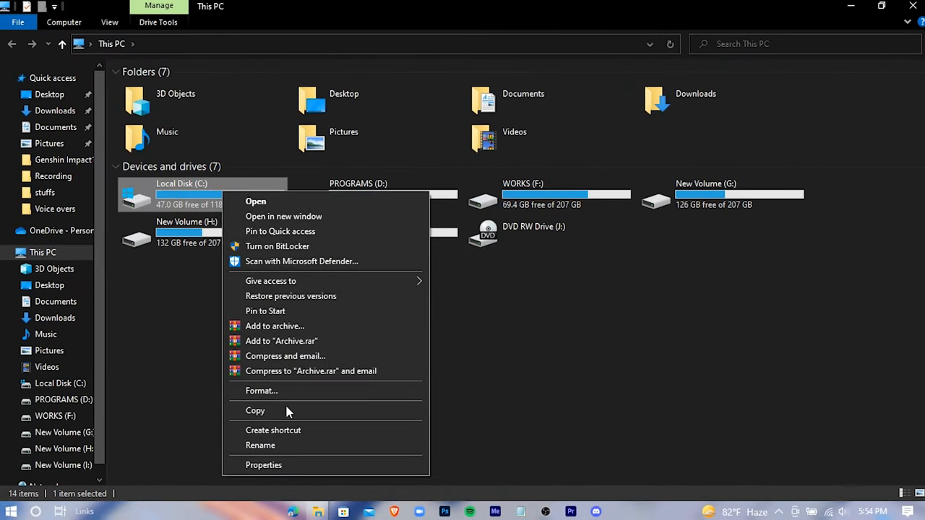
{"action": "left_click", "coordinate": [264, 464]}
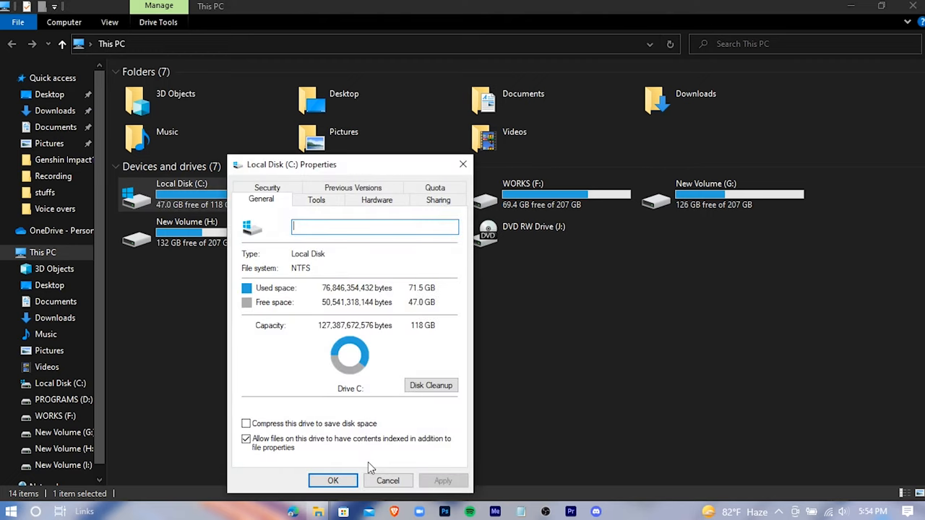
{"action": "left_click_drag", "start_coordinate": [291, 164], "coordinate": [417, 100]}
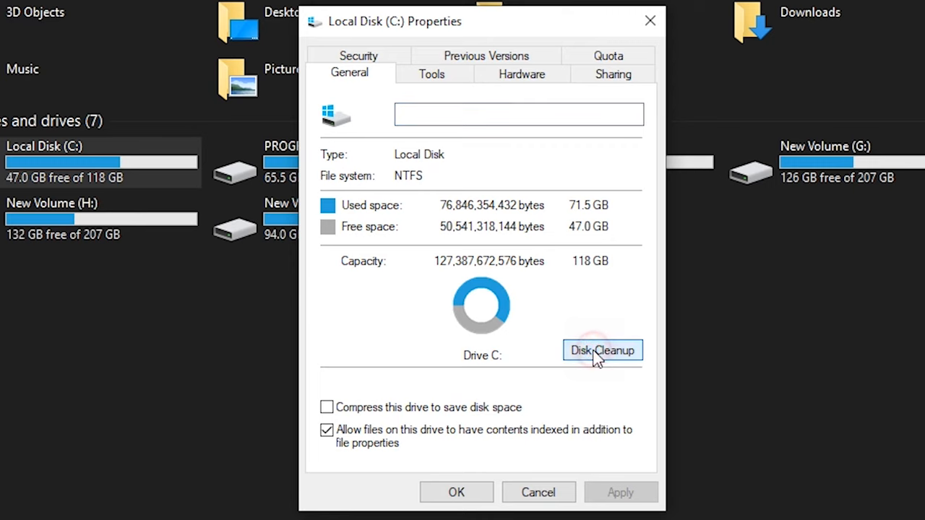
{"action": "left_click", "coordinate": [603, 349]}
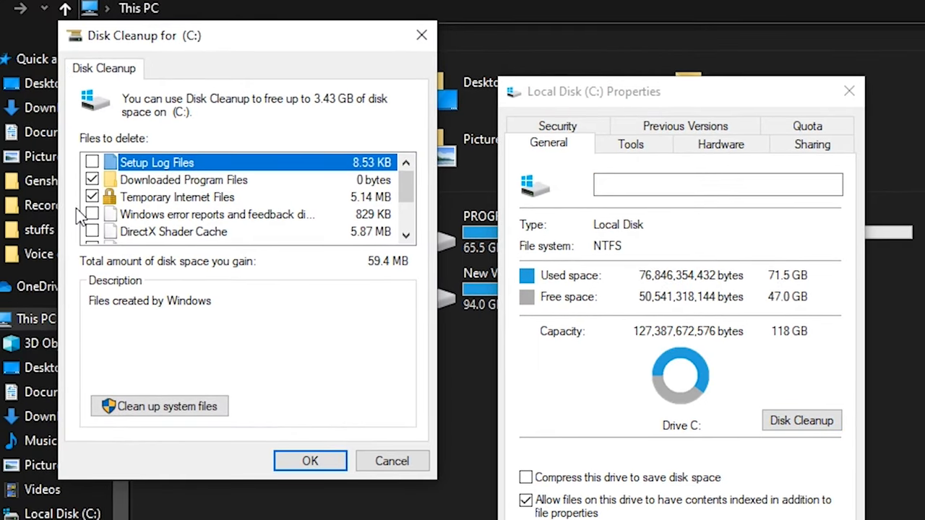
- Tick DirectX Shader Cache and other junk categories, then permanently delete them
{"action": "left_click", "coordinate": [92, 232]}
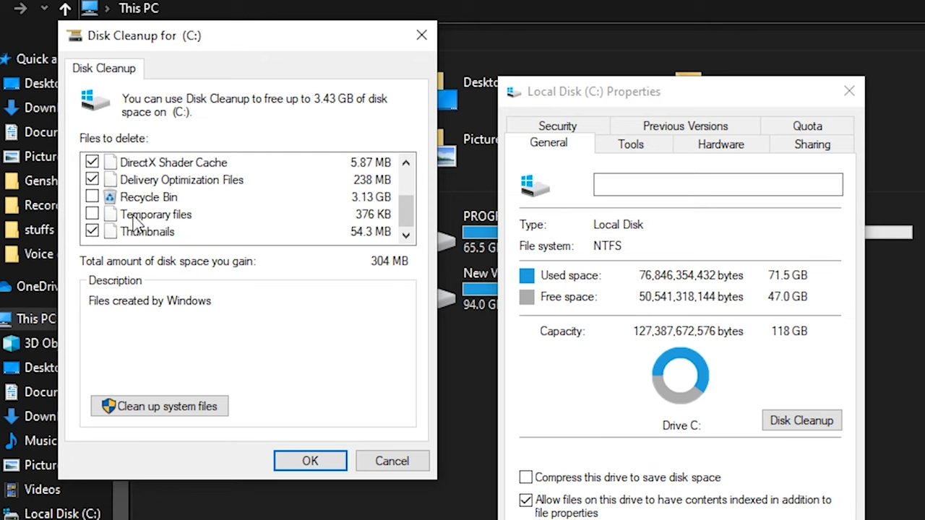
{"action": "left_click", "coordinate": [92, 214]}
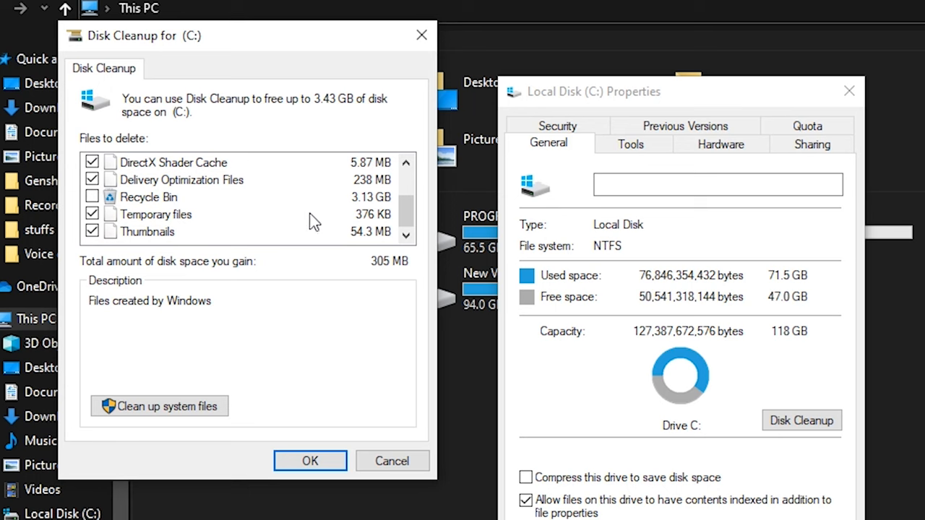
{"action": "left_click", "coordinate": [310, 461]}
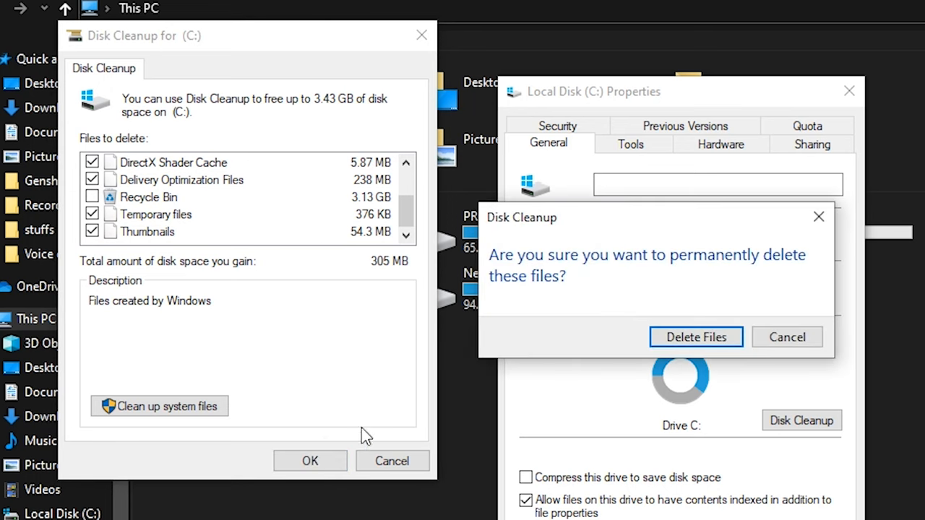
{"action": "left_click", "coordinate": [696, 337]}
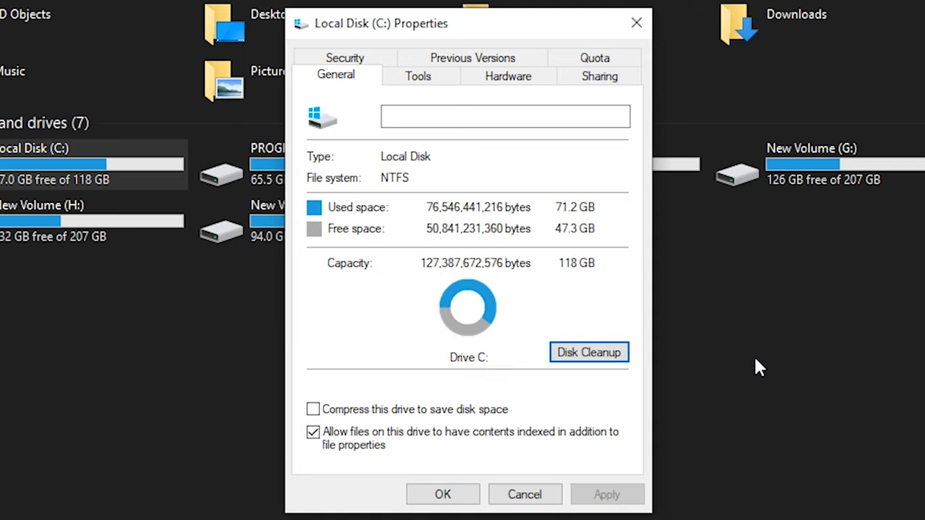
{"action": "left_click", "coordinate": [525, 495]}
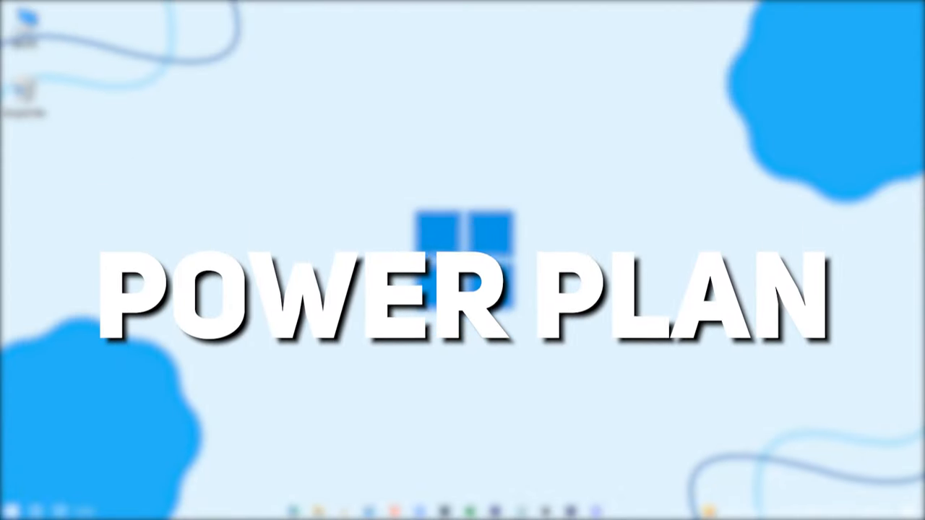
- Run powercfg -duplicatescheme e9a42b02-d5df-448d-aa00-03f14749eb61 in an elevated Command Prompt, then close it
{"action": "left_click", "coordinate": [15, 500]}
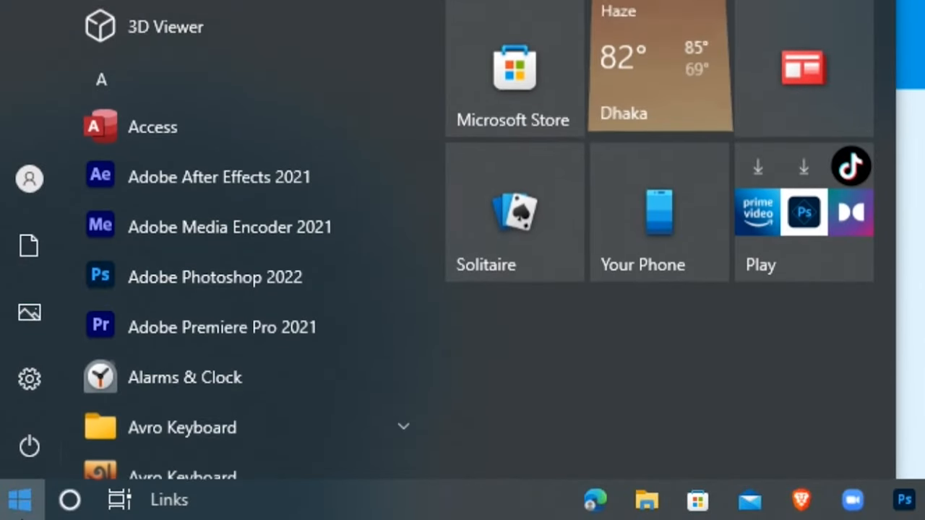
{"action": "type", "text": "cmd"}
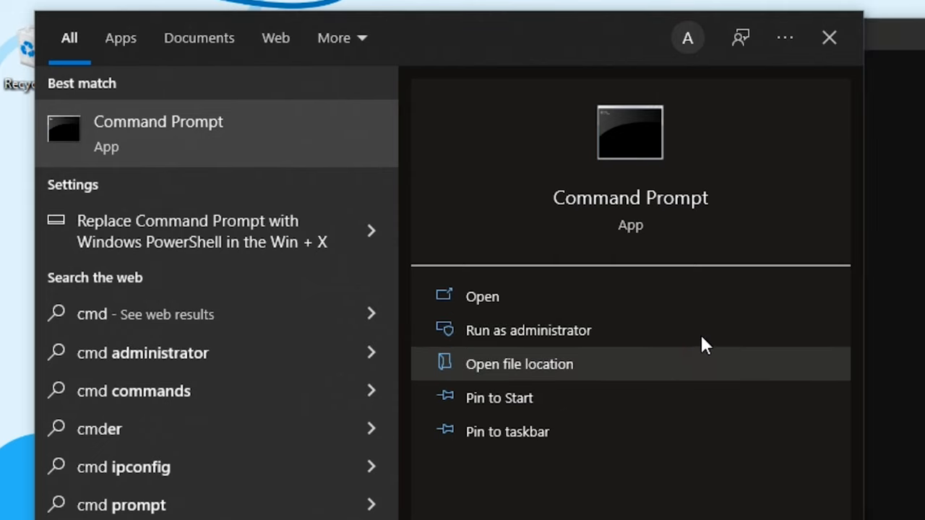
{"action": "left_click", "coordinate": [529, 330]}
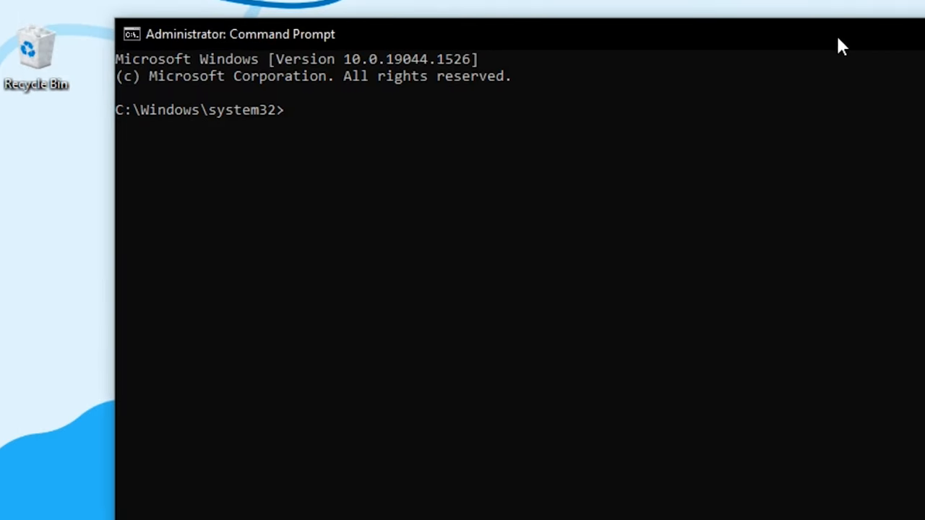
{"action": "type", "text": "powercfg -duplicatescheme e9a42b02-d5df-448d-aa00-03f14749eb61"}
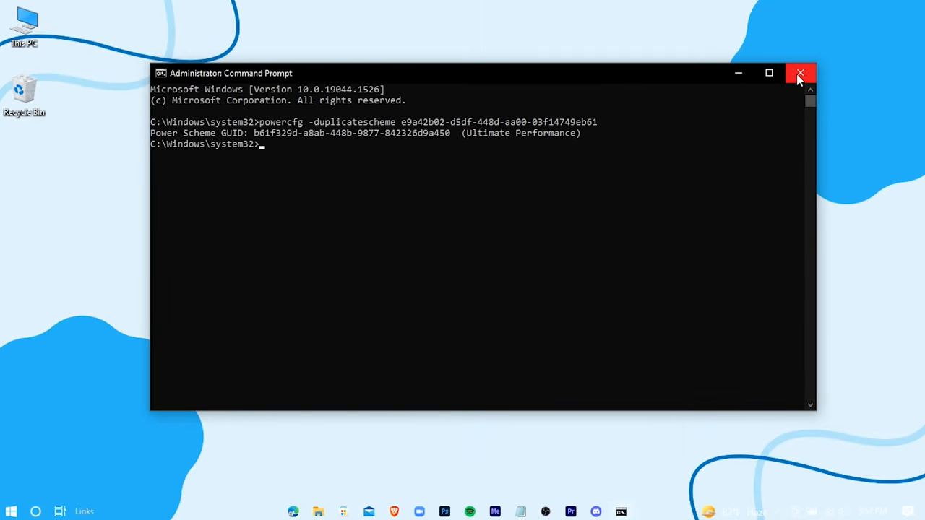
{"action": "left_click", "coordinate": [801, 73]}
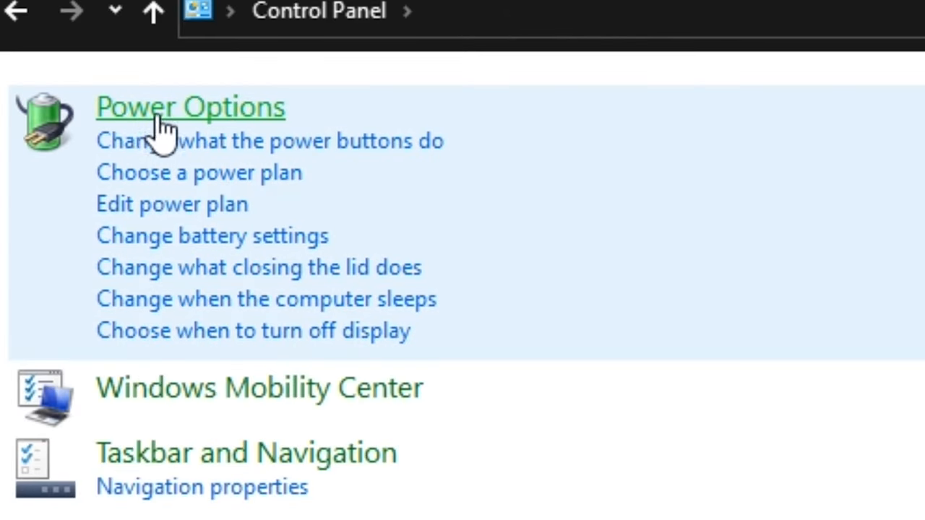
- Open Power Options to see Ultimate Performance among the plans
{"action": "left_click", "coordinate": [190, 106]}
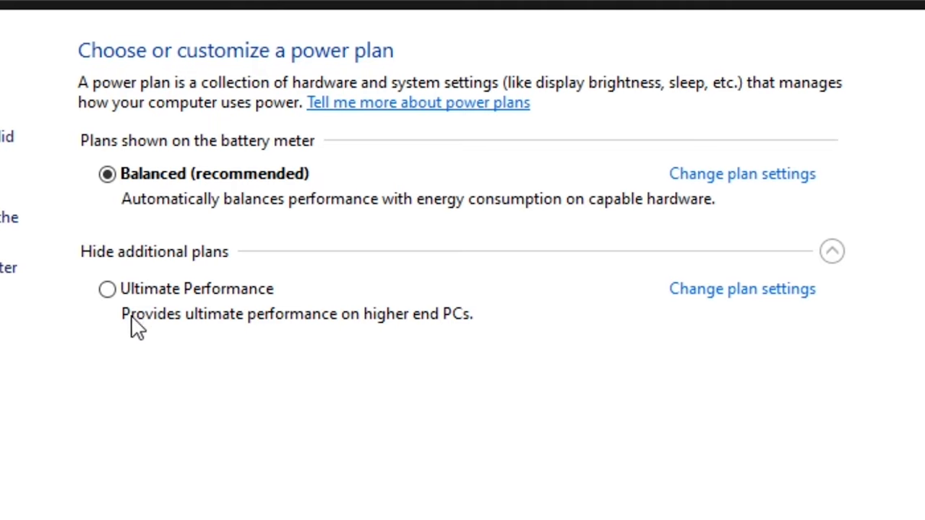
{"action": "mouse_move", "coordinate": [106, 289]}
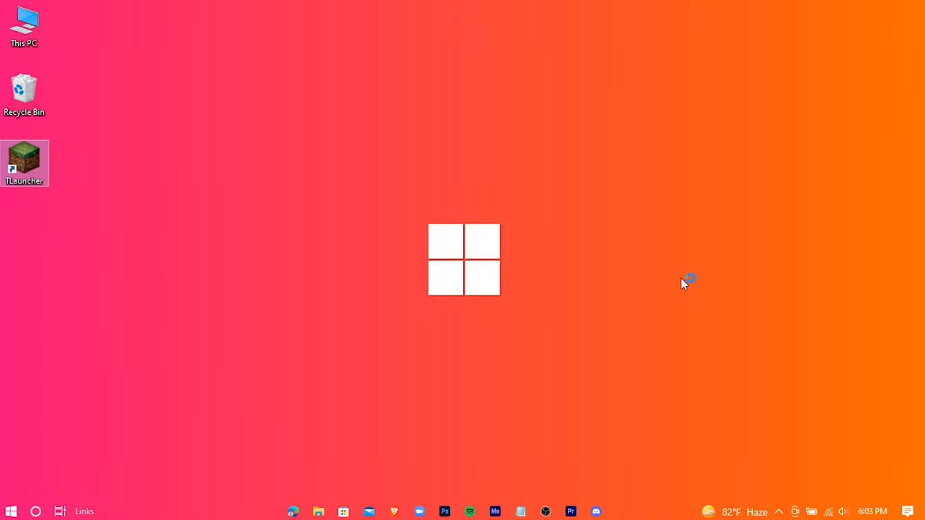
- Launch TLauncher, select OptiFine 1.18.1 and install it to start the game
{"action": "double_click", "coordinate": [23, 163]}
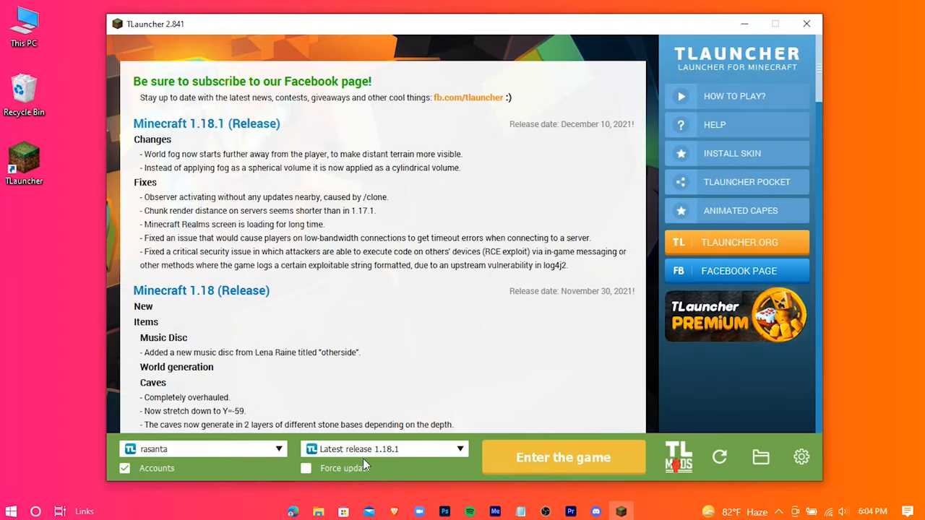
{"action": "left_click", "coordinate": [384, 449]}
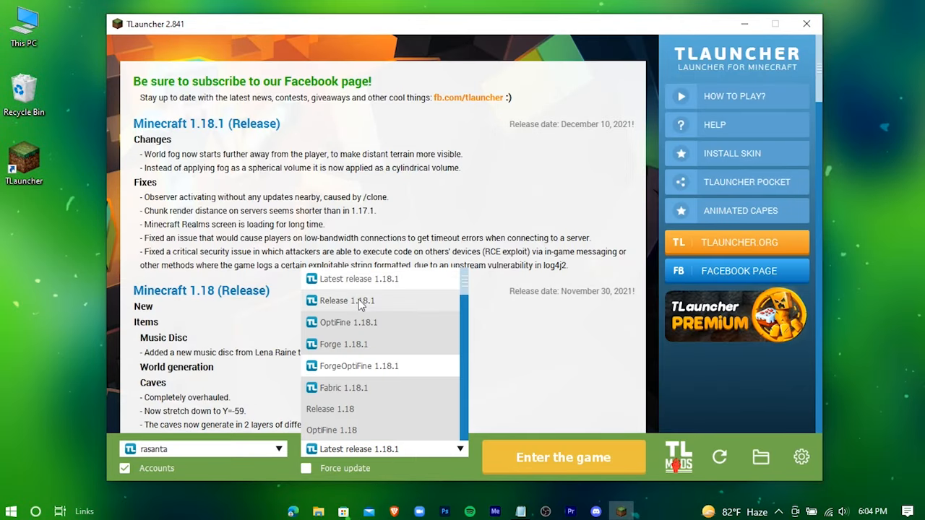
{"action": "mouse_move", "coordinate": [394, 323]}
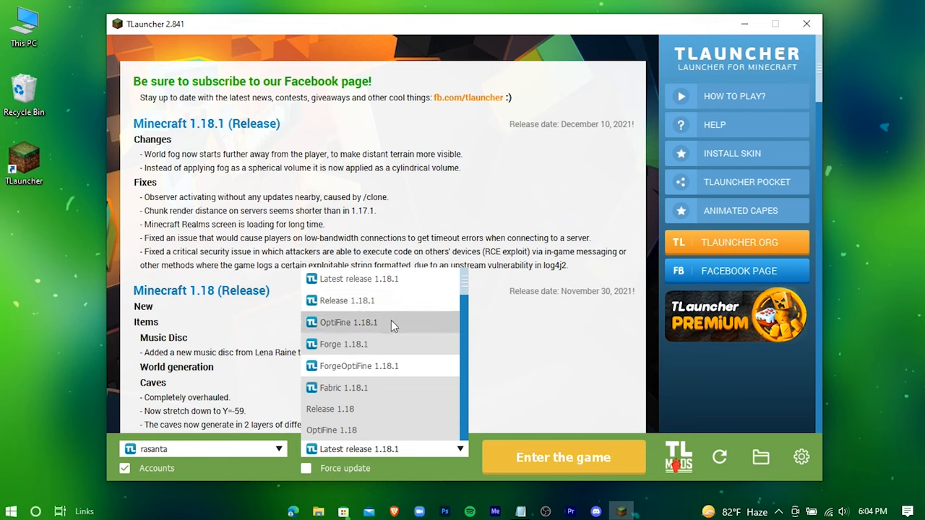
{"action": "left_click", "coordinate": [348, 323]}
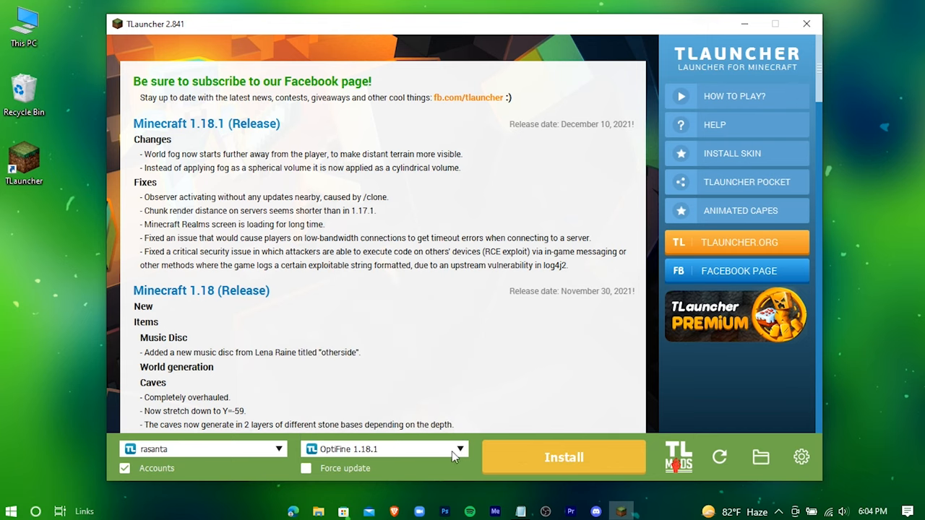
{"action": "left_click", "coordinate": [563, 457]}
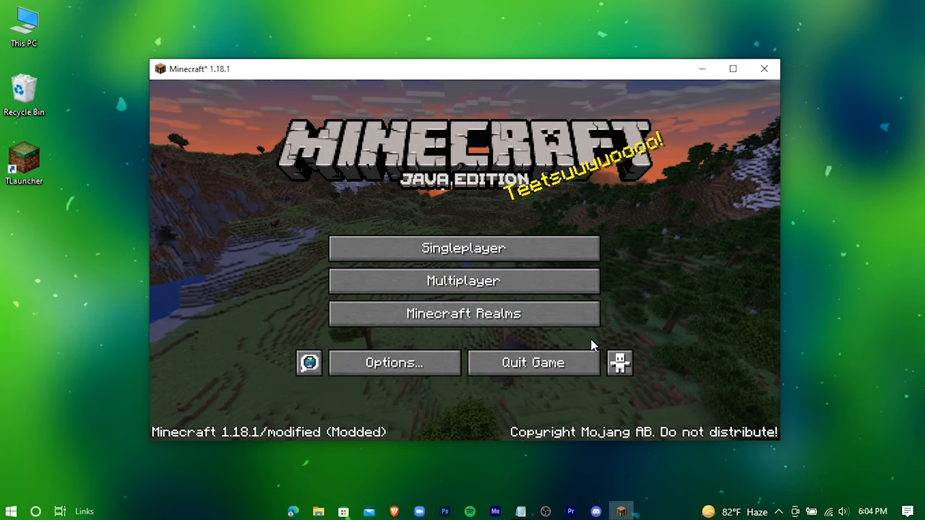
- In the singleplayer world, set Fast graphics, 8-chunk render distance and Unlimited framerate
{"action": "left_click", "coordinate": [463, 248]}
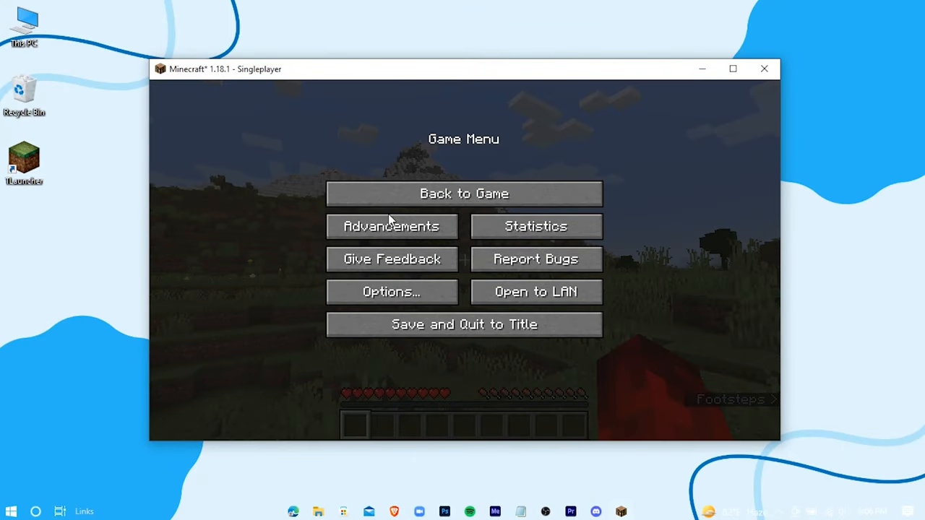
{"action": "left_click", "coordinate": [391, 291]}
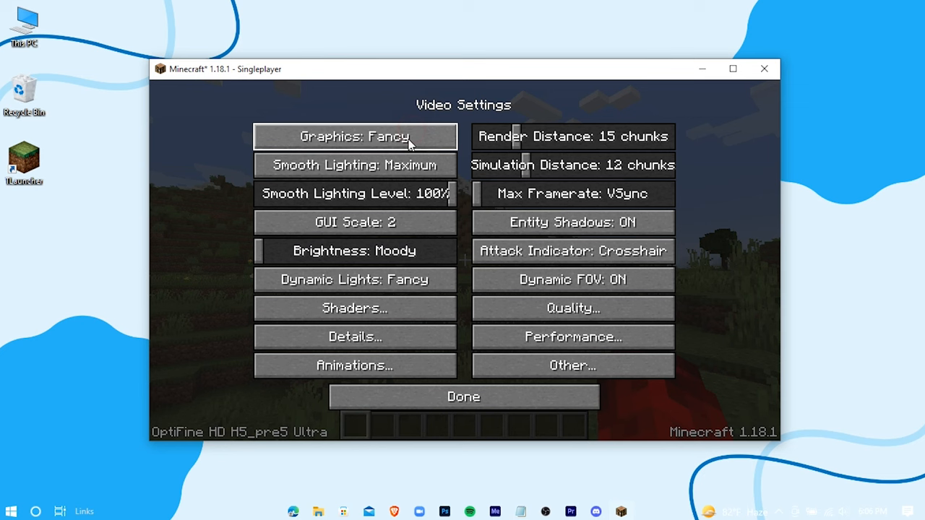
{"action": "left_click", "coordinate": [355, 137]}
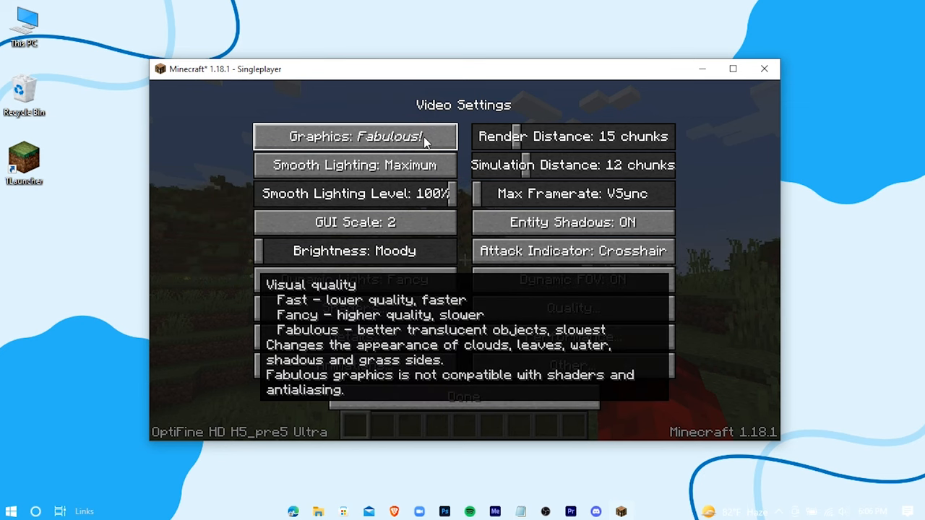
{"action": "left_click", "coordinate": [354, 136]}
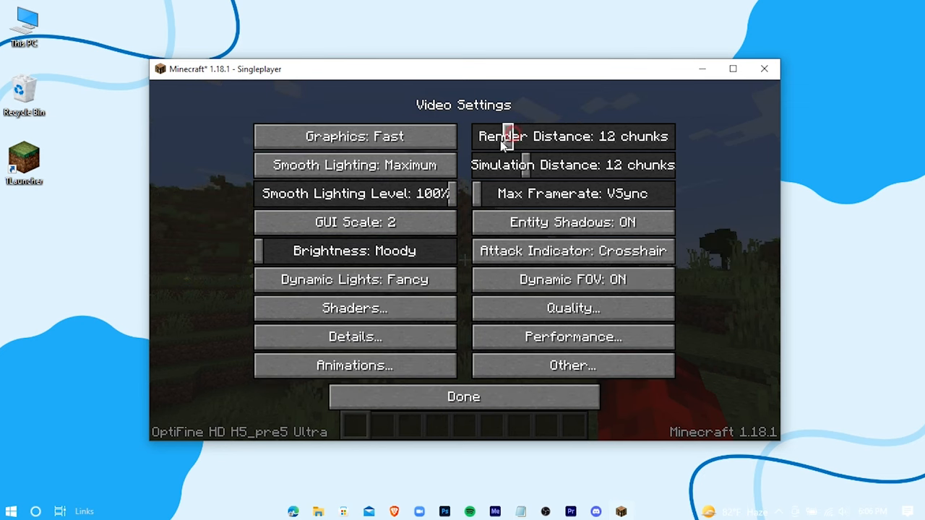
{"action": "left_click", "coordinate": [572, 136]}
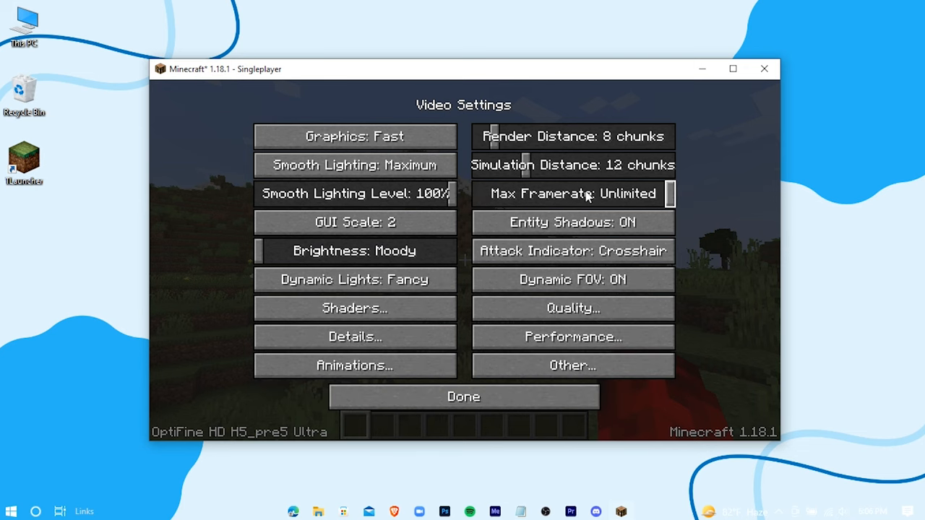
{"action": "mouse_move", "coordinate": [322, 217]}
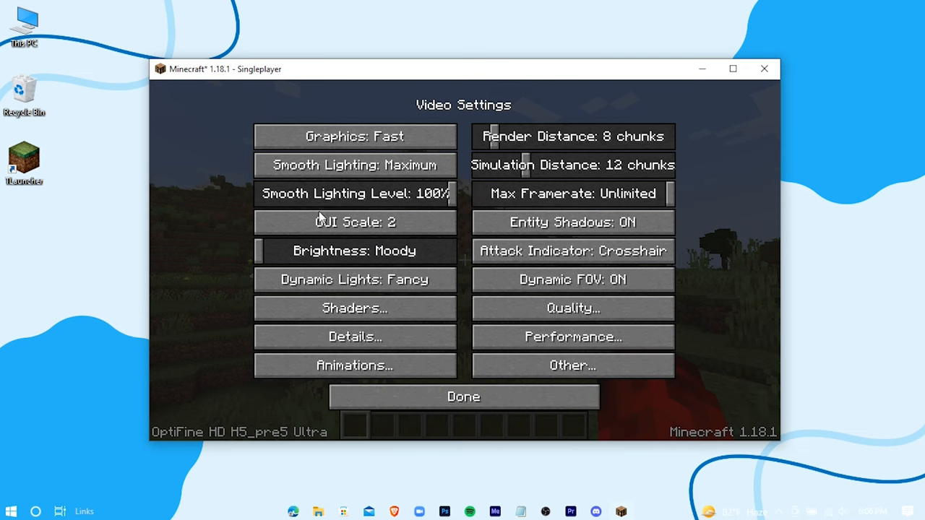
{"action": "left_click", "coordinate": [463, 397]}
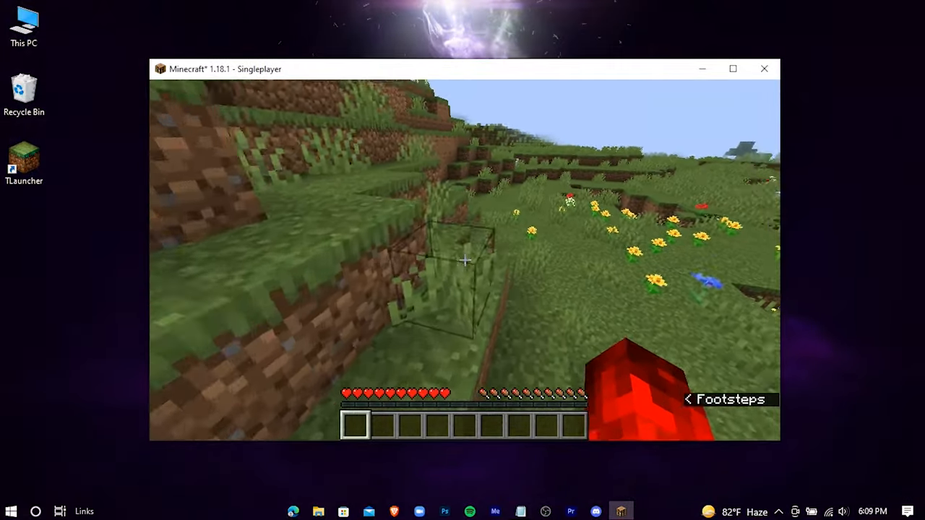
{"action": "mouse_move", "coordinate": [463, 260]}
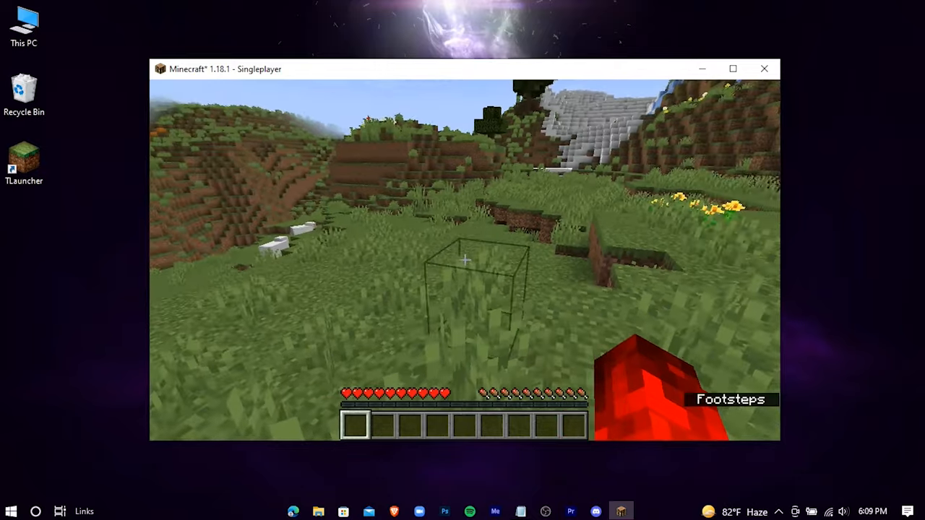
{"action": "key", "text": "F3"}
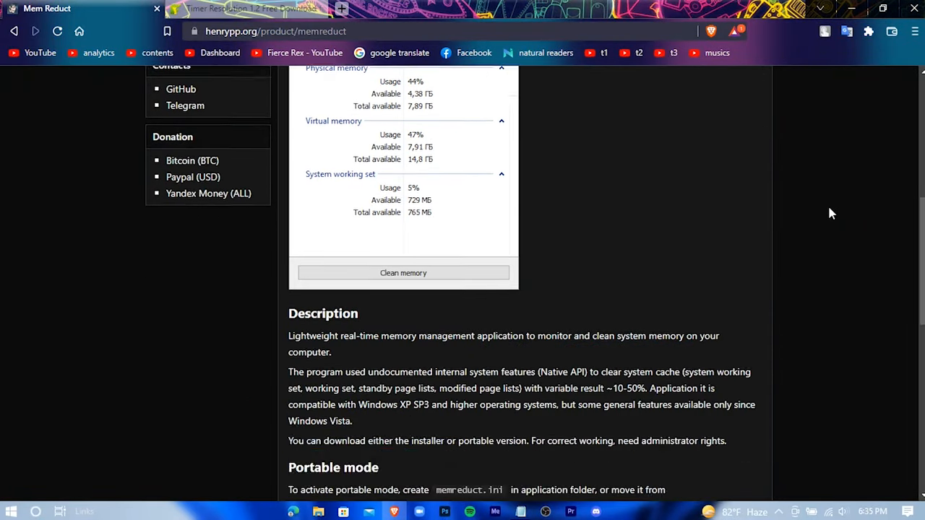
- Download memreduct-3.4-setup.exe from henrypp.org to the desktop
{"action": "left_click", "coordinate": [246, 8]}
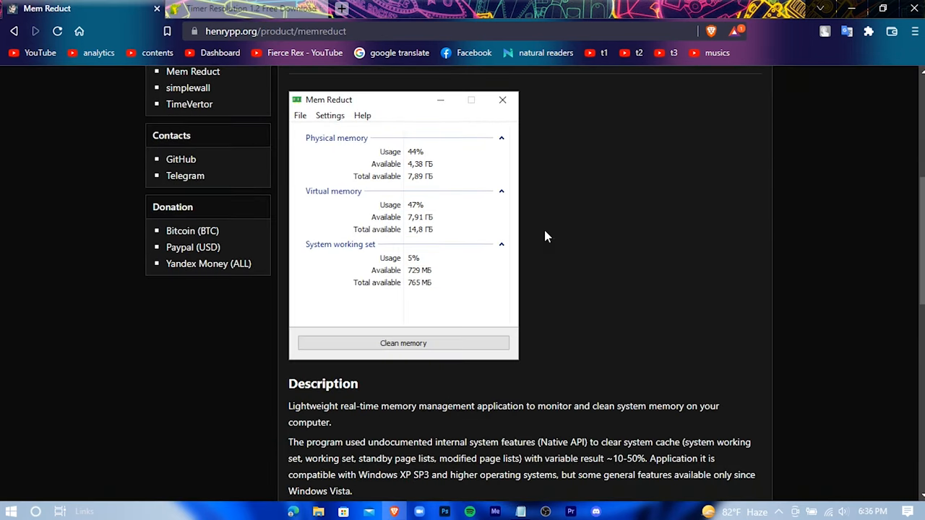
{"action": "scroll", "scroll_direction": "down", "scroll_amount": 3}
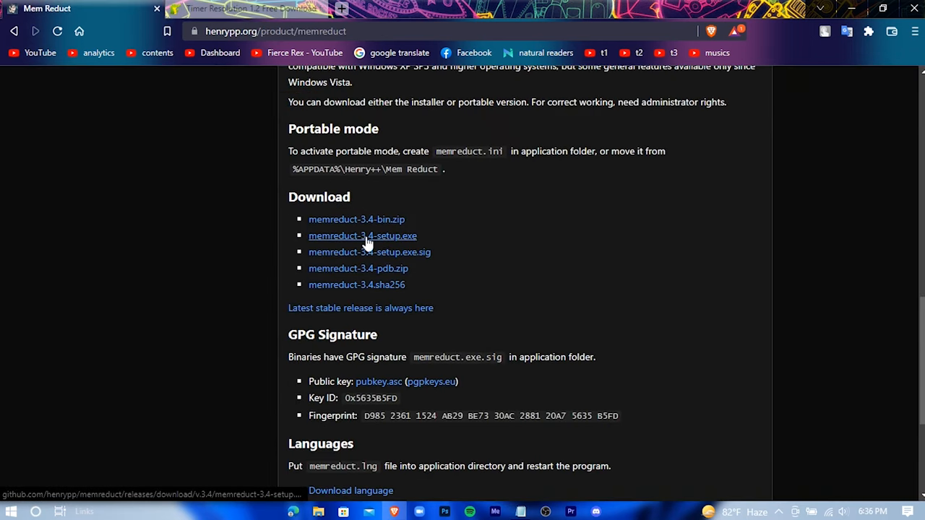
{"action": "left_click", "coordinate": [362, 235]}
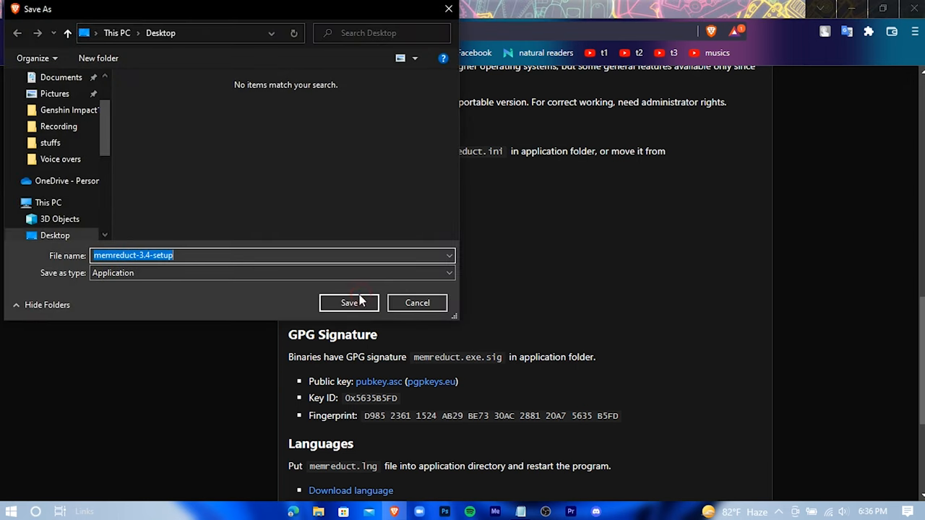
{"action": "left_click", "coordinate": [349, 303]}
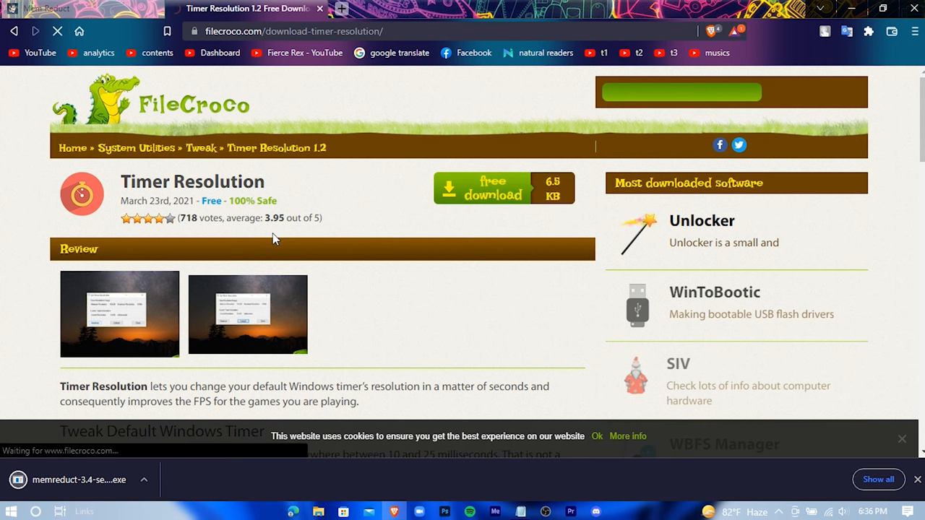
- Save the Timer Resolution zip from FileCroco to the desktop and exit Brave
{"action": "left_click", "coordinate": [491, 188]}
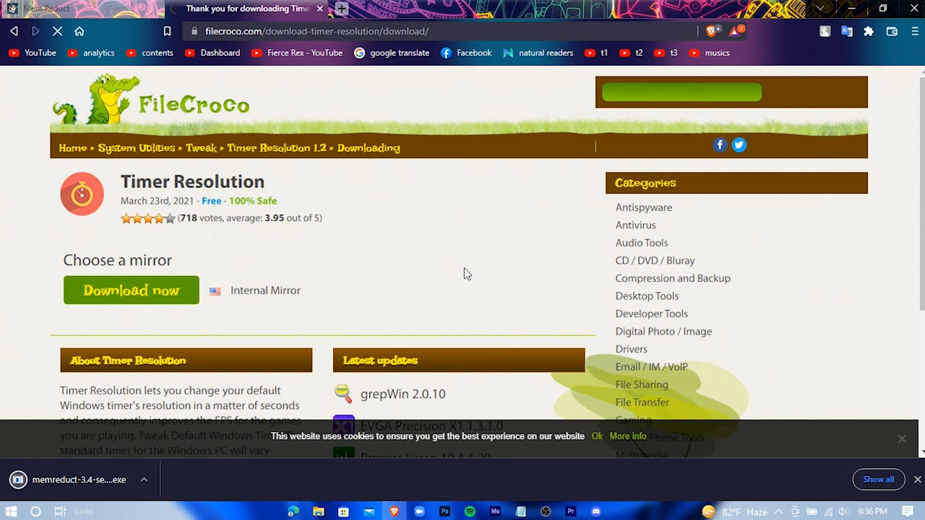
{"action": "left_click", "coordinate": [131, 290]}
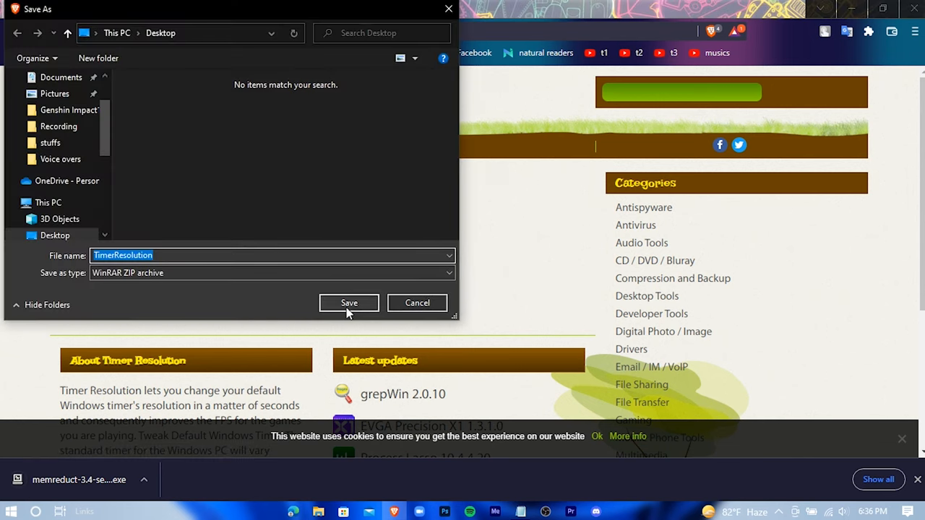
{"action": "left_click", "coordinate": [349, 302]}
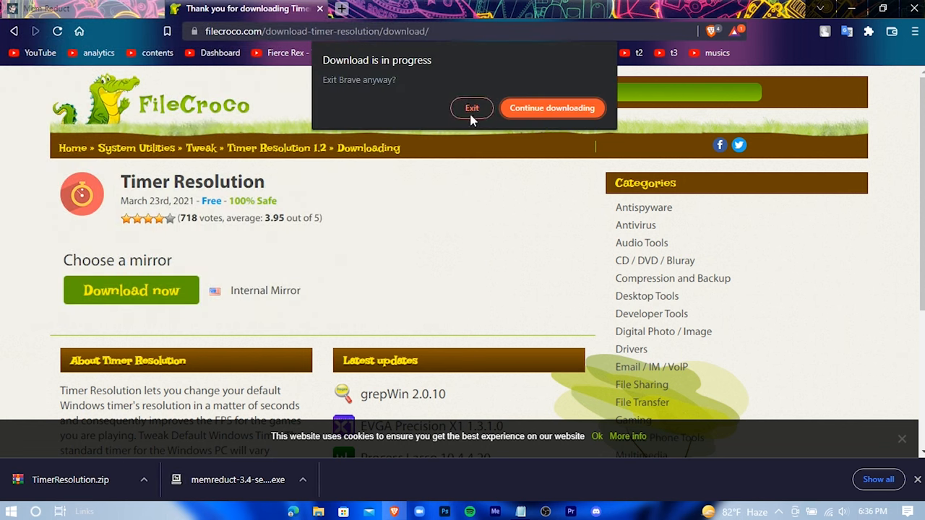
{"action": "left_click", "coordinate": [471, 108]}
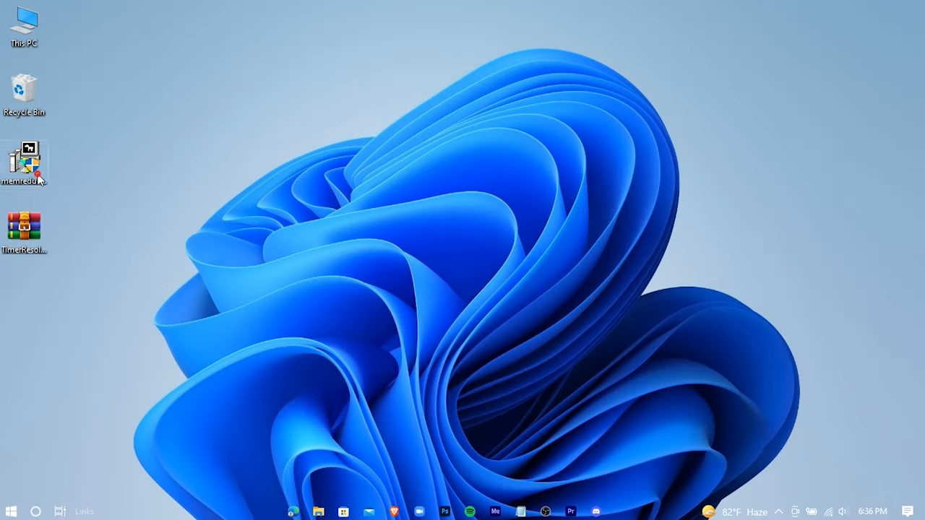
- Install Mem Reduct 3.4 with default components, unticking 'Run Mem Reduct' before finishing
{"action": "left_click", "coordinate": [24, 159]}
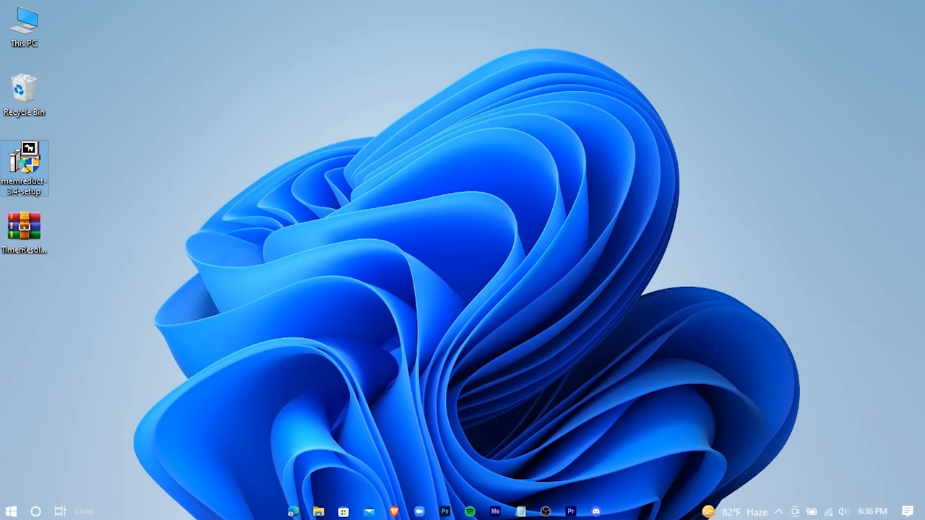
{"action": "double_click", "coordinate": [24, 167]}
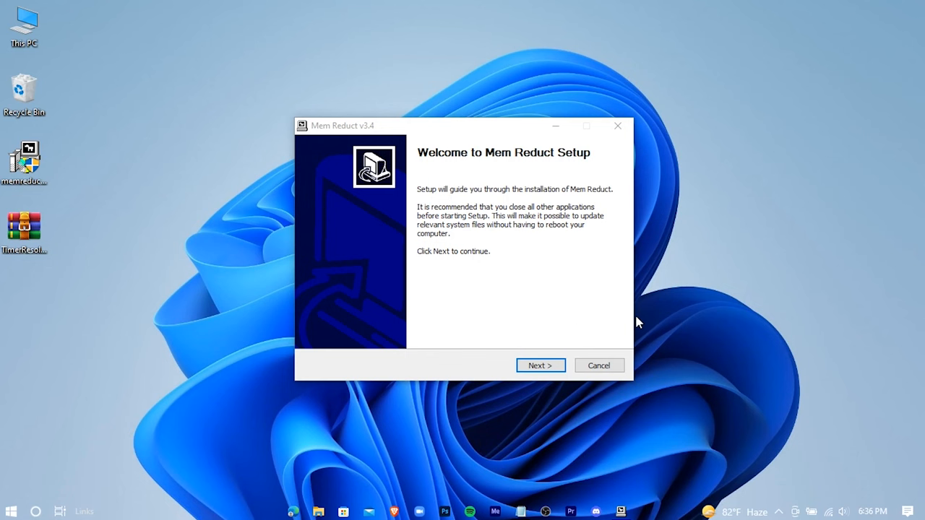
{"action": "left_click", "coordinate": [540, 365]}
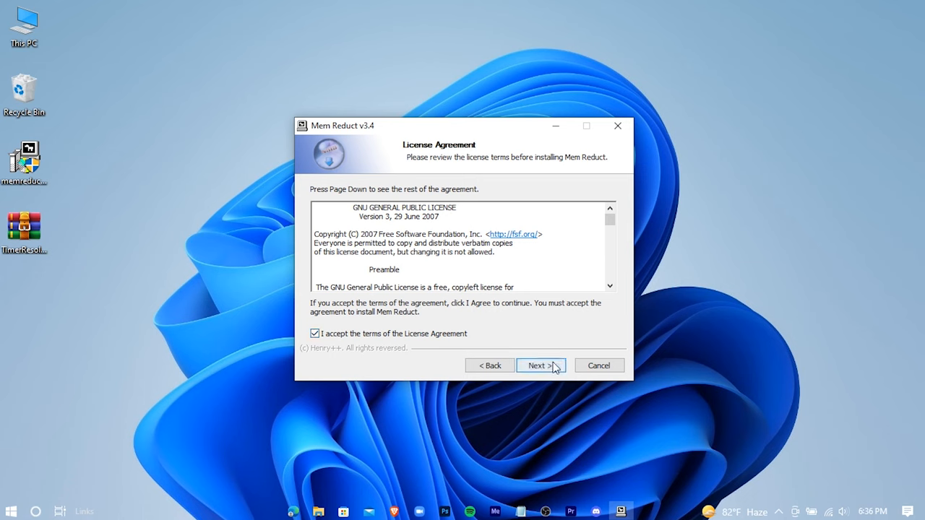
{"action": "left_click", "coordinate": [538, 365]}
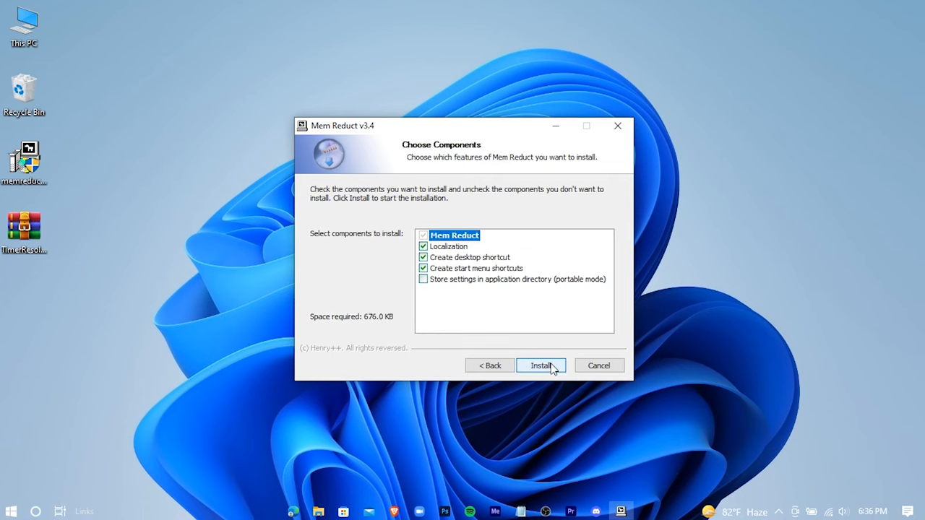
{"action": "left_click", "coordinate": [541, 365]}
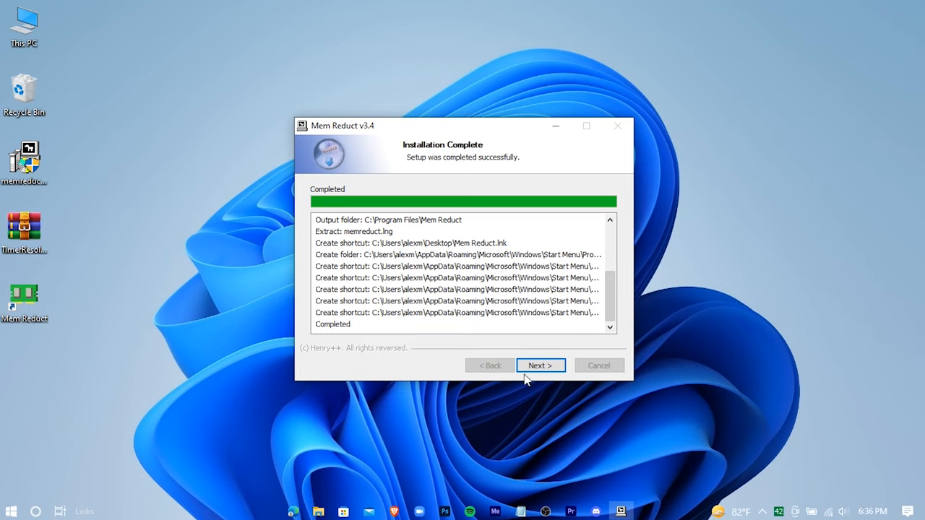
{"action": "left_click", "coordinate": [541, 366]}
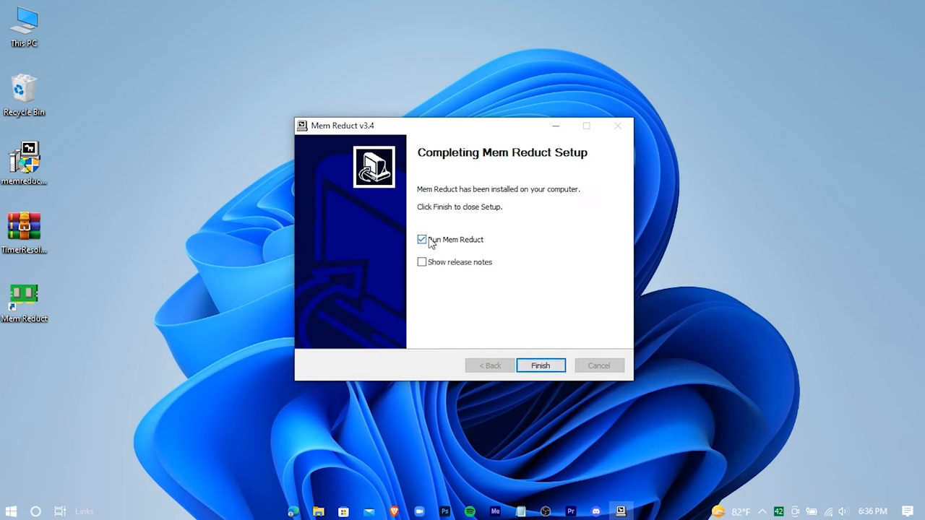
{"action": "left_click", "coordinate": [421, 240]}
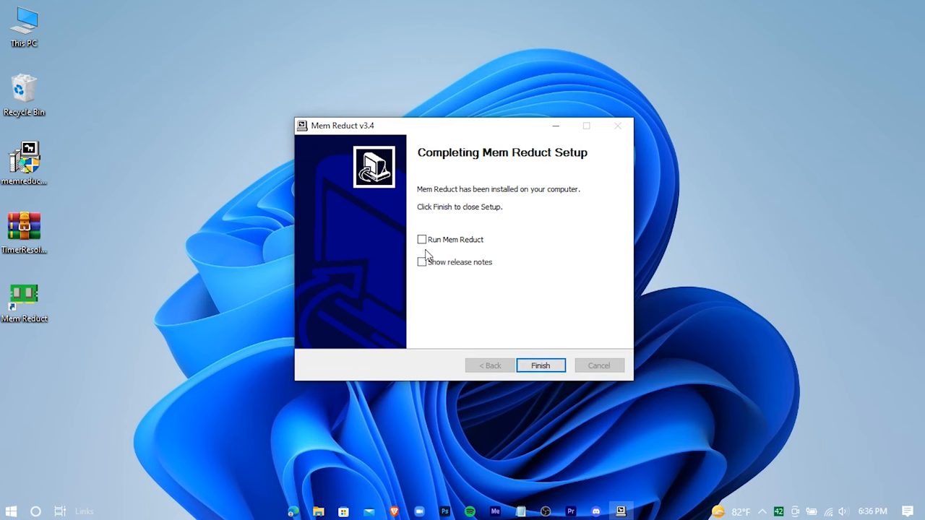
{"action": "left_click", "coordinate": [541, 365]}
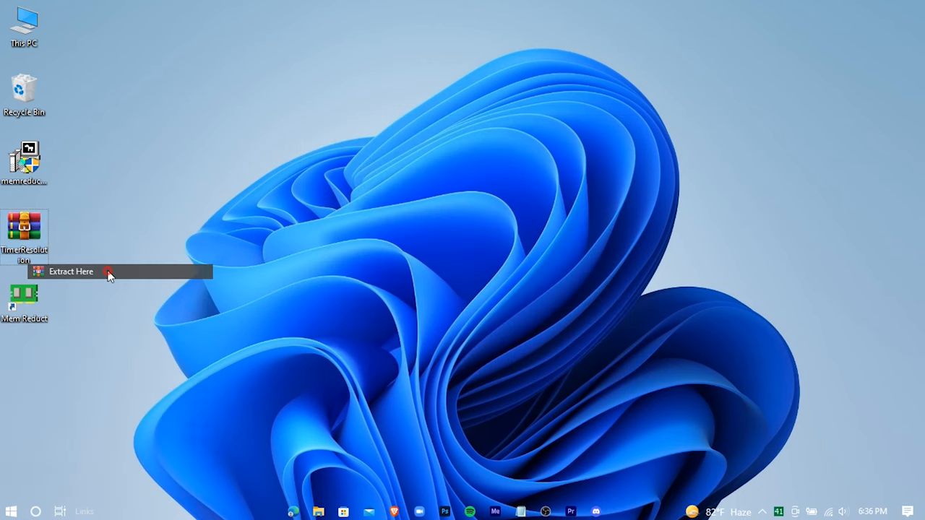
- Extract TimerResolution, delete its zip, then clean memory in Mem Reduct (41% to 24%)
{"action": "left_click", "coordinate": [71, 271]}
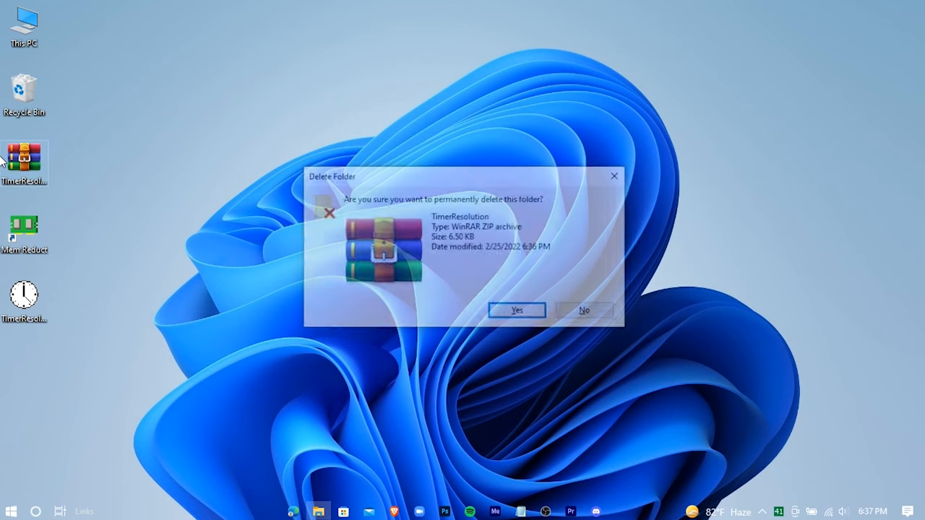
{"action": "left_click", "coordinate": [516, 310]}
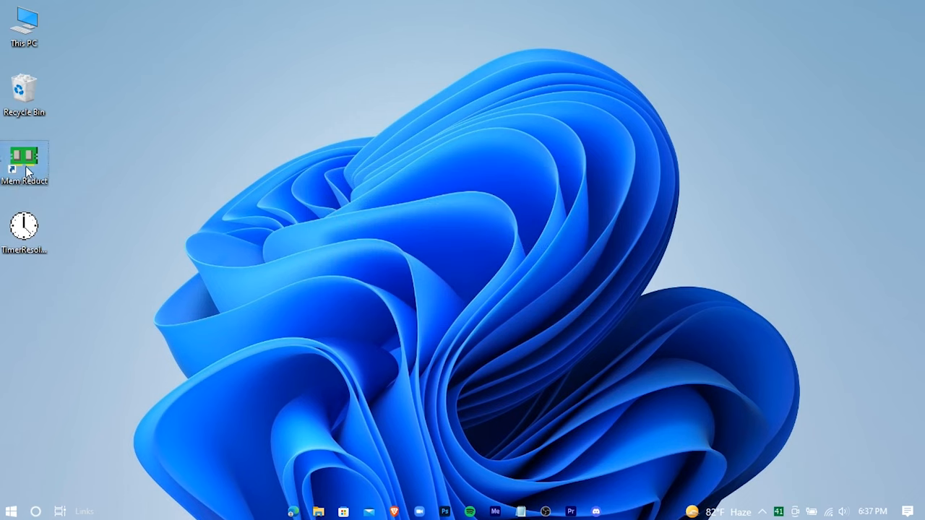
{"action": "double_click", "coordinate": [23, 155]}
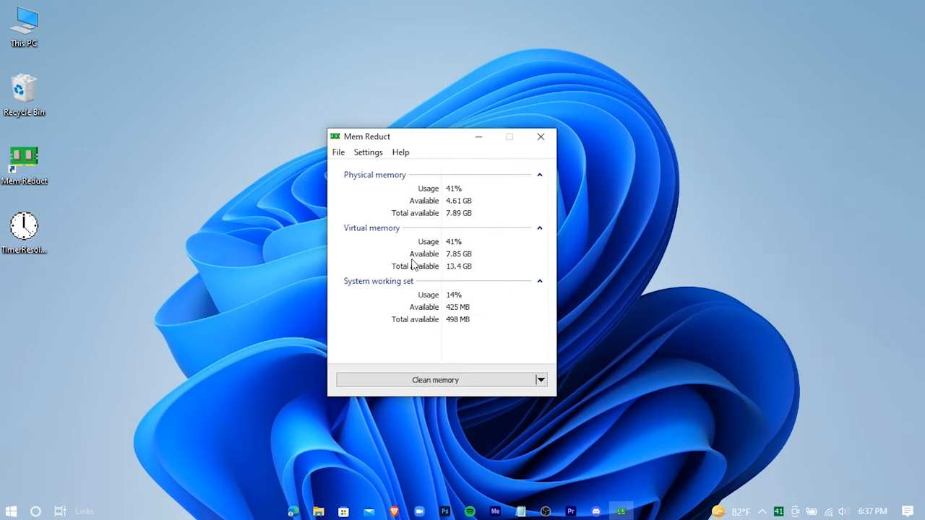
{"action": "left_click", "coordinate": [435, 379]}
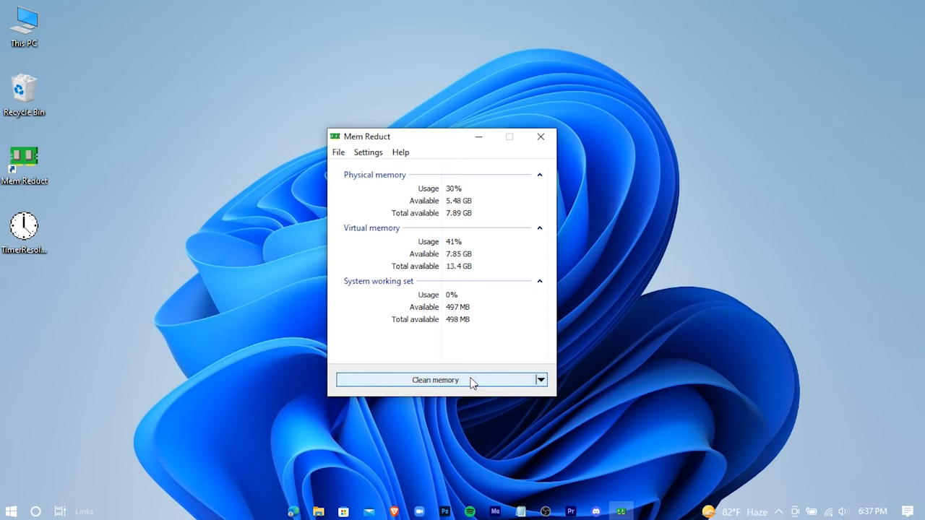
{"action": "left_click", "coordinate": [435, 380]}
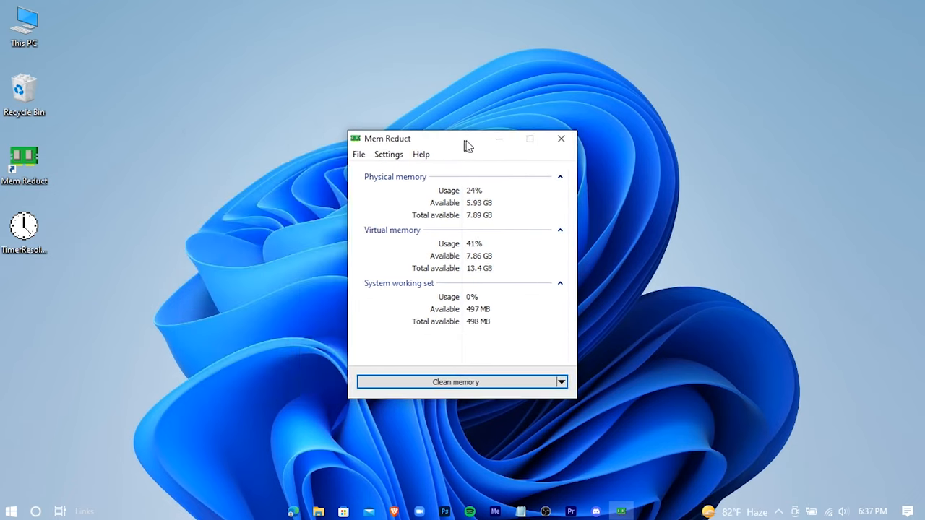
{"action": "left_click", "coordinate": [561, 138]}
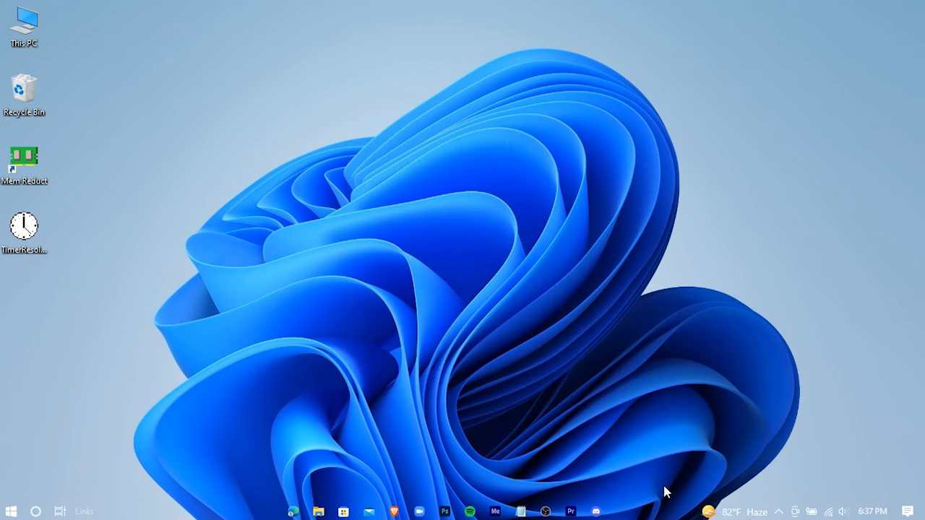
- Launch Timer Resolution and set the current resolution to maximum, 0.496 ms
{"action": "left_click", "coordinate": [779, 512]}
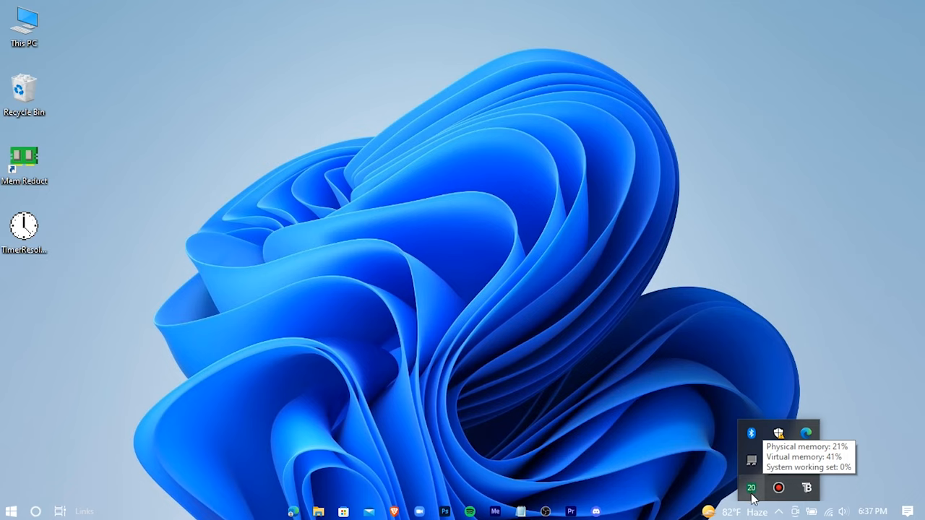
{"action": "left_click", "coordinate": [24, 228]}
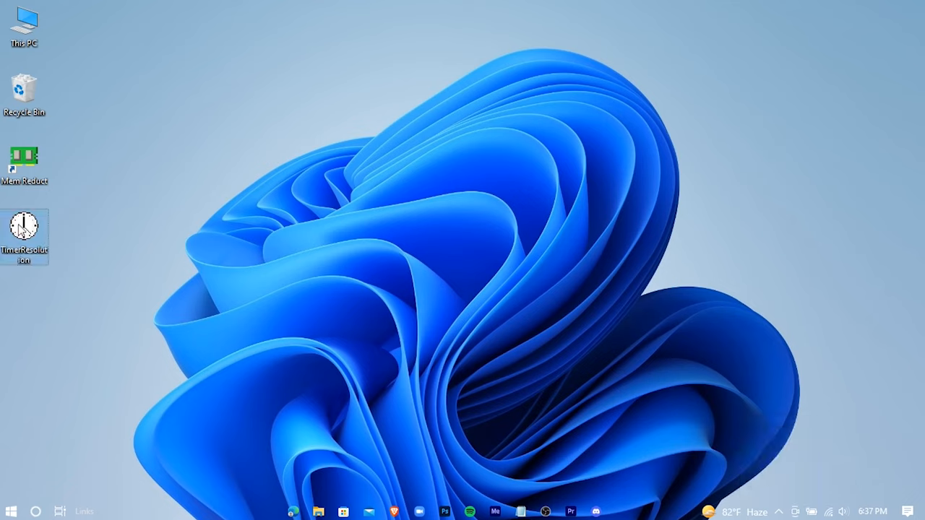
{"action": "double_click", "coordinate": [24, 228]}
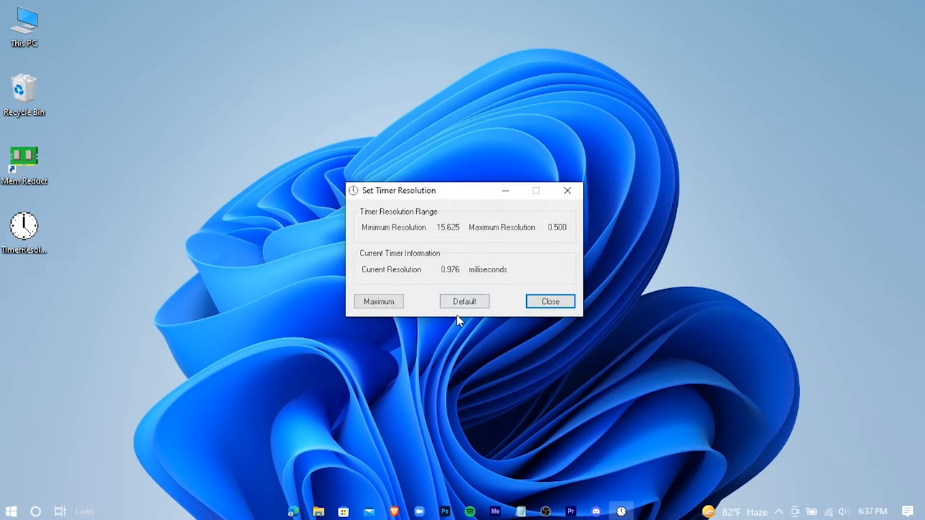
{"action": "left_click", "coordinate": [378, 301]}
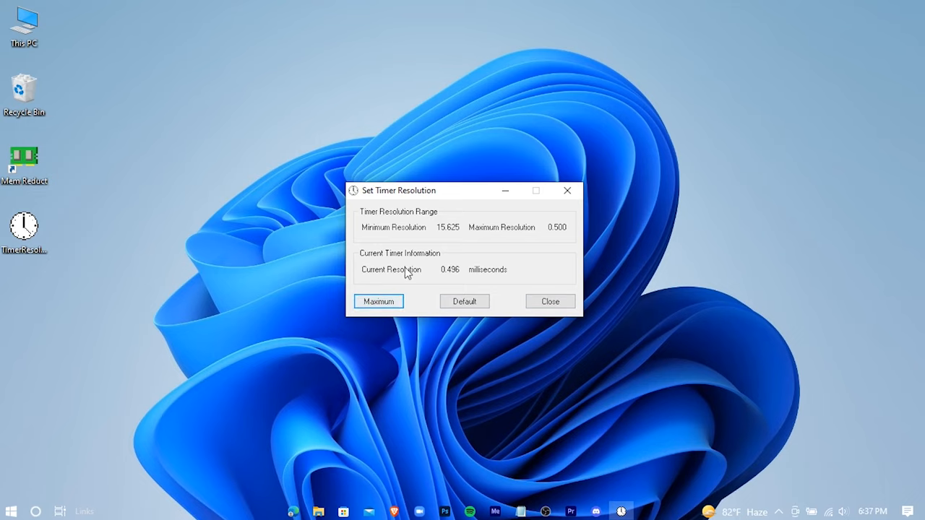
- Minimize Timer Resolution, open Minecraft, then restore the Set Timer Resolution window
{"action": "left_click", "coordinate": [550, 301]}
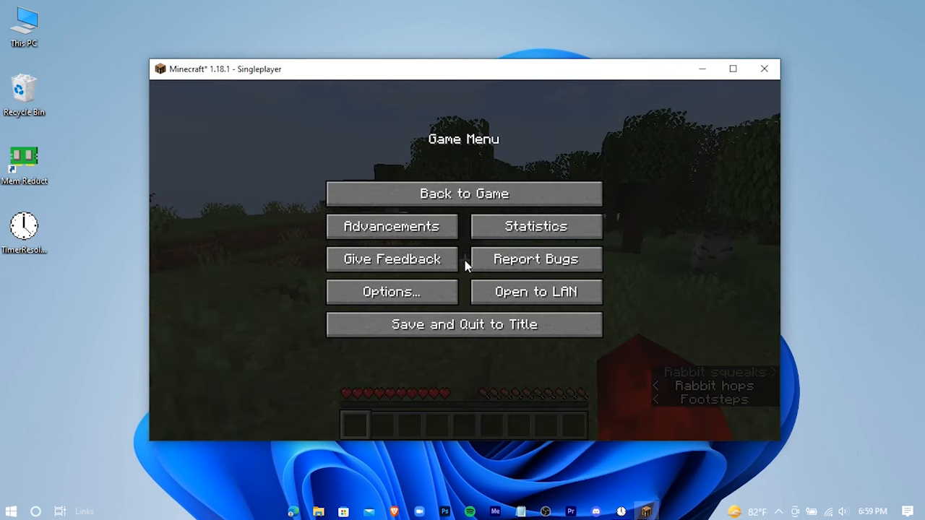
{"action": "left_click", "coordinate": [779, 511]}
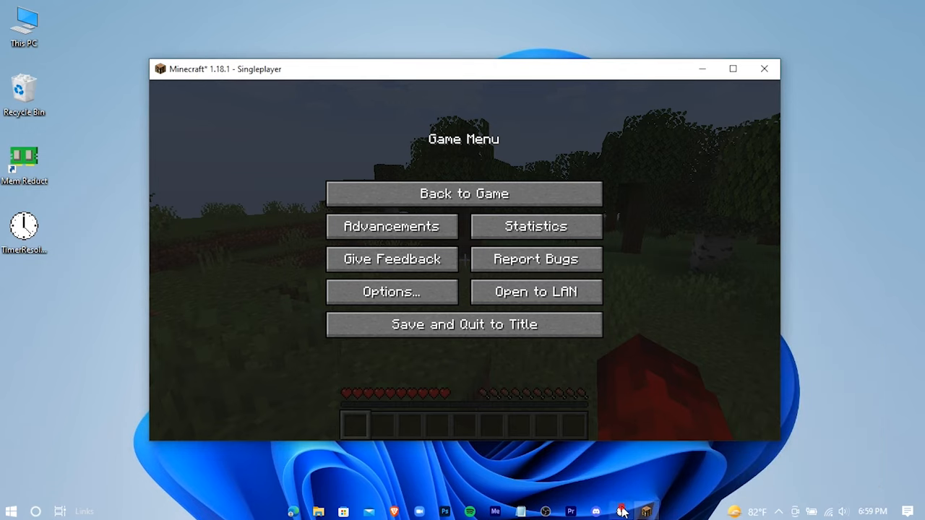
{"action": "left_click", "coordinate": [621, 512]}
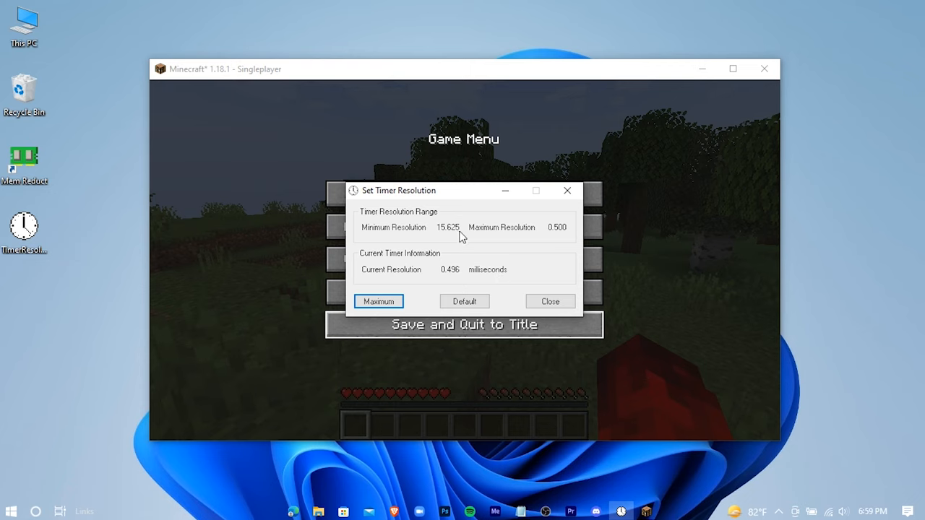
{"action": "left_click", "coordinate": [550, 301]}
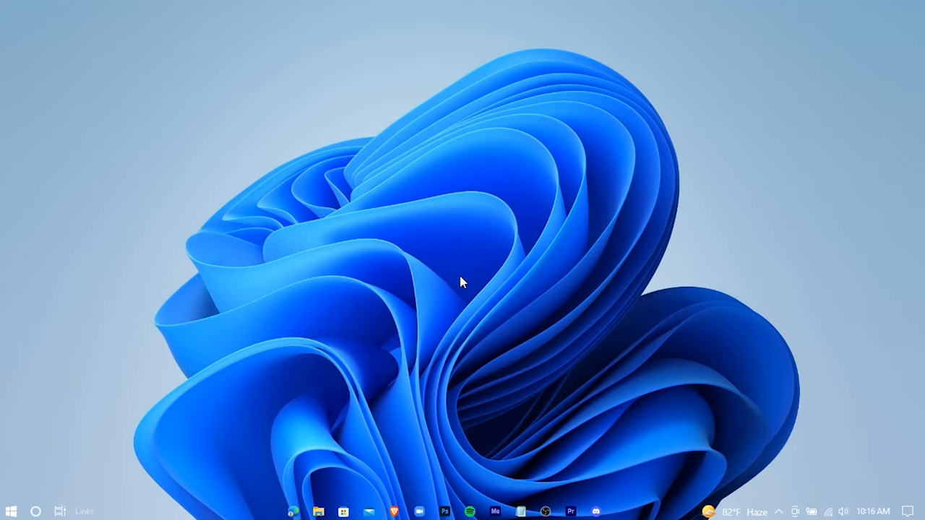
- Search 'restore' and open System Restore to list the 2/25/2022 manual restore point
{"action": "left_click", "coordinate": [11, 511]}
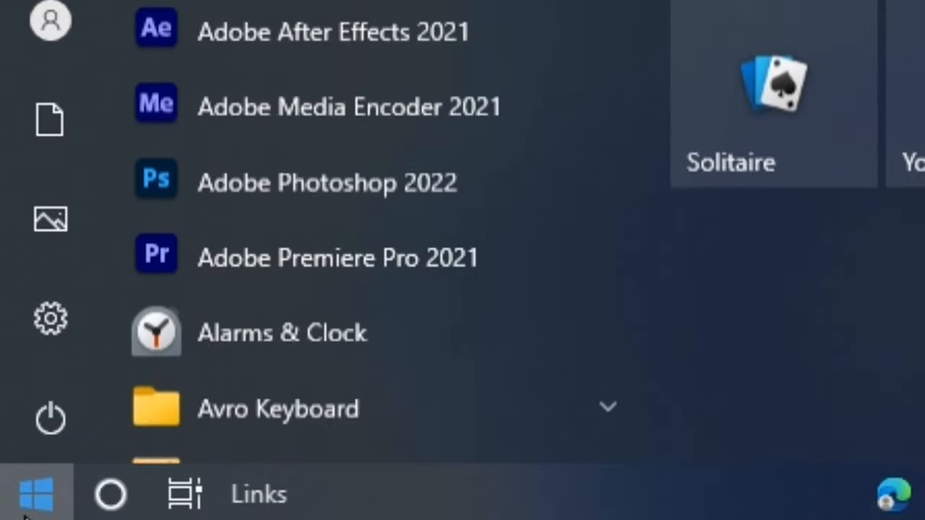
{"action": "type", "text": "restore"}
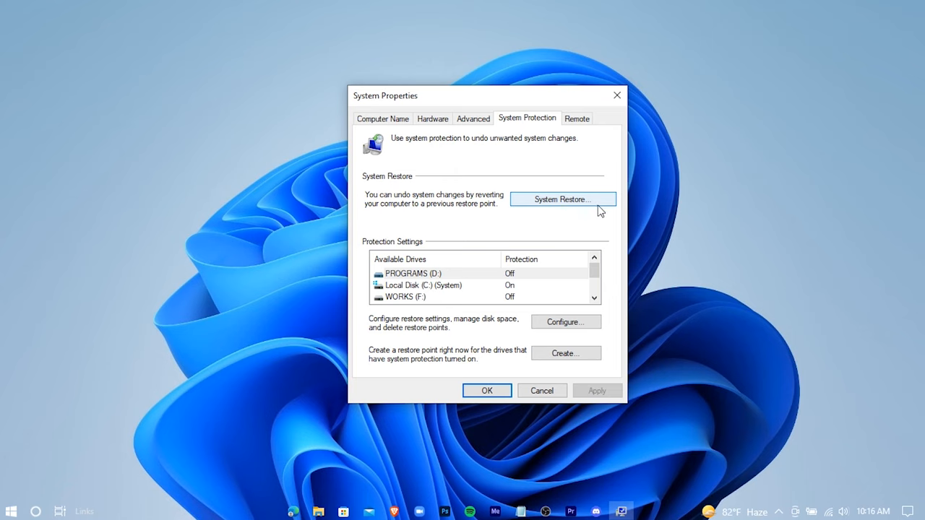
{"action": "left_click", "coordinate": [563, 199]}
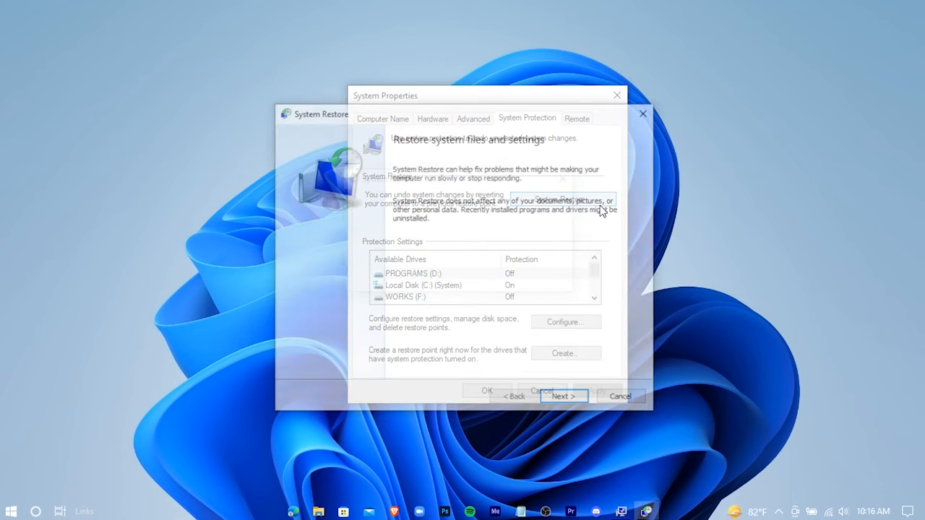
{"action": "left_click", "coordinate": [564, 396]}
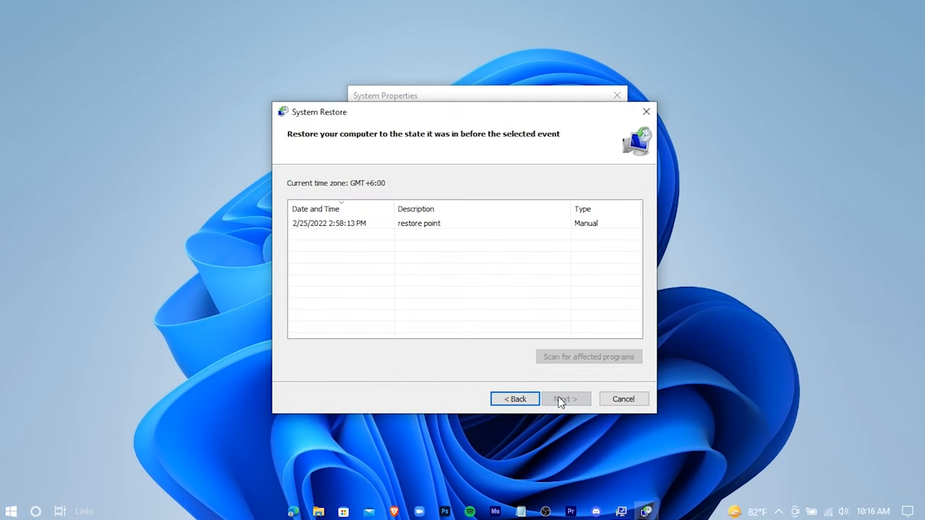
{"action": "left_click", "coordinate": [419, 222]}
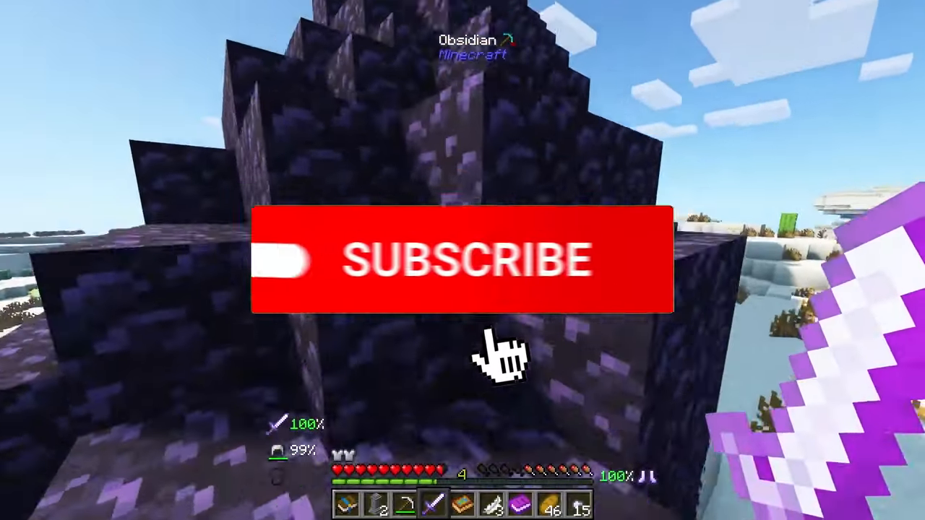
{"action": "left_click", "coordinate": [466, 260]}
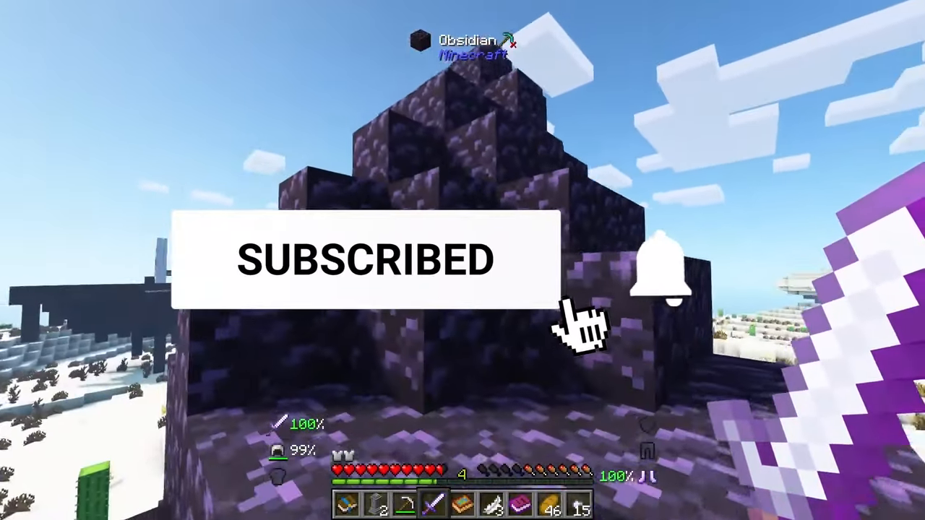